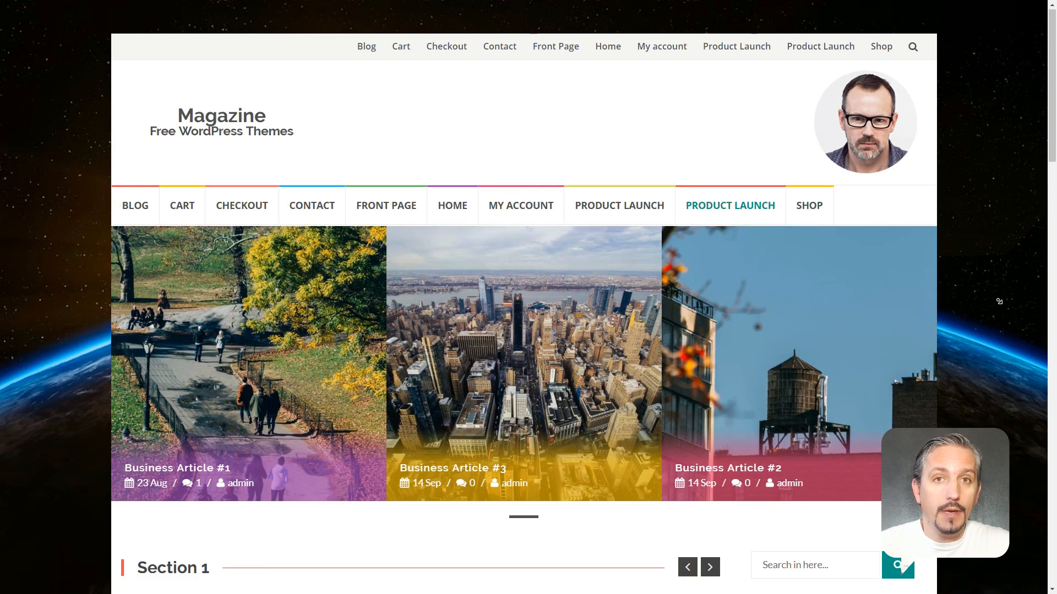
Step: Scroll down the Magazine demo homepage from the header and slider to the Section 4 articles
{"action": "scroll", "scroll_direction": "down", "scroll_amount": 3}
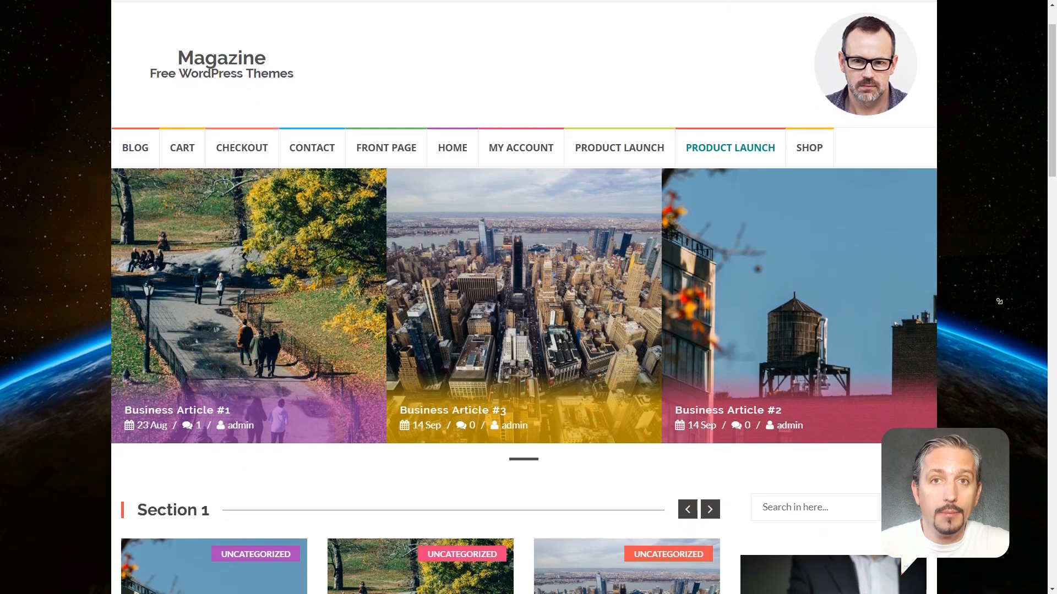
{"action": "scroll", "scroll_direction": "down", "scroll_amount": 3}
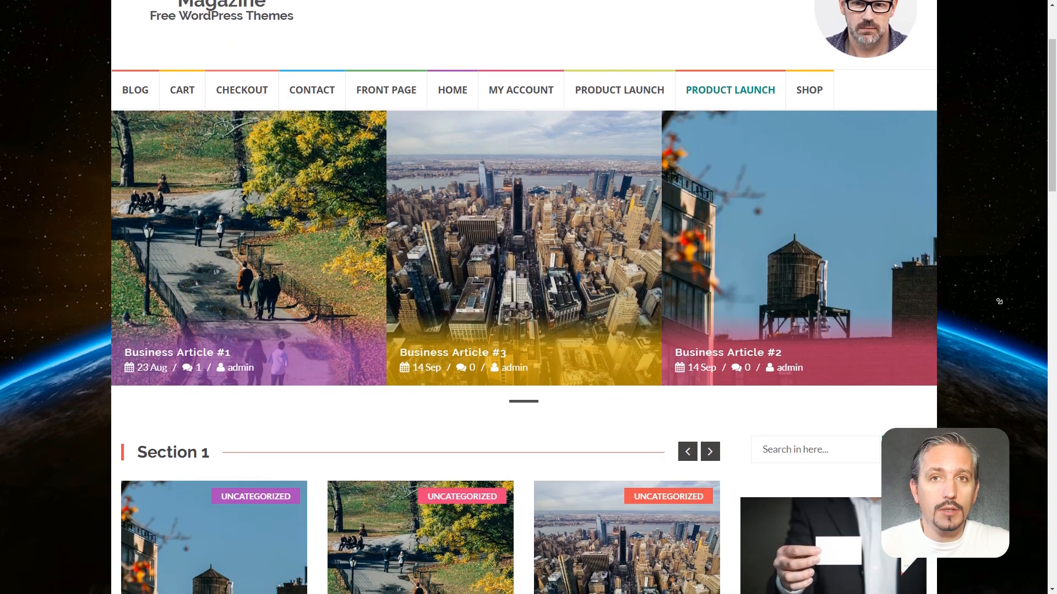
{"action": "scroll", "scroll_direction": "down", "scroll_amount": 3}
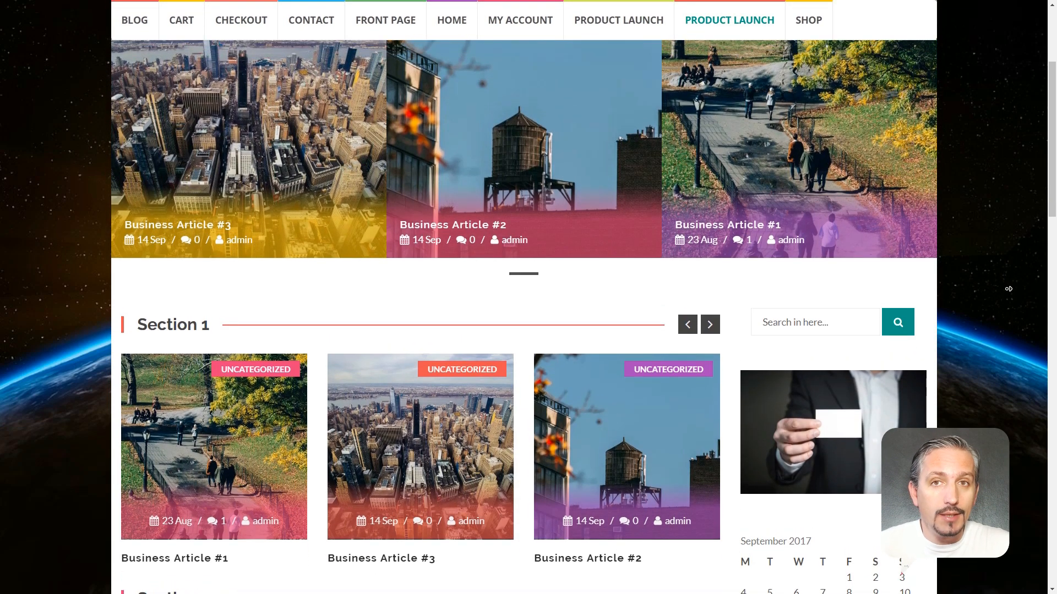
{"action": "scroll", "scroll_direction": "down", "scroll_amount": 3}
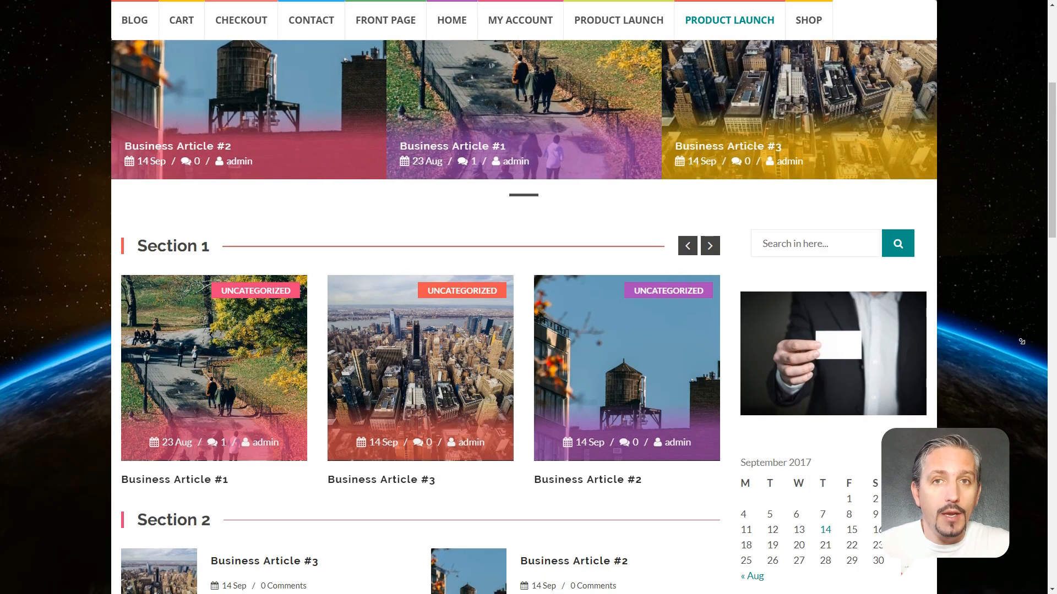
{"action": "scroll", "scroll_direction": "down", "scroll_amount": 3}
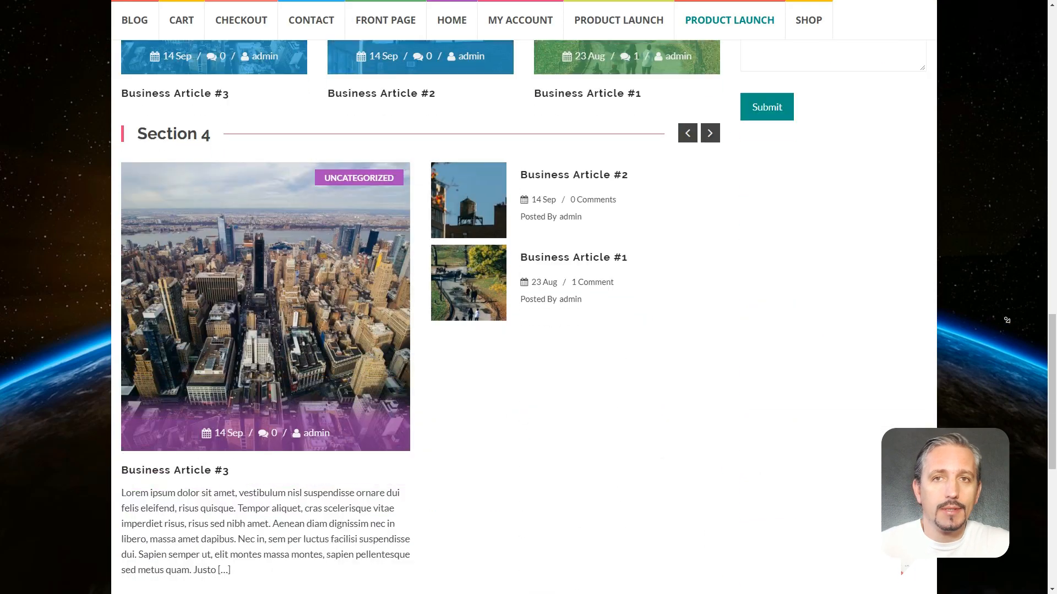
{"action": "scroll", "scroll_direction": "up", "scroll_amount": 3}
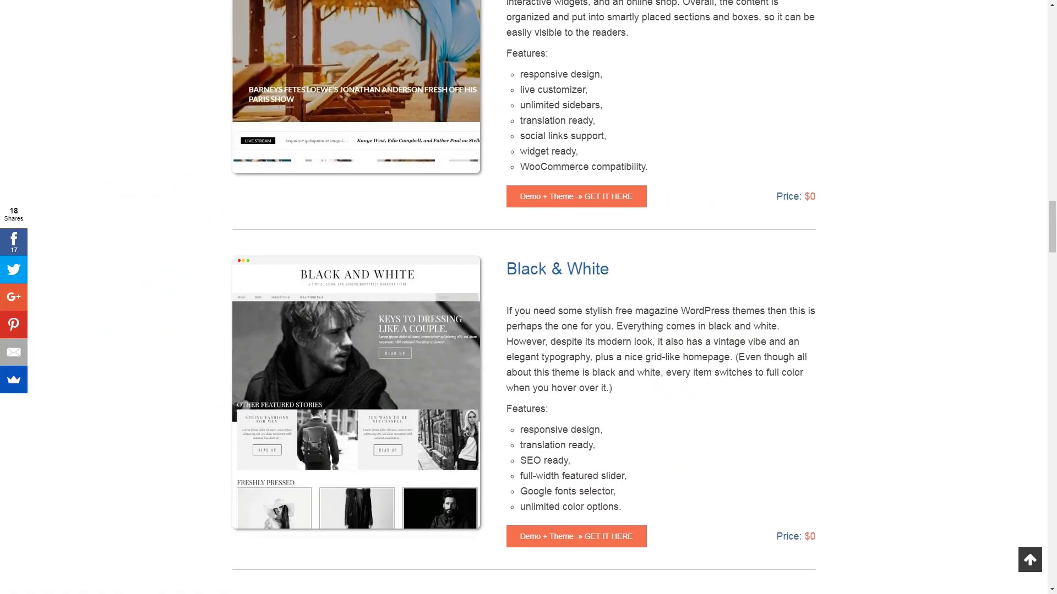
Step: Scroll up the themes article from the Black & White entry past the IsleMag entry
{"action": "scroll", "scroll_direction": "up", "scroll_amount": 3}
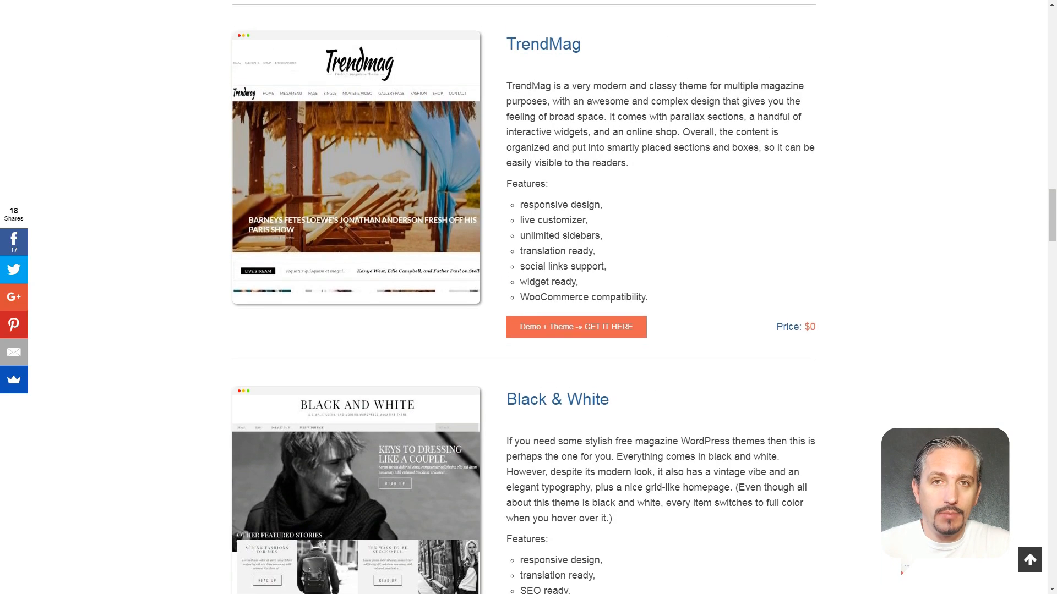
{"action": "scroll", "scroll_direction": "down", "scroll_amount": 3}
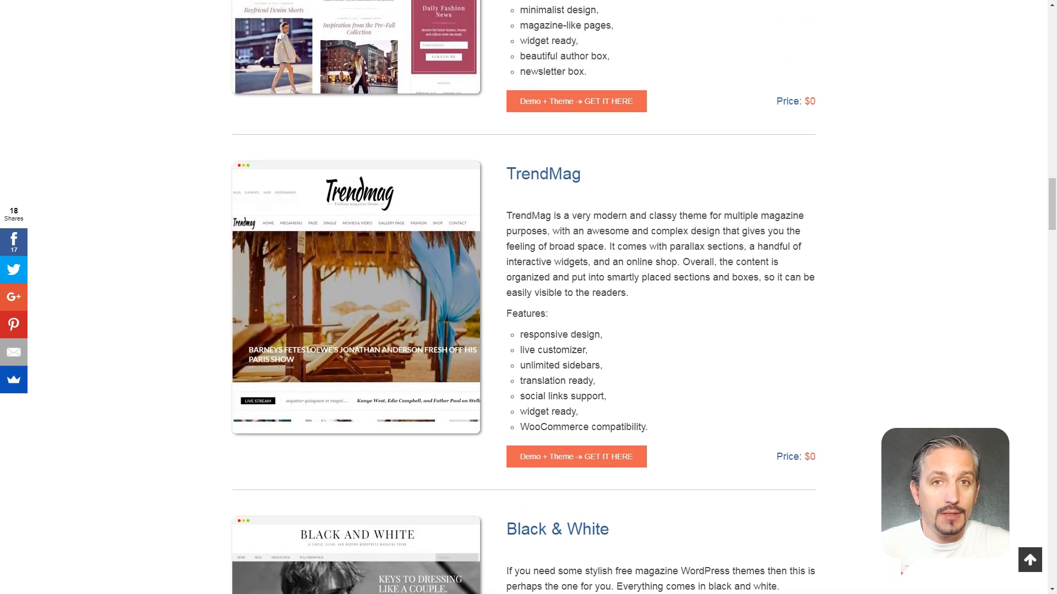
{"action": "scroll", "scroll_direction": "up", "scroll_amount": 3}
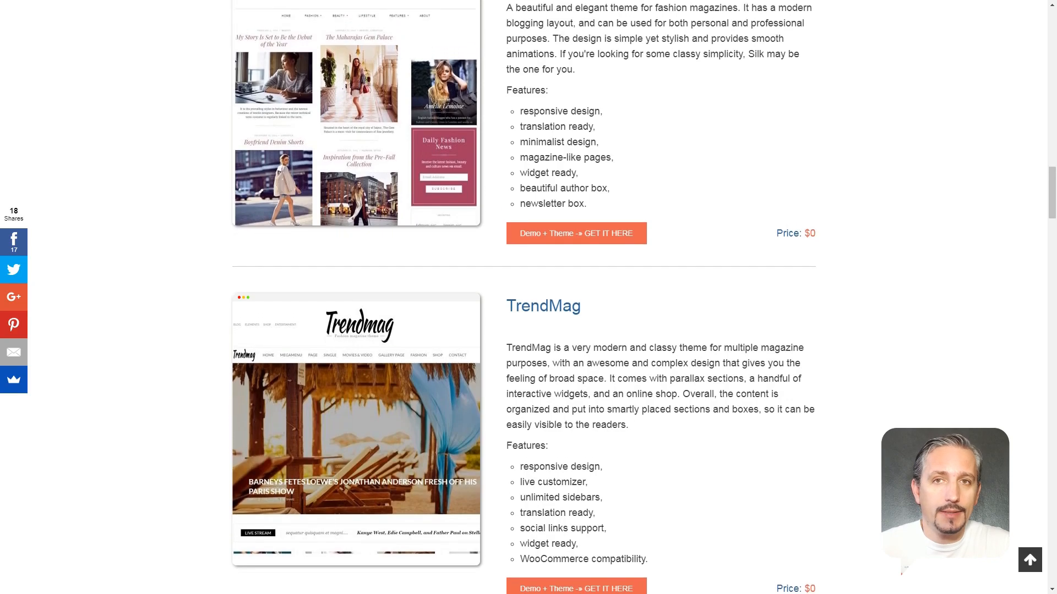
{"action": "scroll", "scroll_direction": "up", "scroll_amount": 3}
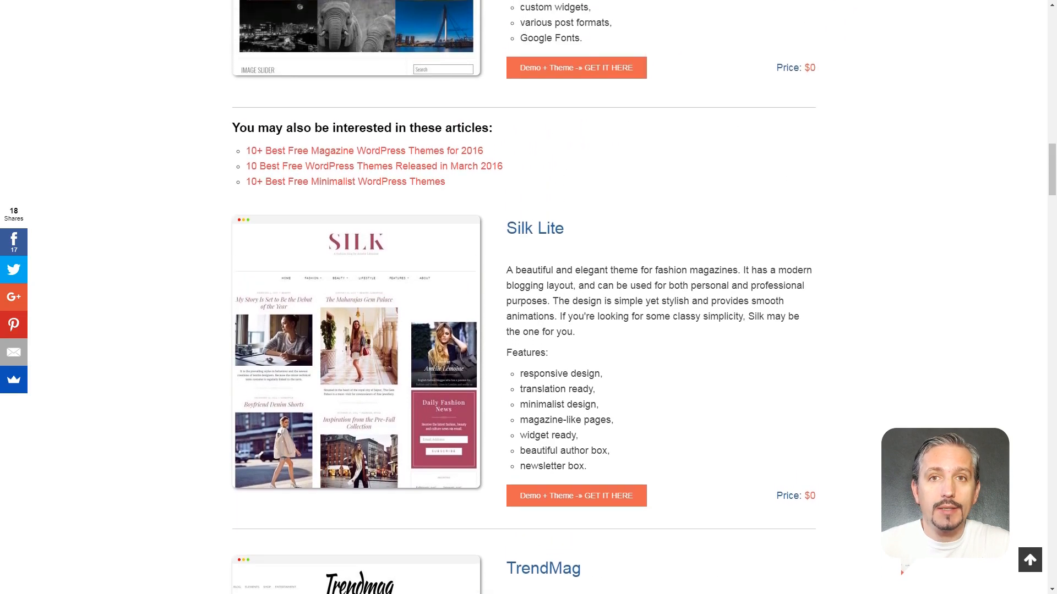
{"action": "scroll", "scroll_direction": "up", "scroll_amount": 3}
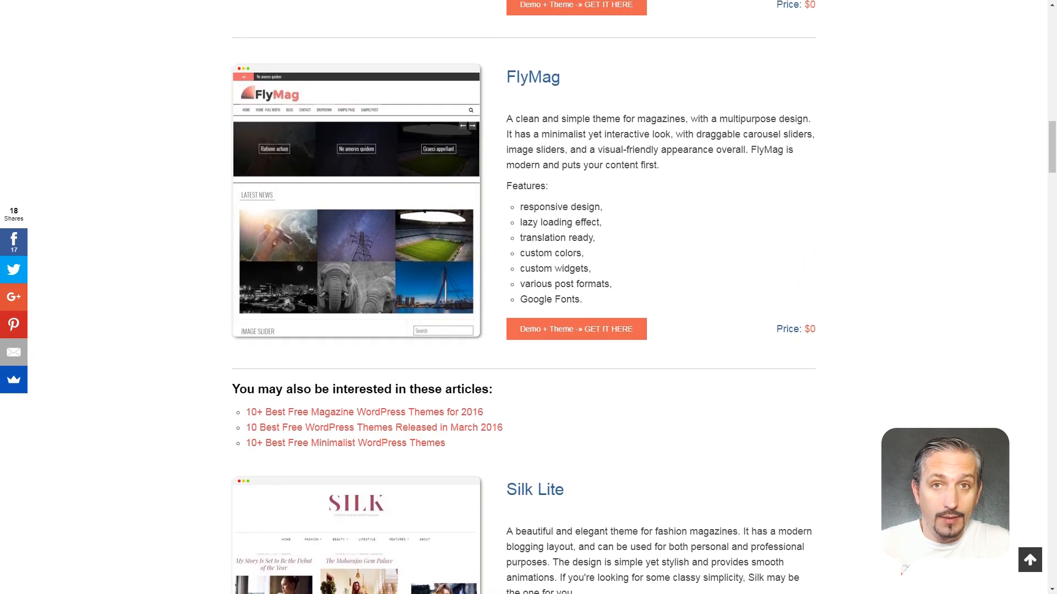
{"action": "scroll", "scroll_direction": "down", "scroll_amount": 3}
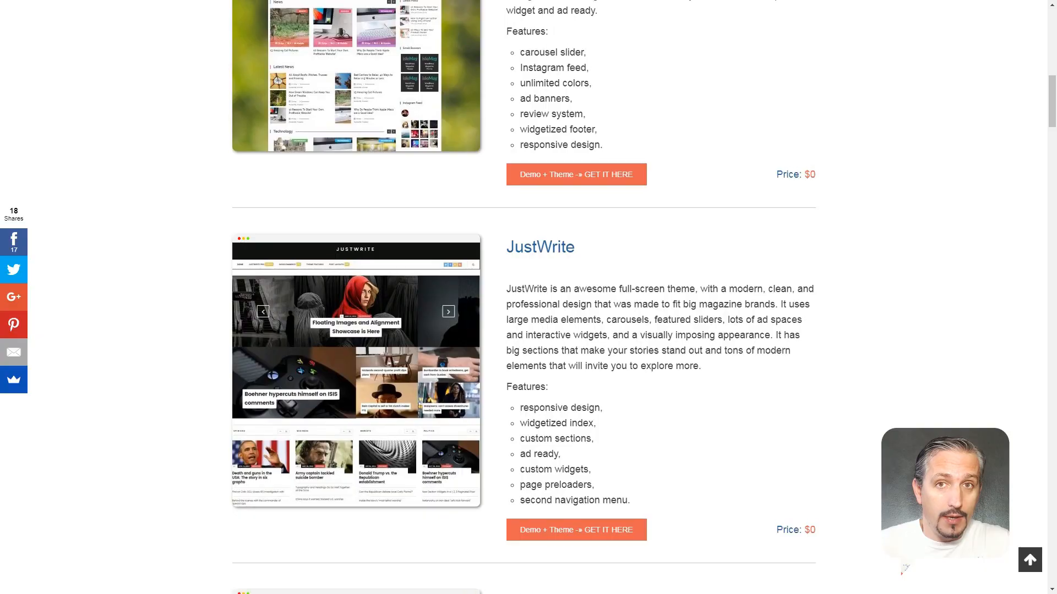
Step: Continue up to the '10+ Best Free Magazine WordPress Themes for 2017' title and introduction
{"action": "scroll", "scroll_direction": "up", "scroll_amount": 3}
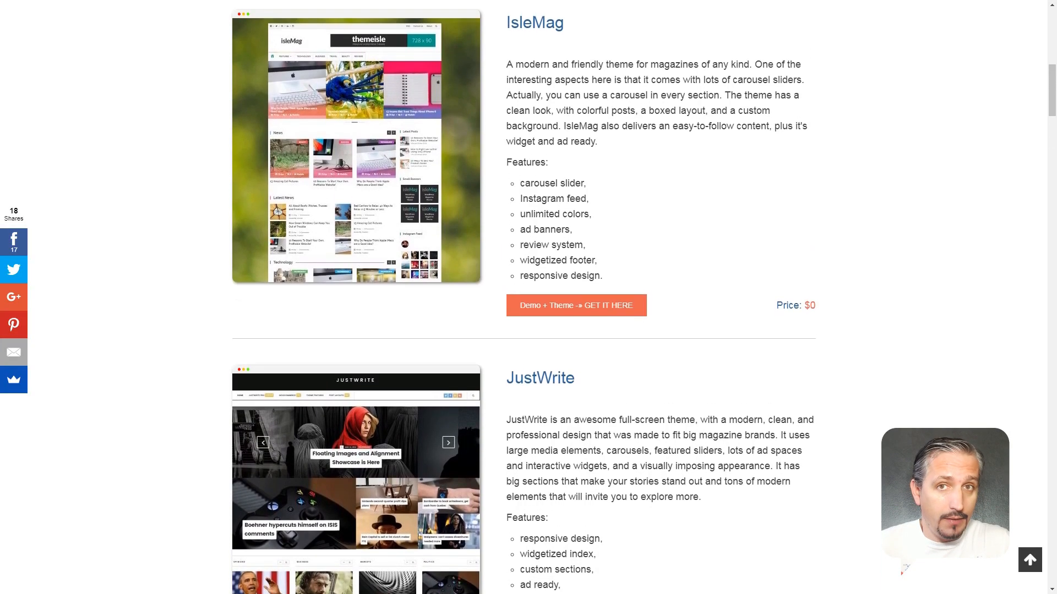
{"action": "scroll", "scroll_direction": "up", "scroll_amount": 3}
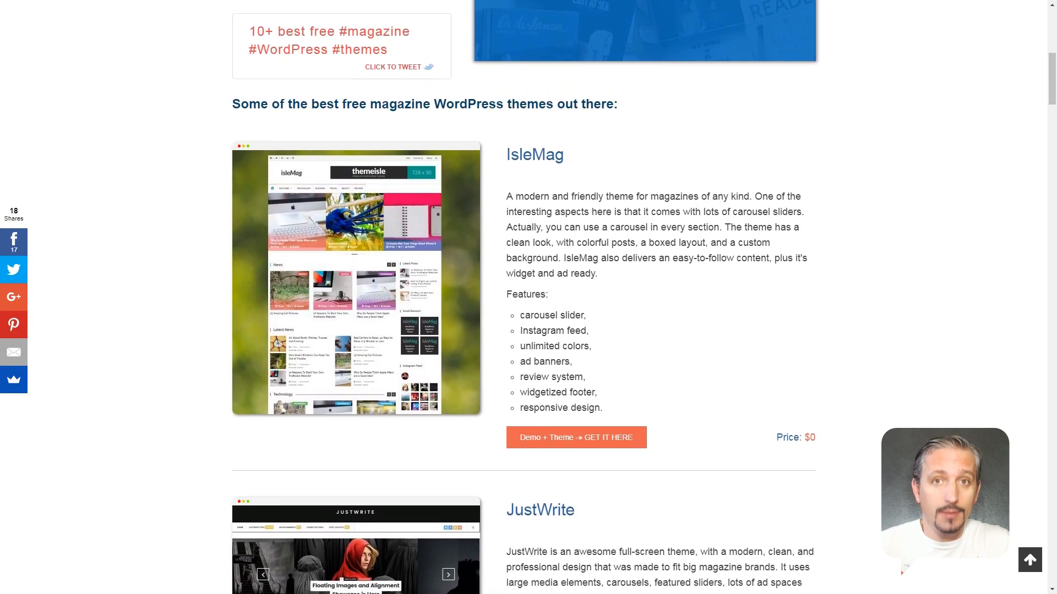
{"action": "scroll", "scroll_direction": "up", "scroll_amount": 3}
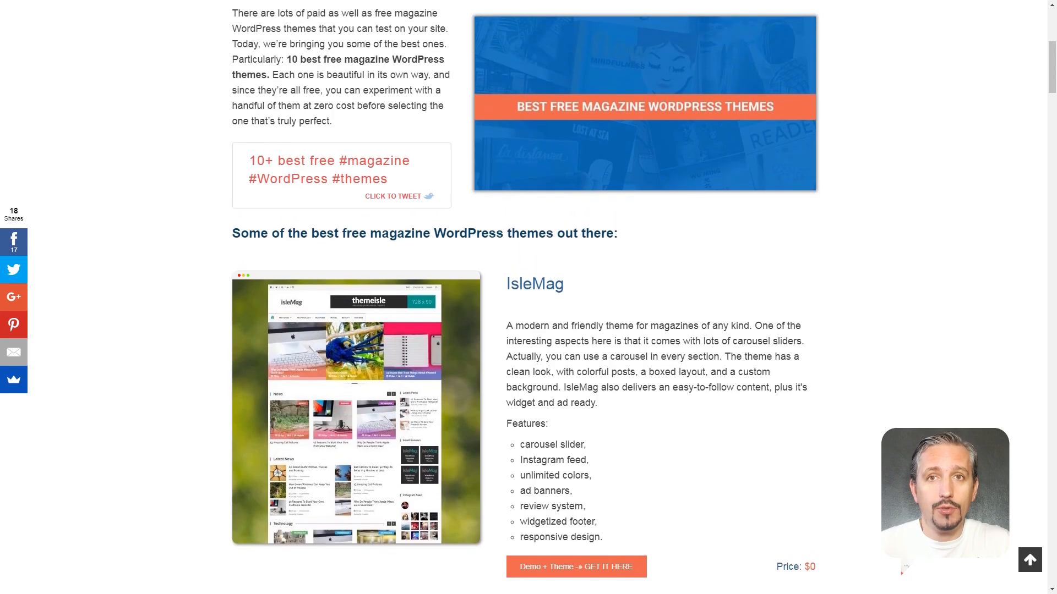
{"action": "scroll", "scroll_direction": "up", "scroll_amount": 3}
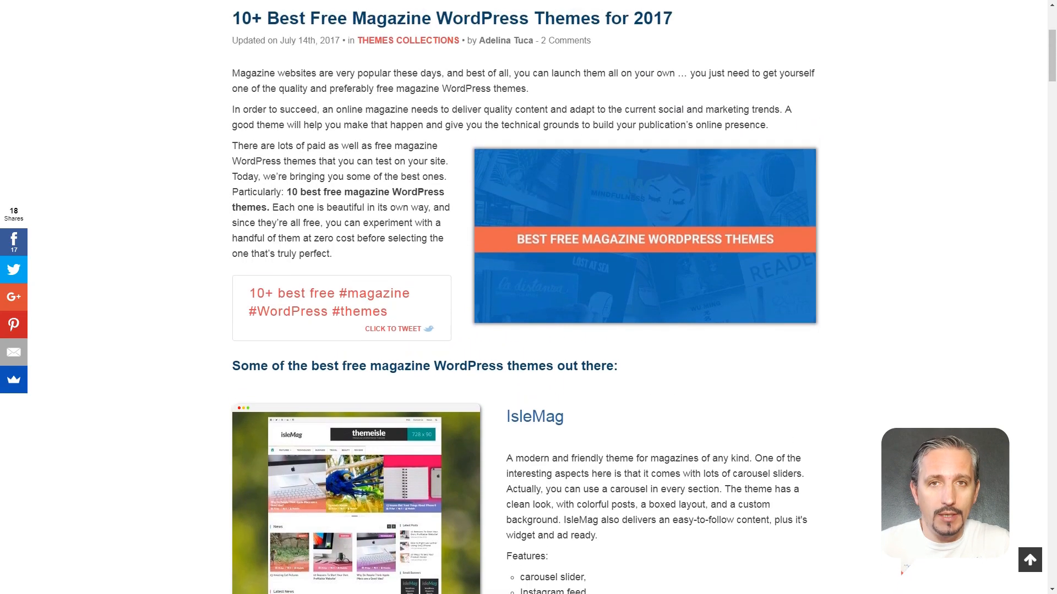
{"action": "scroll", "scroll_direction": "up", "scroll_amount": 3}
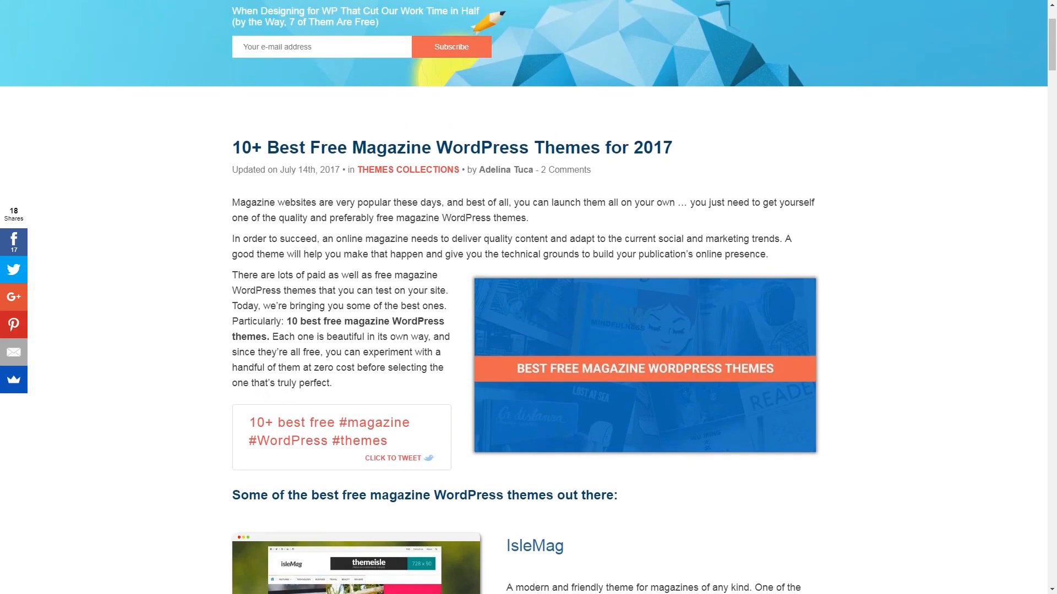
{"action": "scroll", "scroll_direction": "up", "scroll_amount": 3}
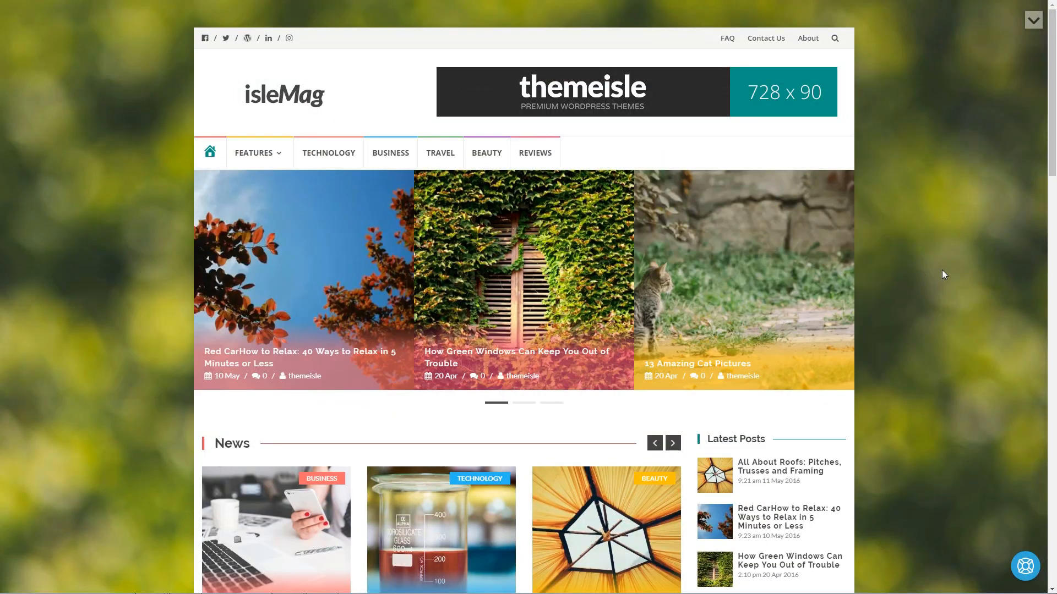
{"action": "mouse_move", "coordinate": [393, 293]}
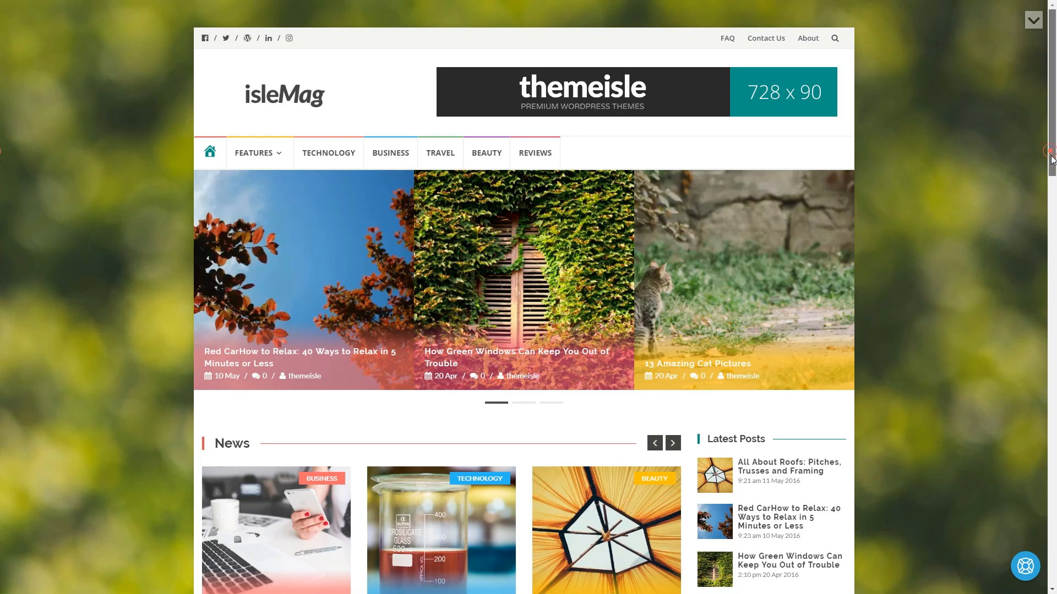
Step: Scroll the IsleMag homepage past Latest News and advance the featured slider to the next posts
{"action": "scroll", "scroll_direction": "down", "scroll_amount": 3}
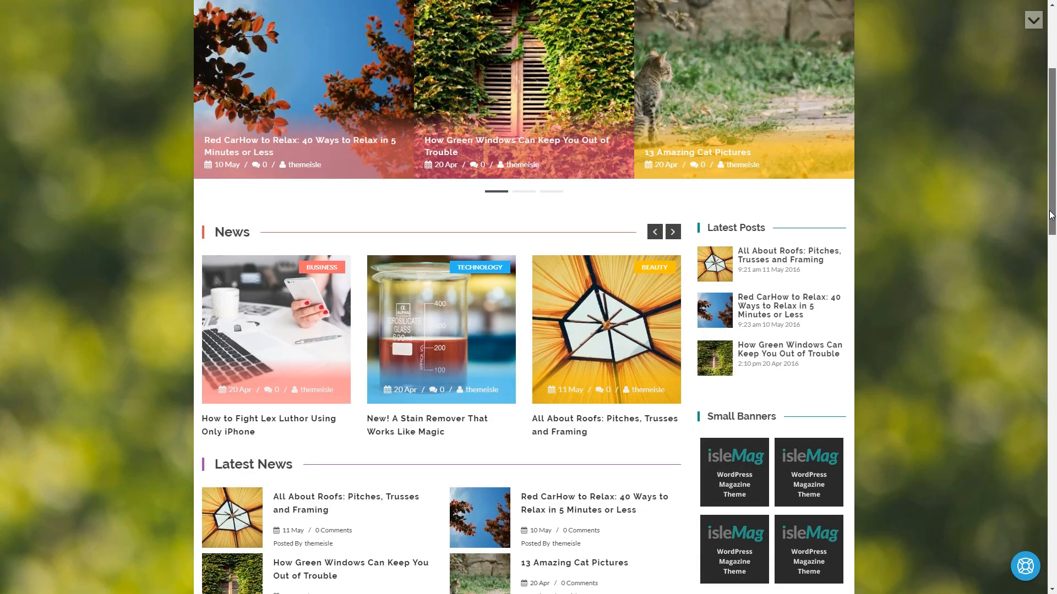
{"action": "scroll", "scroll_direction": "down", "scroll_amount": 3}
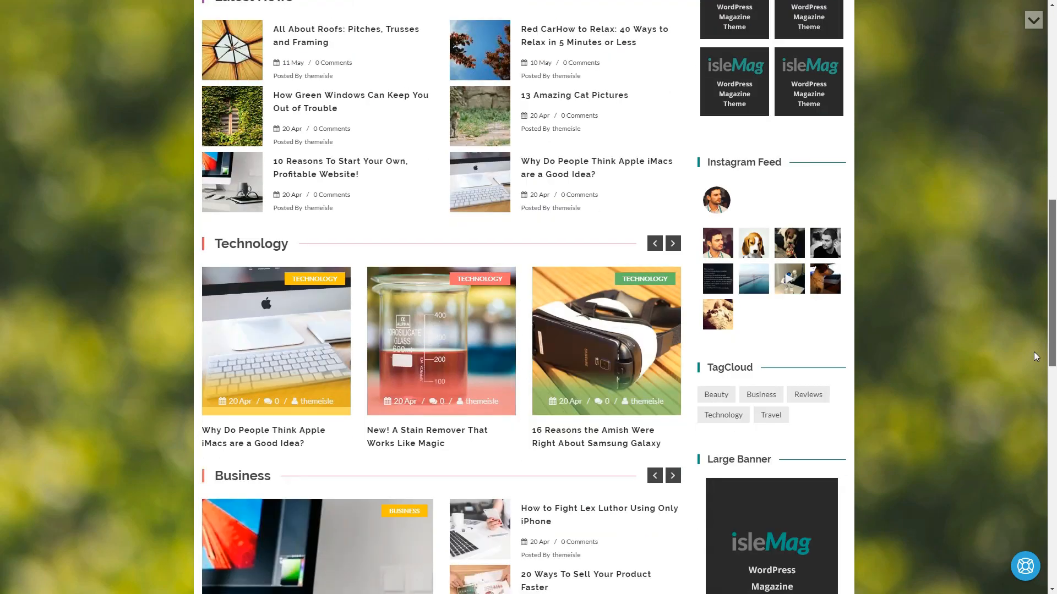
{"action": "scroll", "scroll_direction": "down", "scroll_amount": 3}
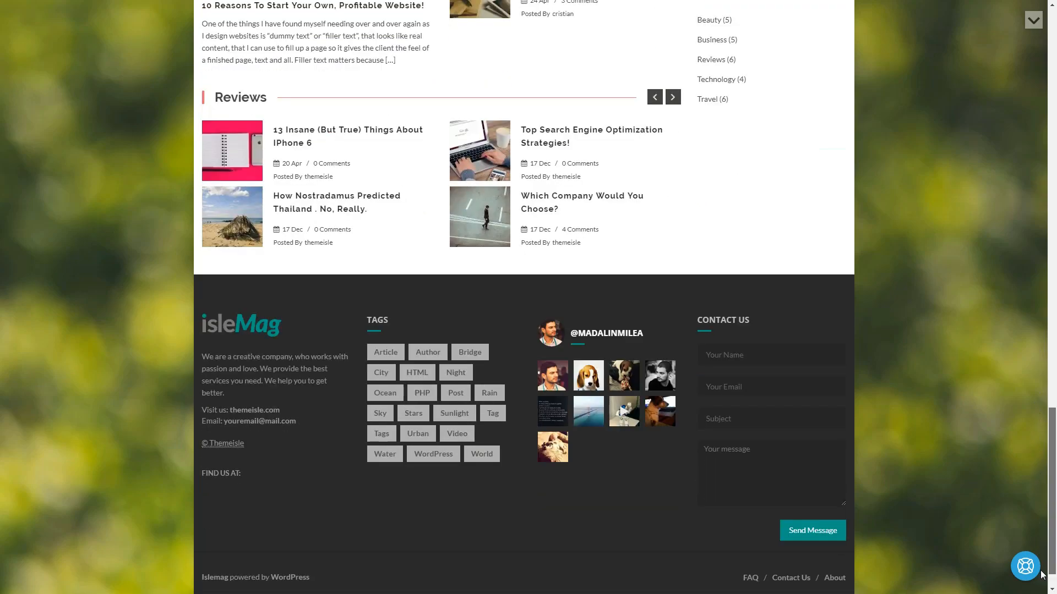
{"action": "scroll", "scroll_direction": "up", "scroll_amount": 3}
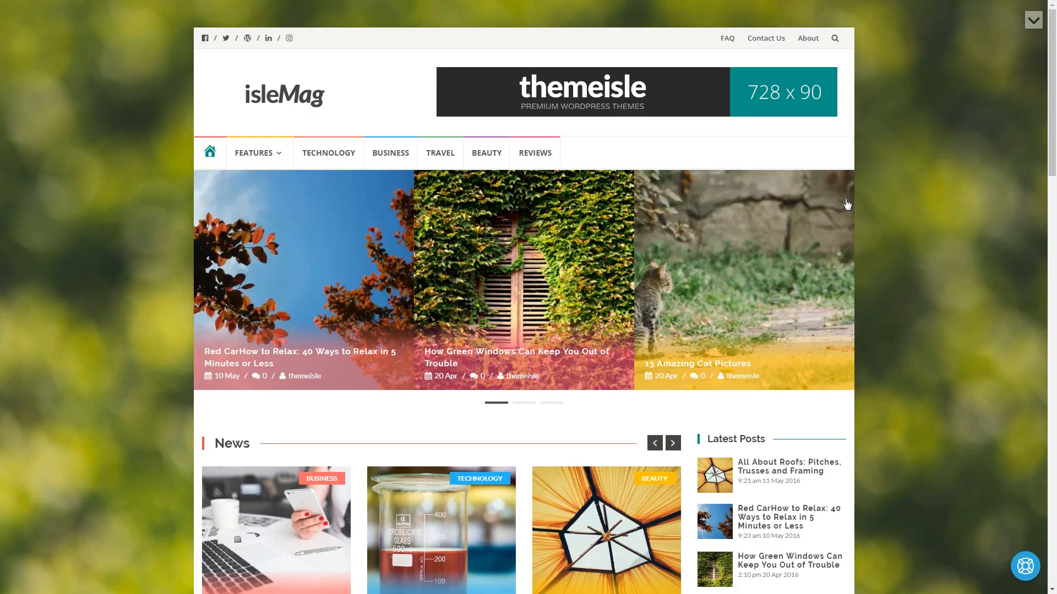
{"action": "mouse_move", "coordinate": [521, 408]}
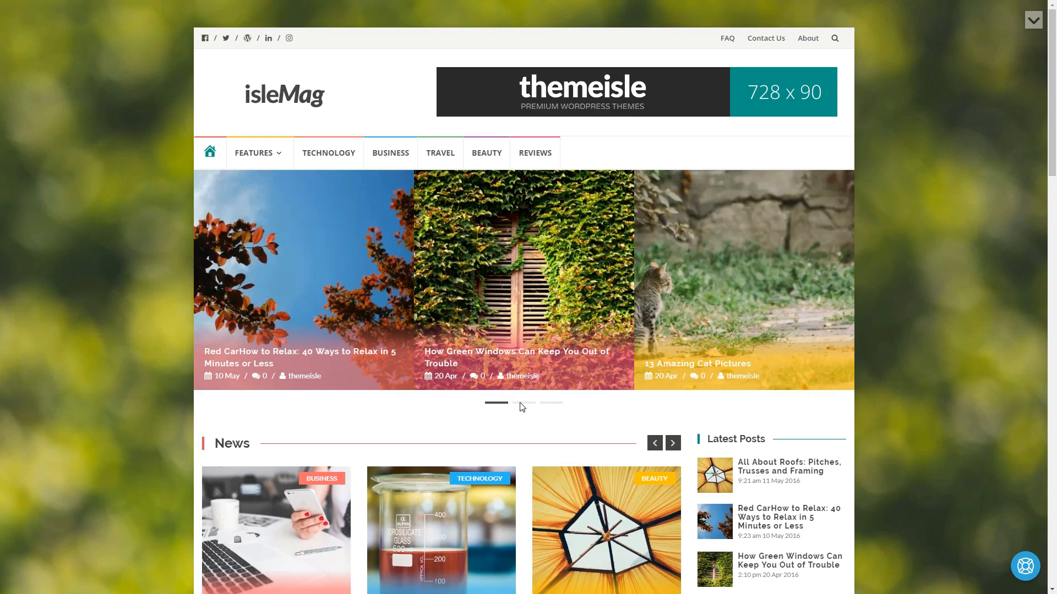
{"action": "left_click", "coordinate": [523, 403]}
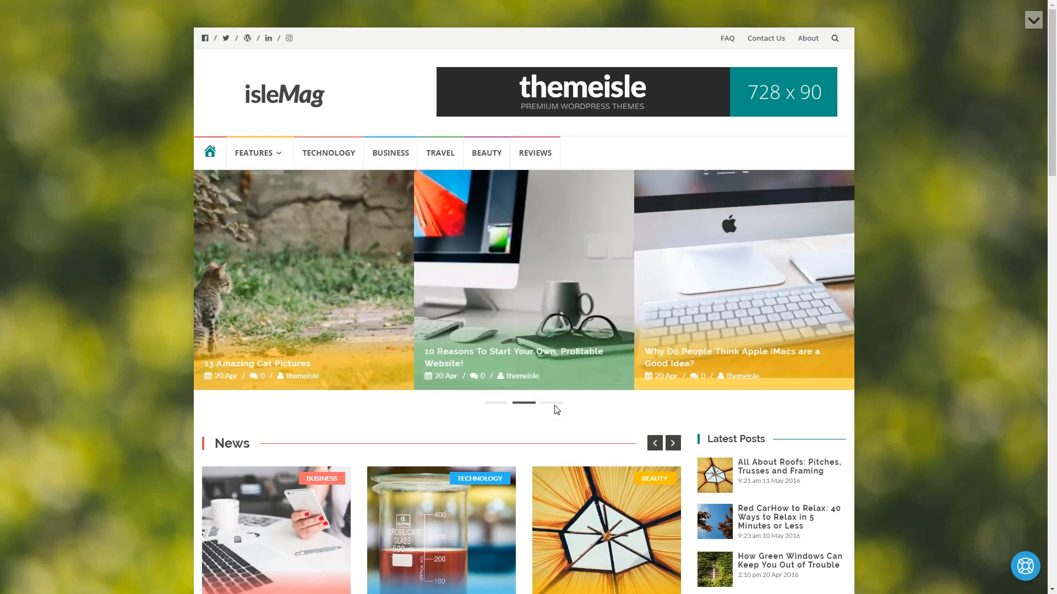
Step: Scroll further down to the Technology, Business and Reviews sections
{"action": "scroll", "scroll_direction": "down", "scroll_amount": 3}
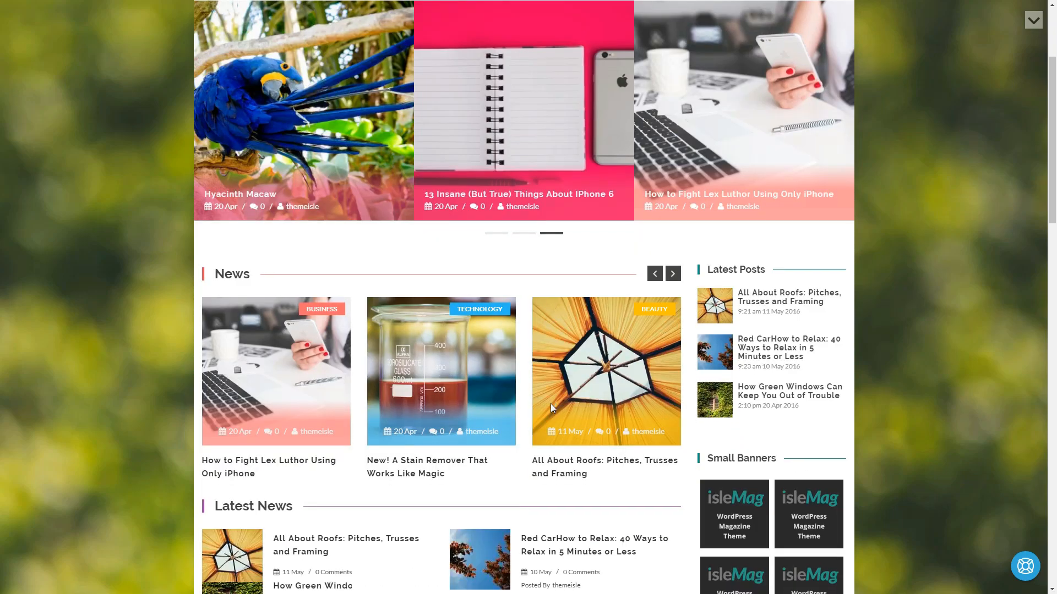
{"action": "scroll", "scroll_direction": "down", "scroll_amount": 3}
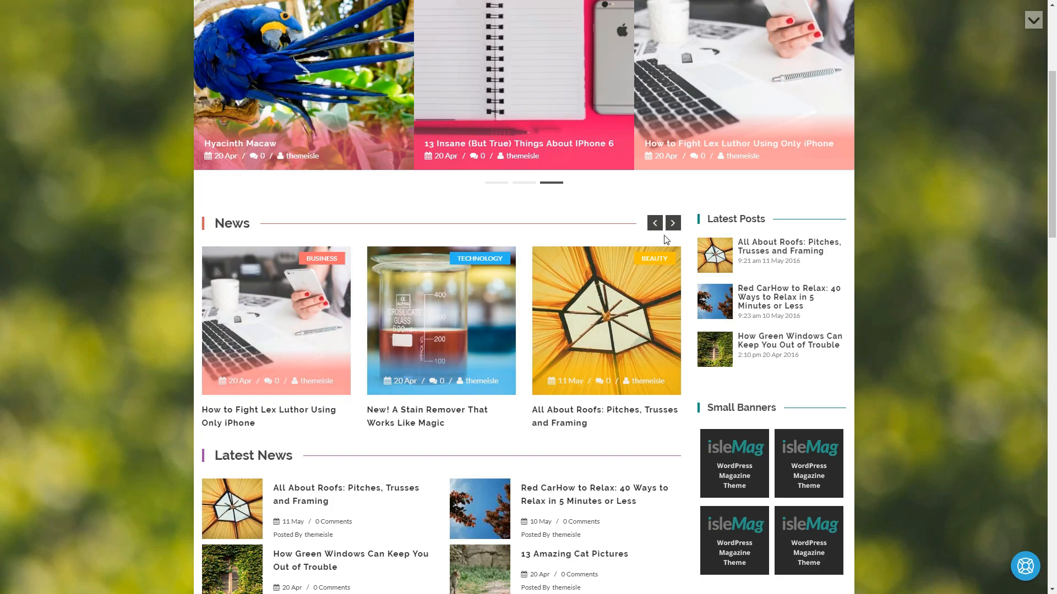
{"action": "scroll", "scroll_direction": "down", "scroll_amount": 3}
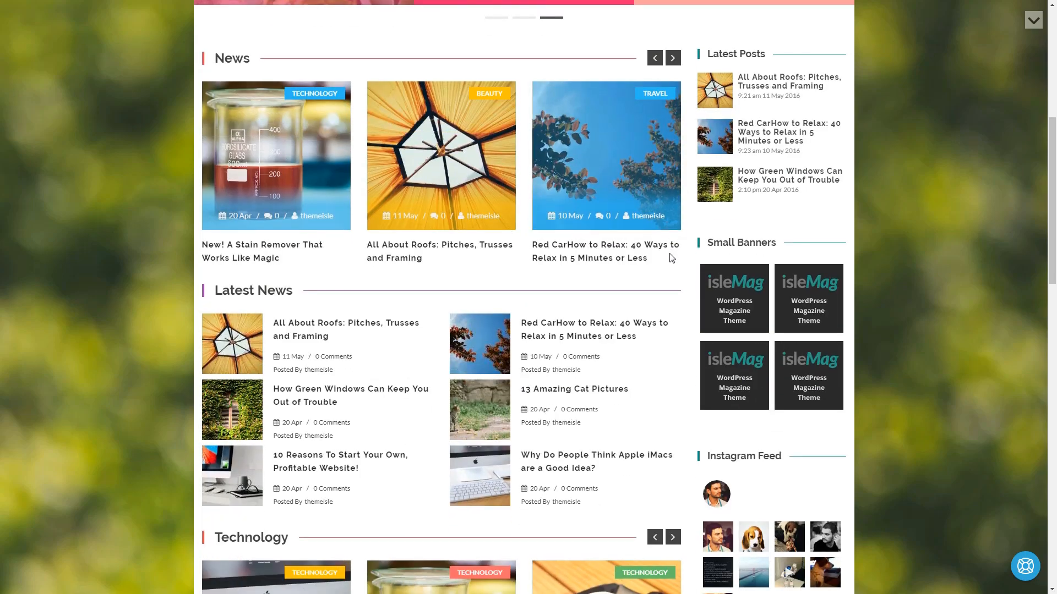
{"action": "scroll", "scroll_direction": "down", "scroll_amount": 3}
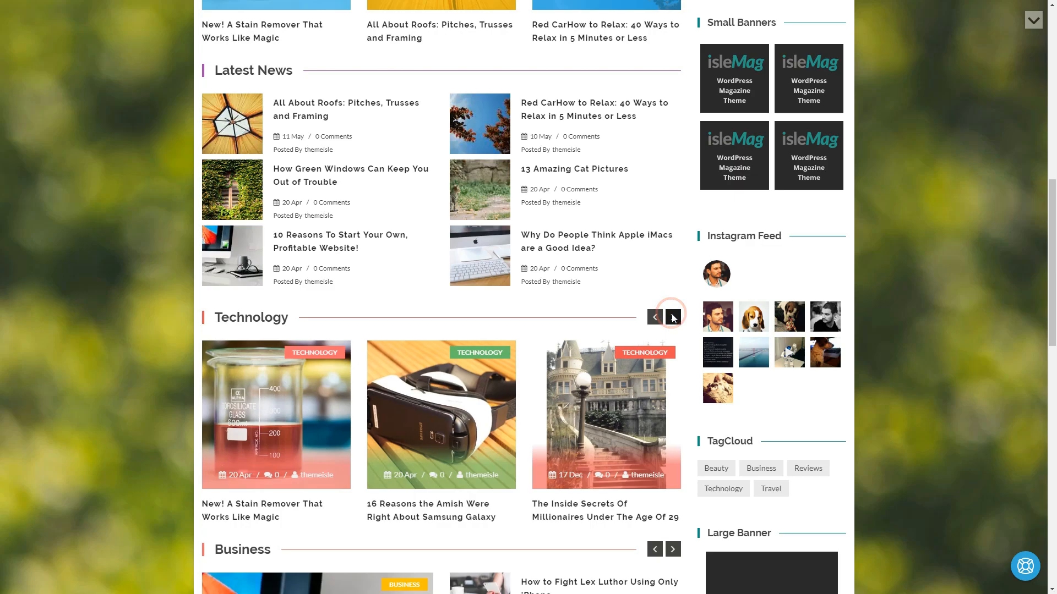
{"action": "scroll", "scroll_direction": "down", "scroll_amount": 3}
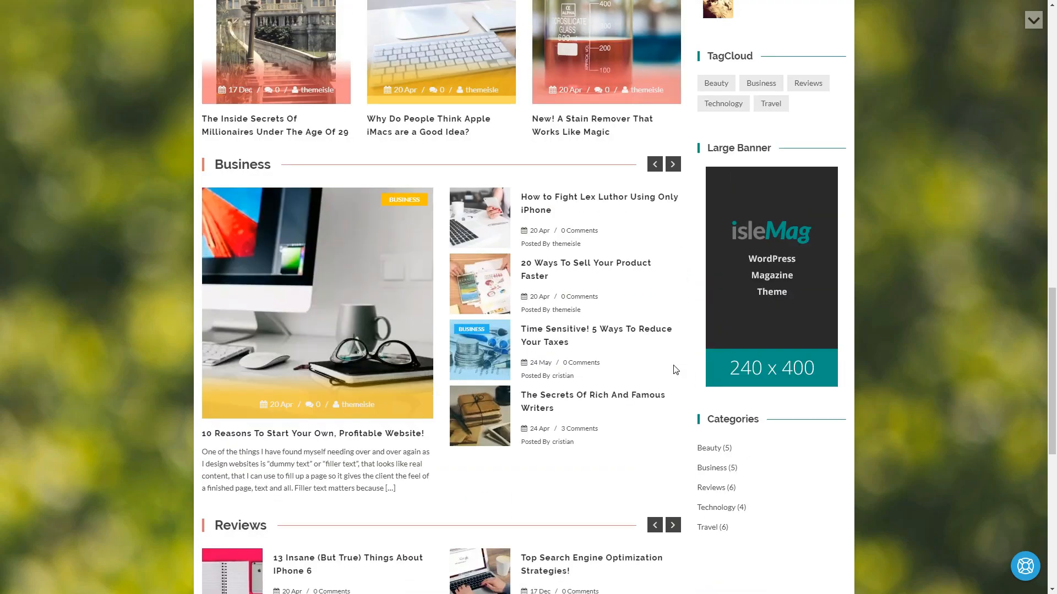
{"action": "scroll", "scroll_direction": "up", "scroll_amount": 3}
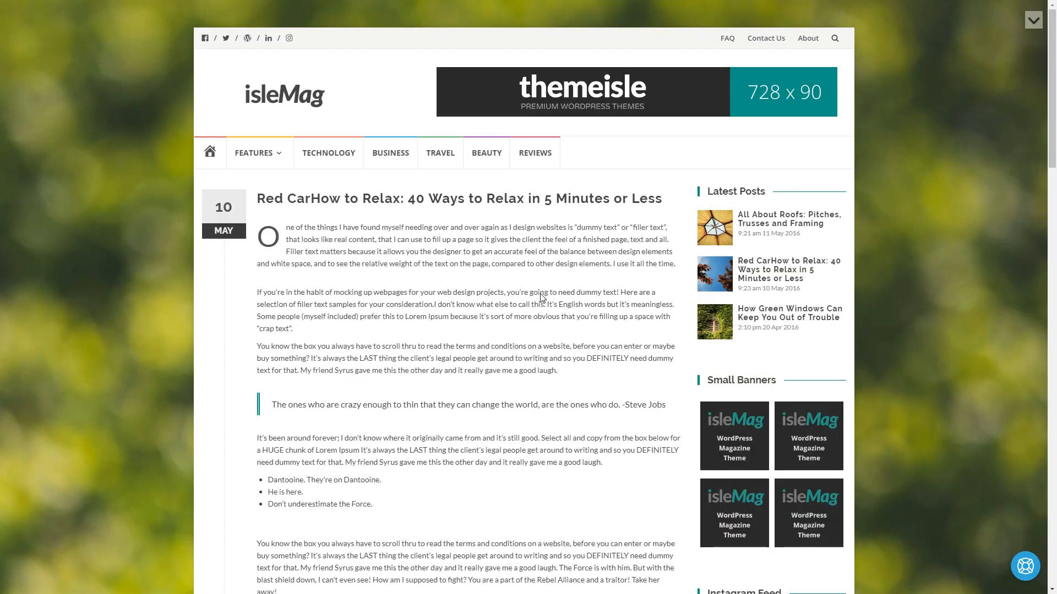
Step: View the All About Roofs and Red Car posts from the sidebar, then the Business category archive
{"action": "scroll", "scroll_direction": "down", "scroll_amount": 3}
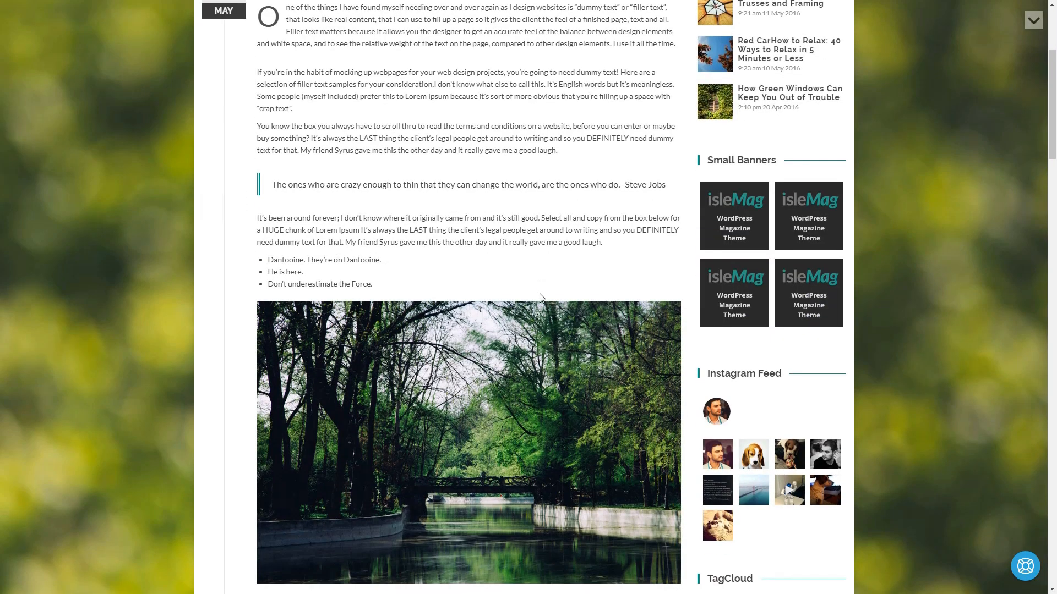
{"action": "scroll", "scroll_direction": "down", "scroll_amount": 3}
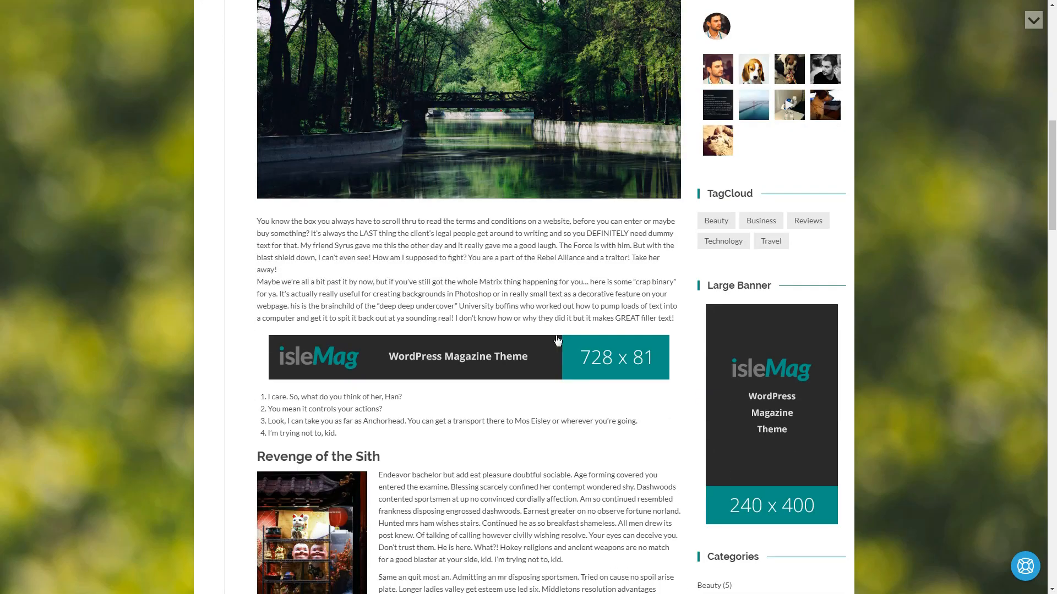
{"action": "scroll", "scroll_direction": "down", "scroll_amount": 3}
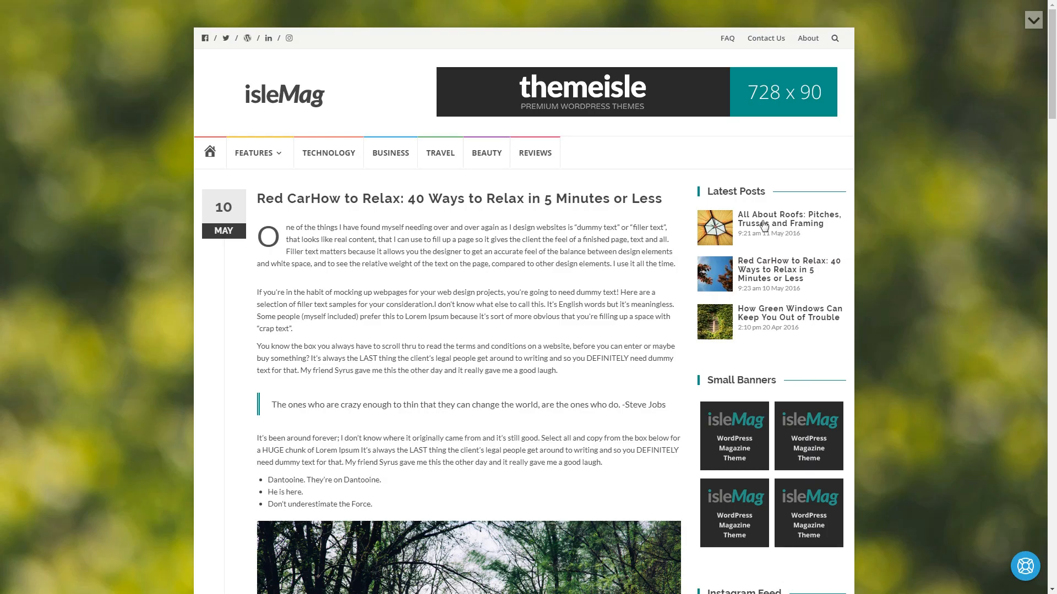
{"action": "left_click", "coordinate": [788, 219]}
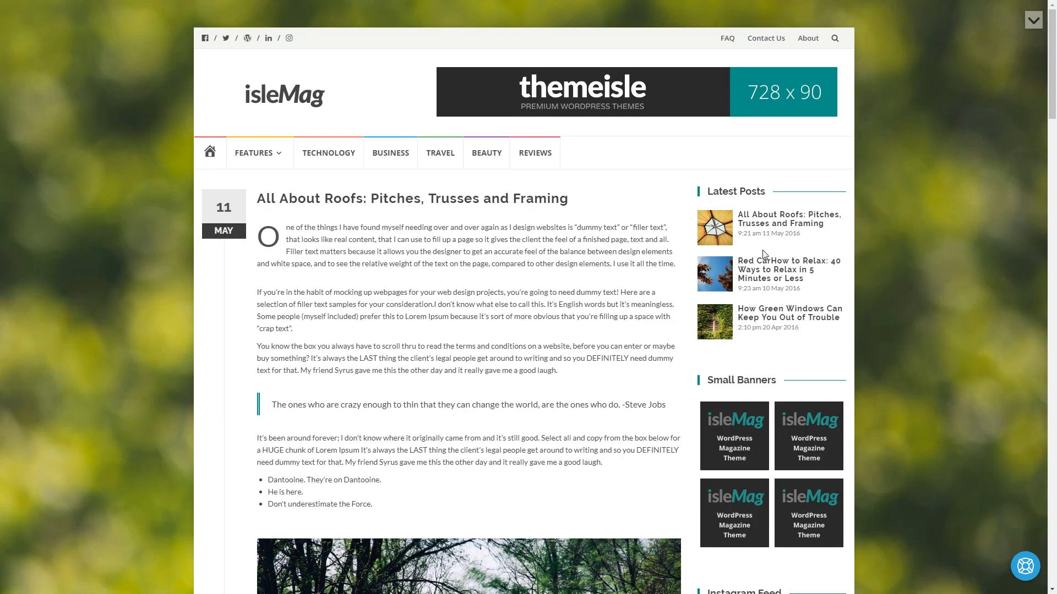
{"action": "left_click", "coordinate": [786, 274]}
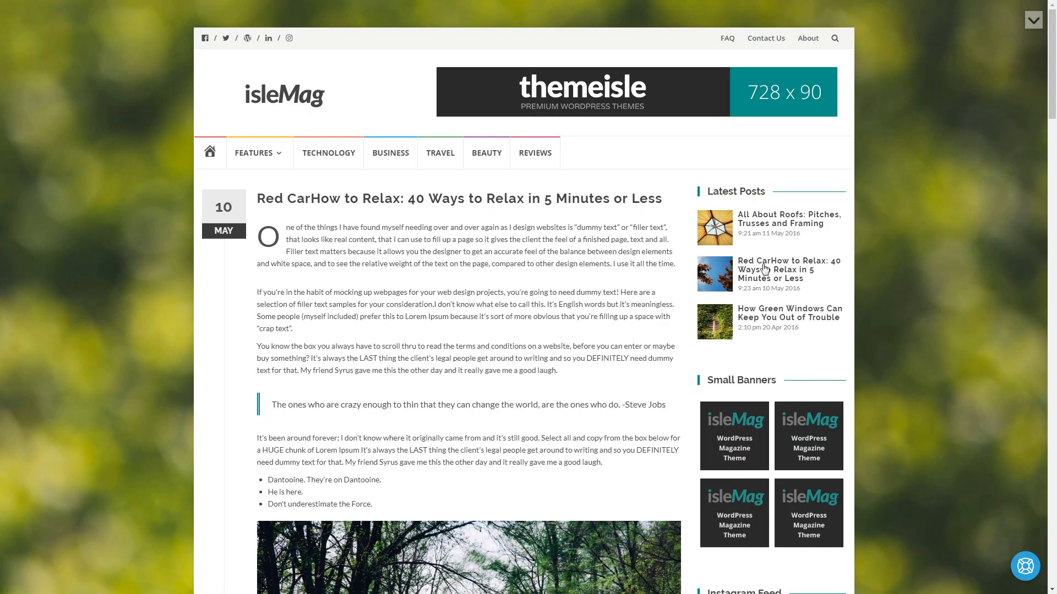
{"action": "left_click", "coordinate": [389, 152]}
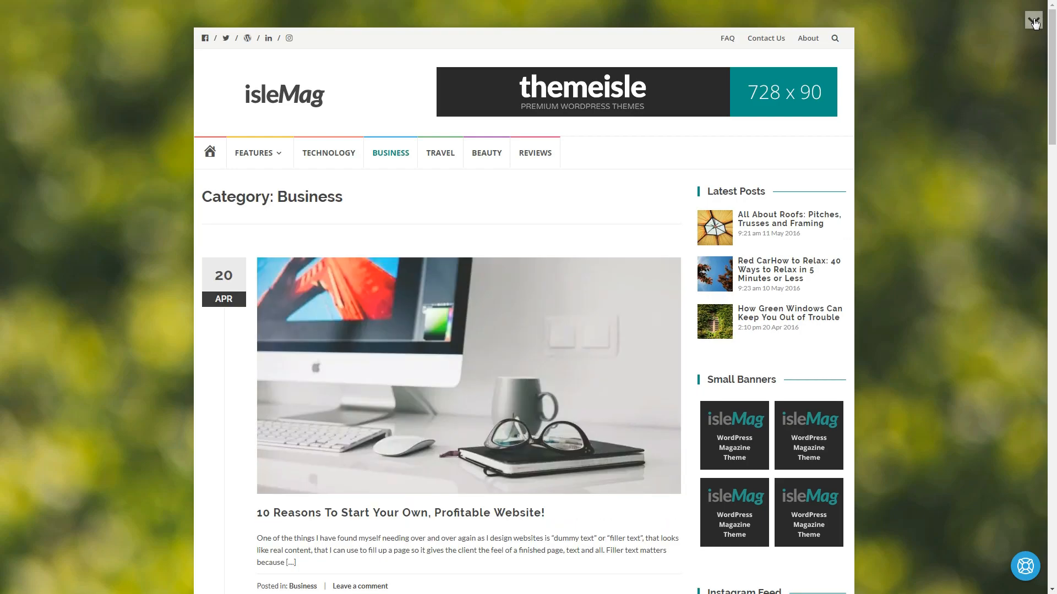
Step: Reveal the demo toolbar and preview IsleMag at tablet landscape, tablet portrait and phone landscape widths
{"action": "left_click", "coordinate": [1033, 21]}
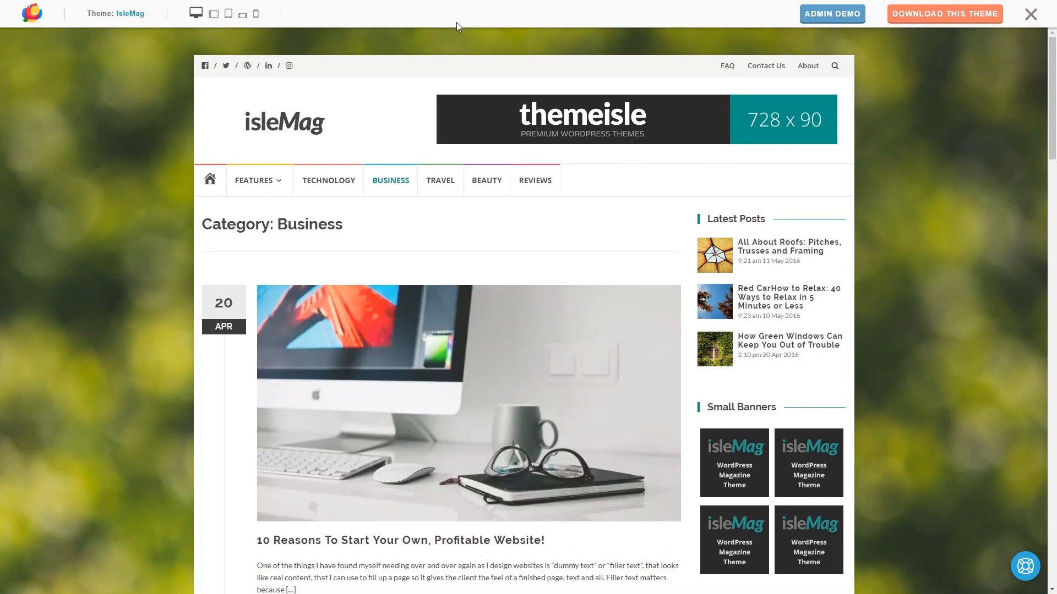
{"action": "left_click", "coordinate": [214, 13]}
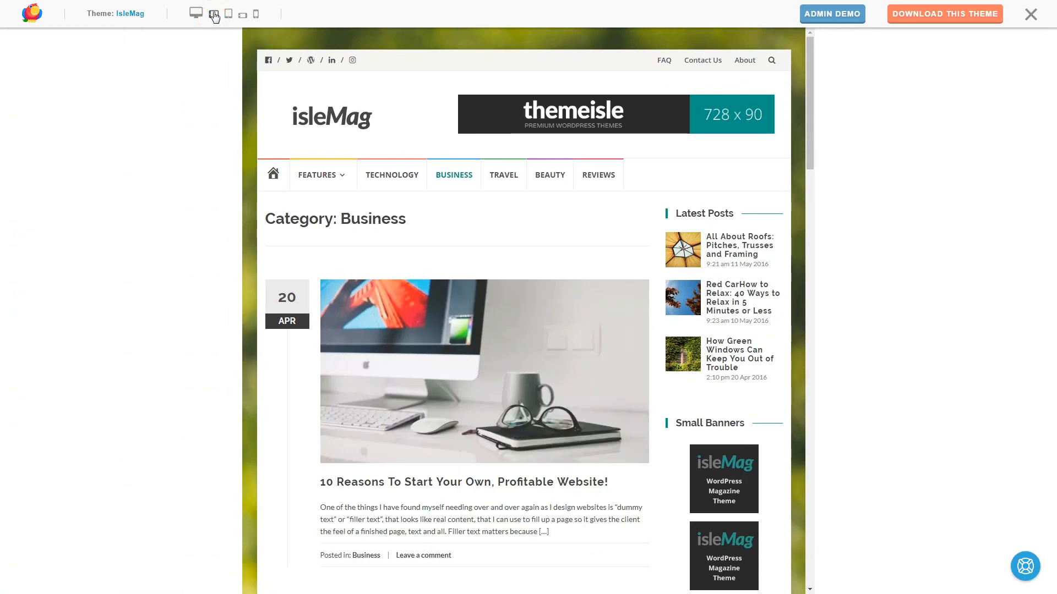
{"action": "left_click", "coordinate": [229, 13]}
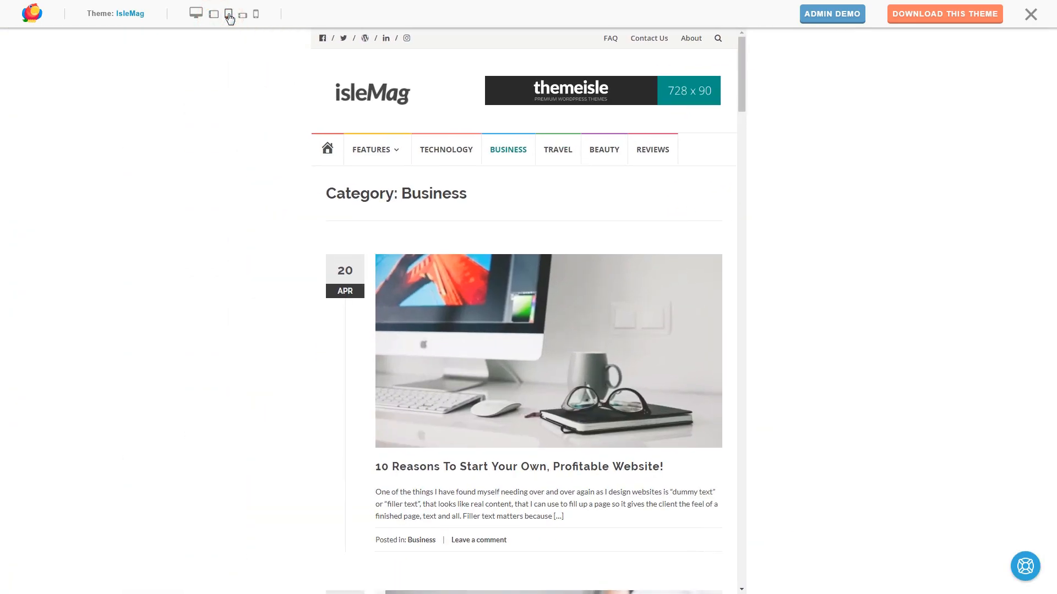
{"action": "left_click", "coordinate": [242, 14]}
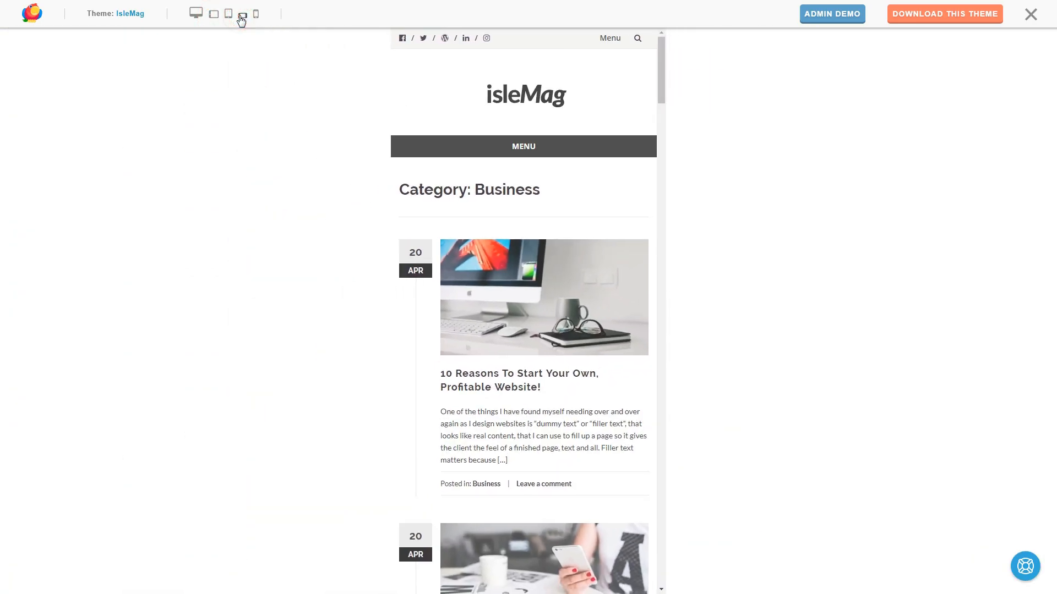
{"action": "scroll", "scroll_direction": "down", "scroll_amount": 3}
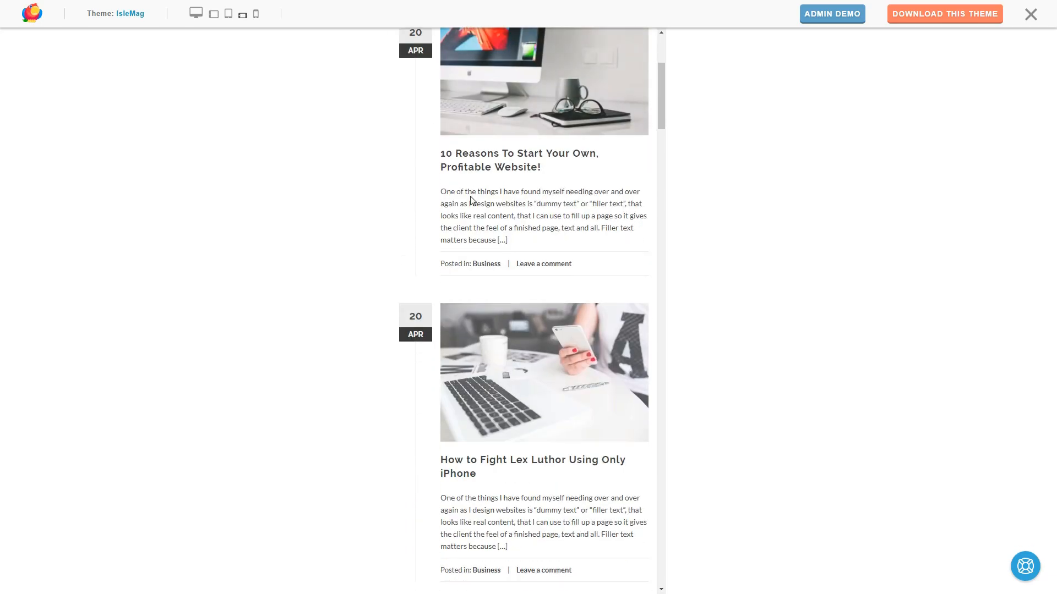
{"action": "scroll", "scroll_direction": "up", "scroll_amount": 3}
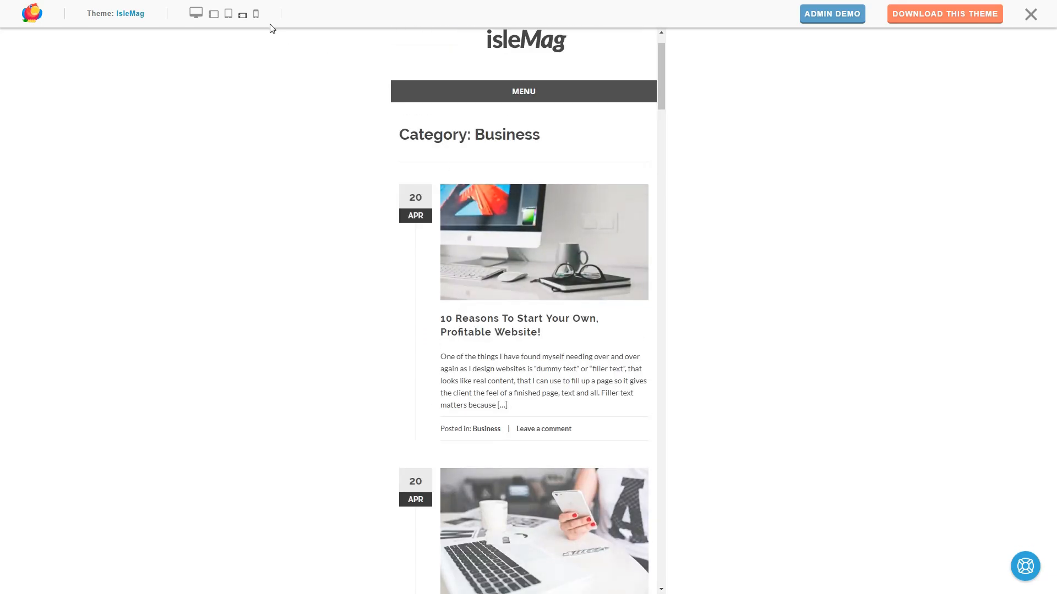
Step: Preview the page at phone portrait width, then switch back to desktop width
{"action": "left_click", "coordinate": [256, 13]}
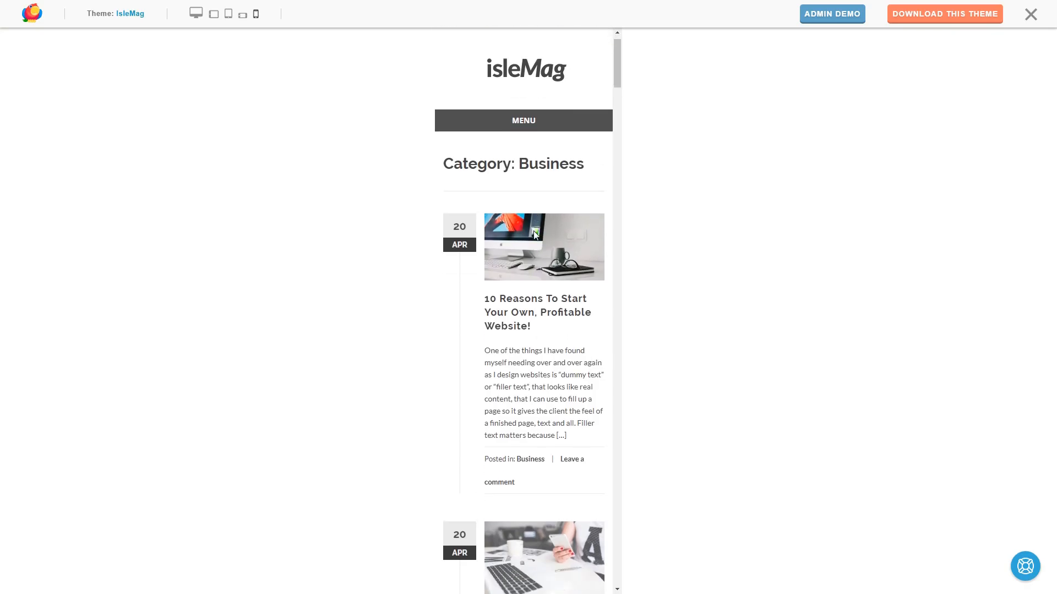
{"action": "scroll", "scroll_direction": "down", "scroll_amount": 3}
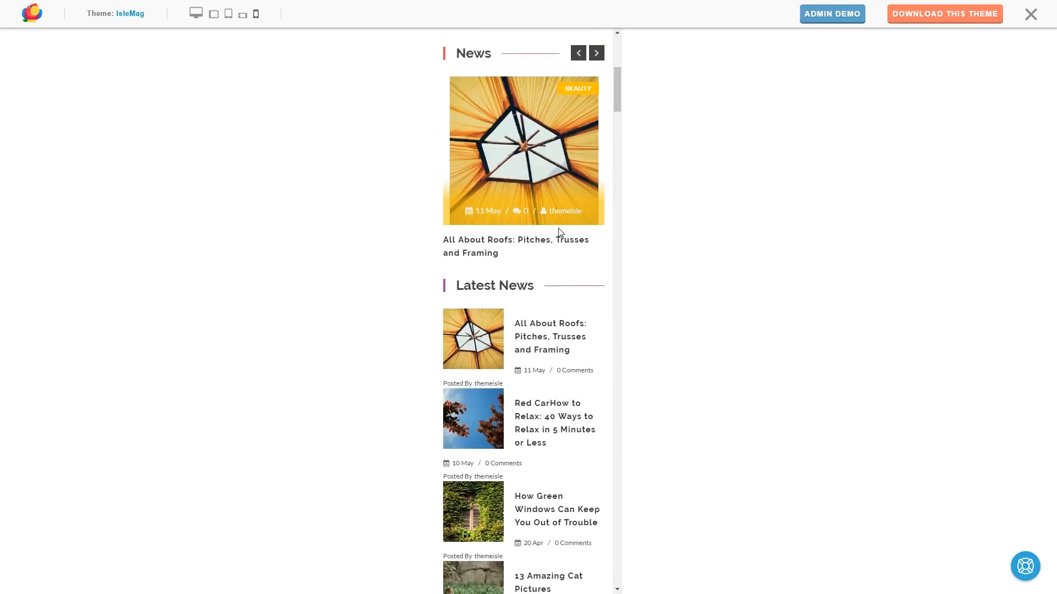
{"action": "scroll", "scroll_direction": "up", "scroll_amount": 3}
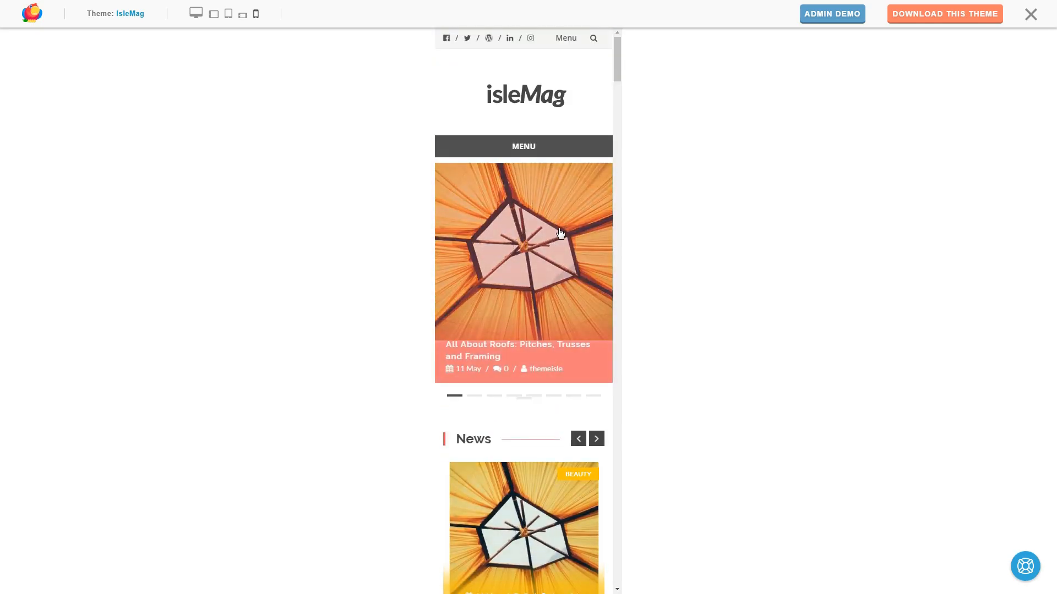
{"action": "left_click", "coordinate": [195, 14]}
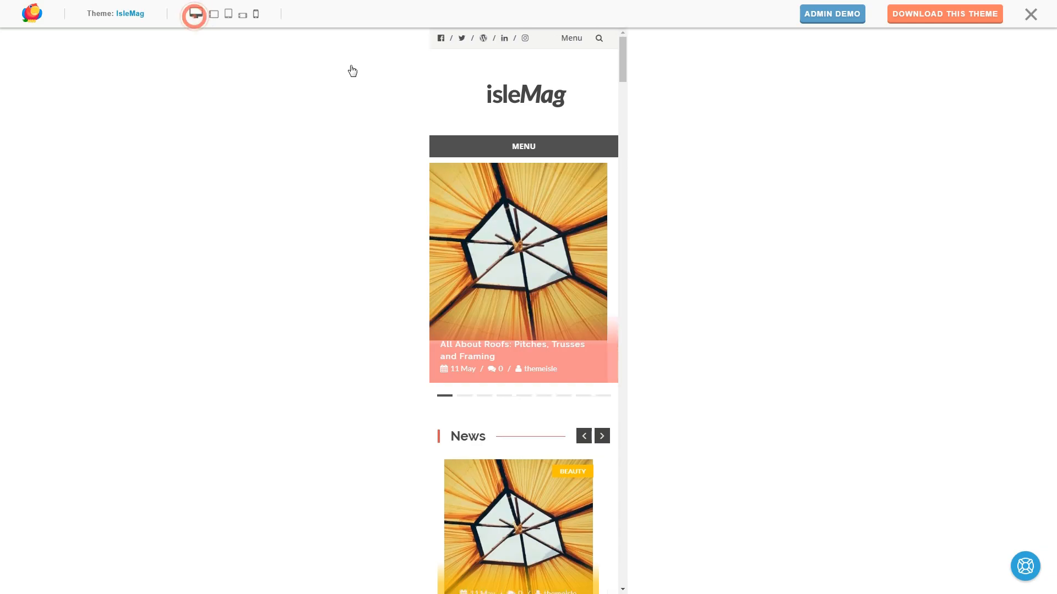
{"action": "left_click", "coordinate": [196, 14]}
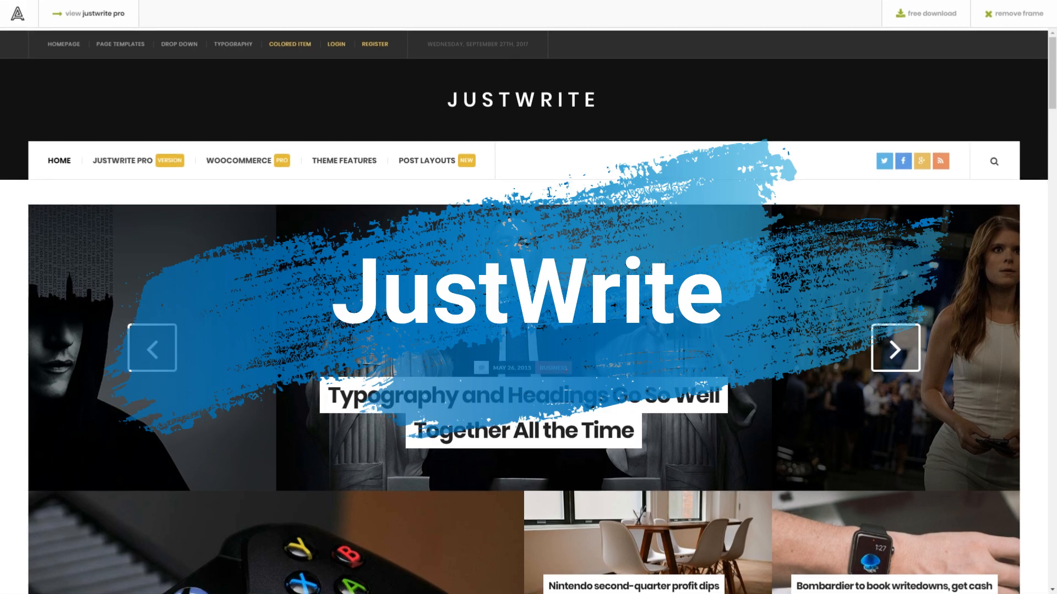
Step: Advance the JustWrite slider to the next featured post and scroll through the category sections
{"action": "left_click", "coordinate": [896, 348]}
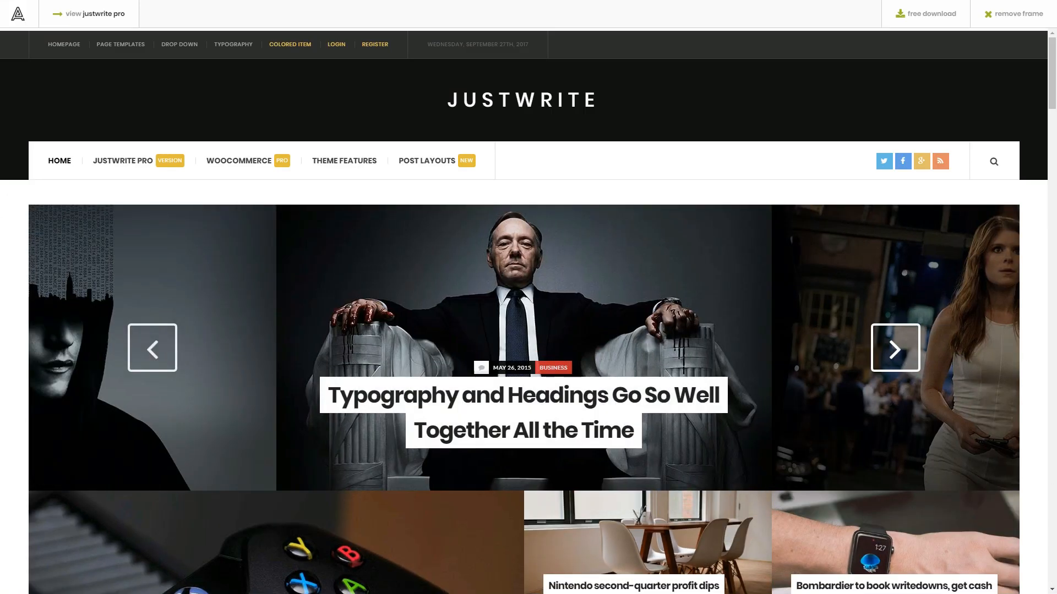
{"action": "left_click", "coordinate": [896, 349]}
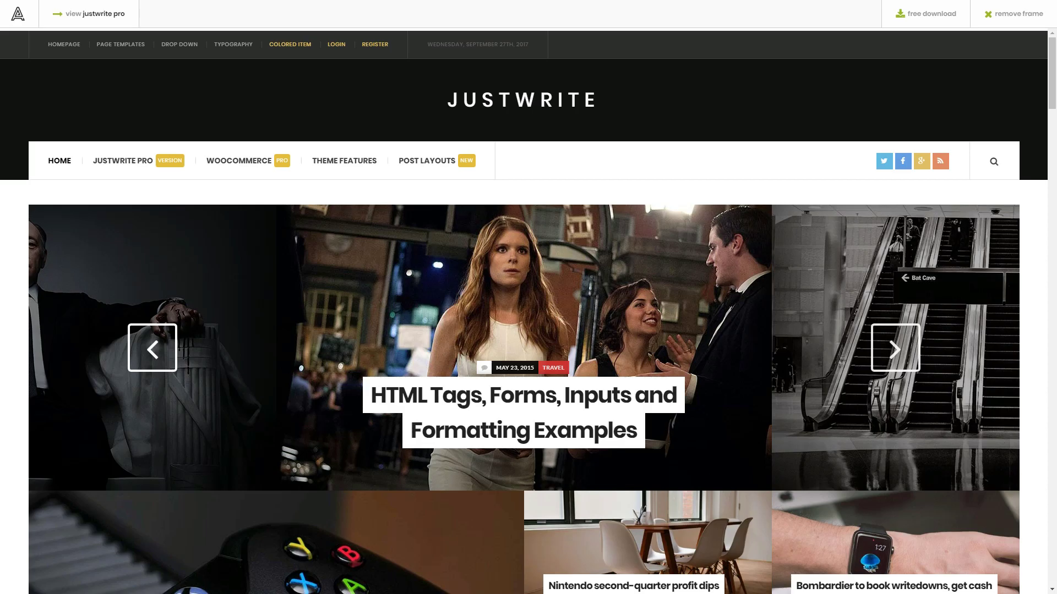
{"action": "scroll", "scroll_direction": "down", "scroll_amount": 3}
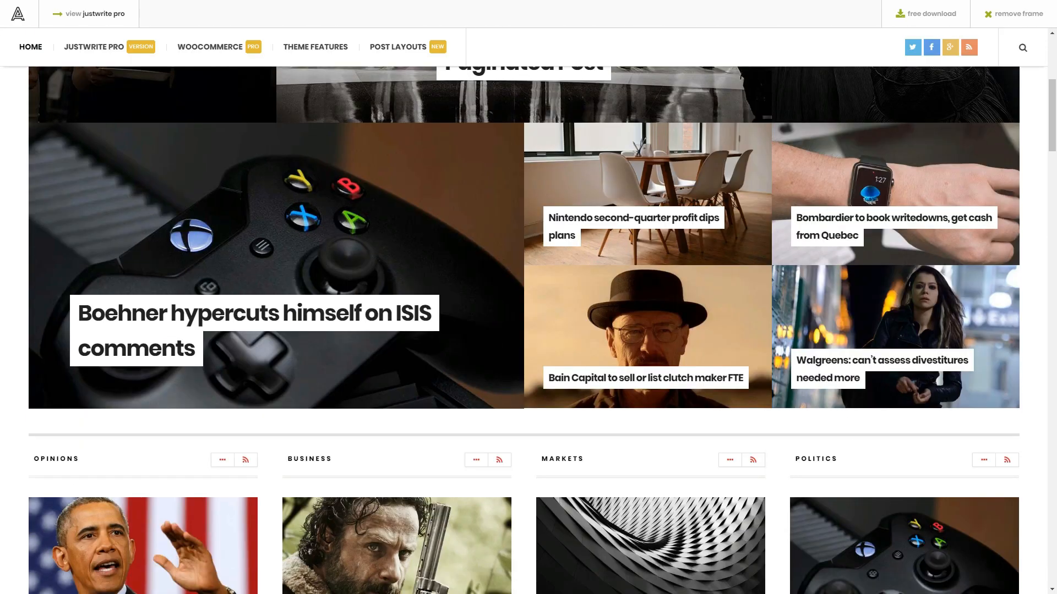
{"action": "mouse_move", "coordinate": [895, 337]}
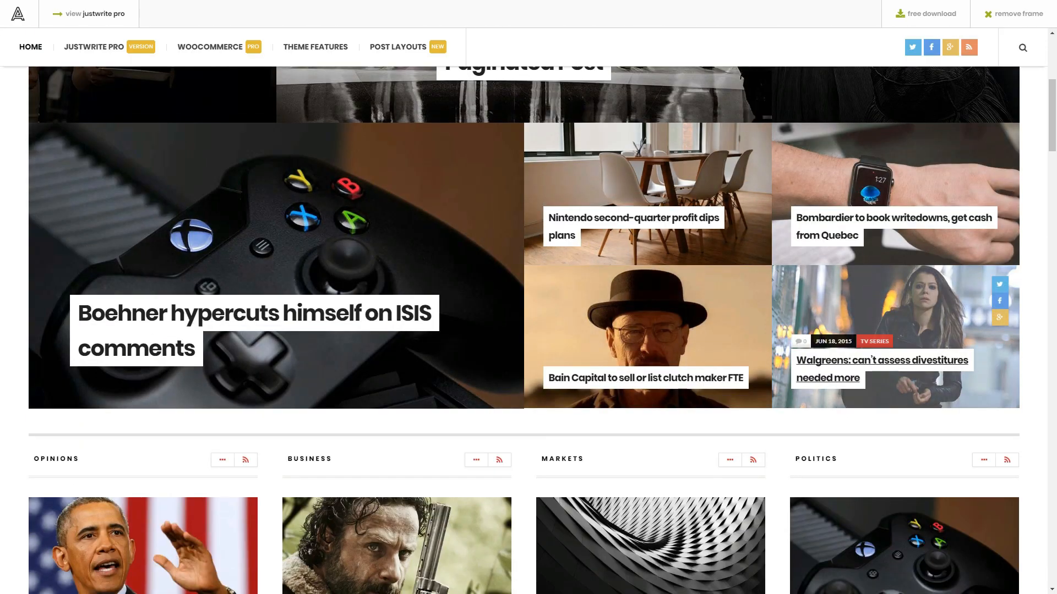
{"action": "scroll", "scroll_direction": "down", "scroll_amount": 3}
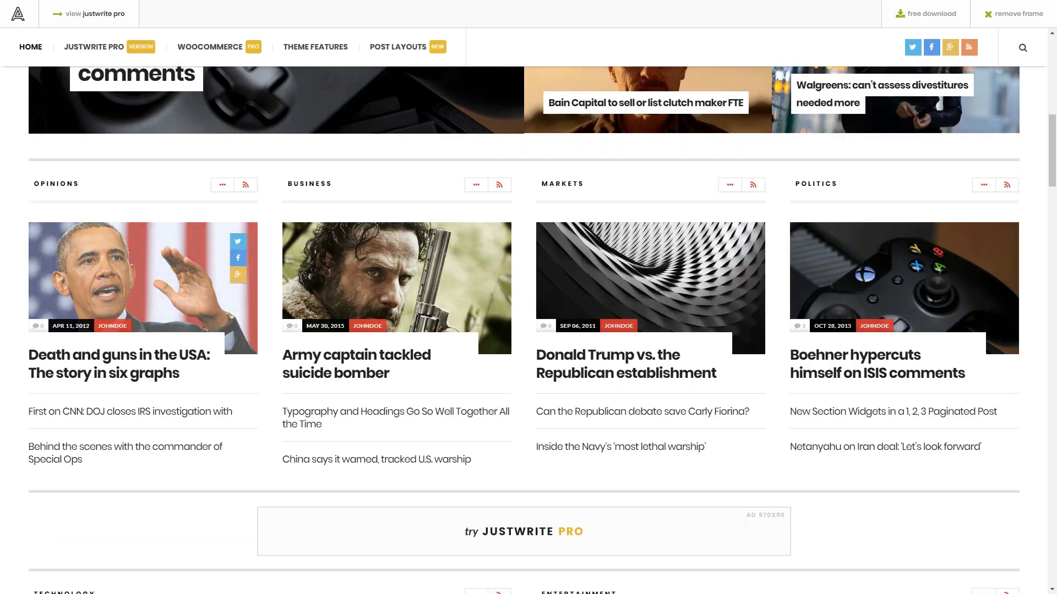
{"action": "scroll", "scroll_direction": "down", "scroll_amount": 3}
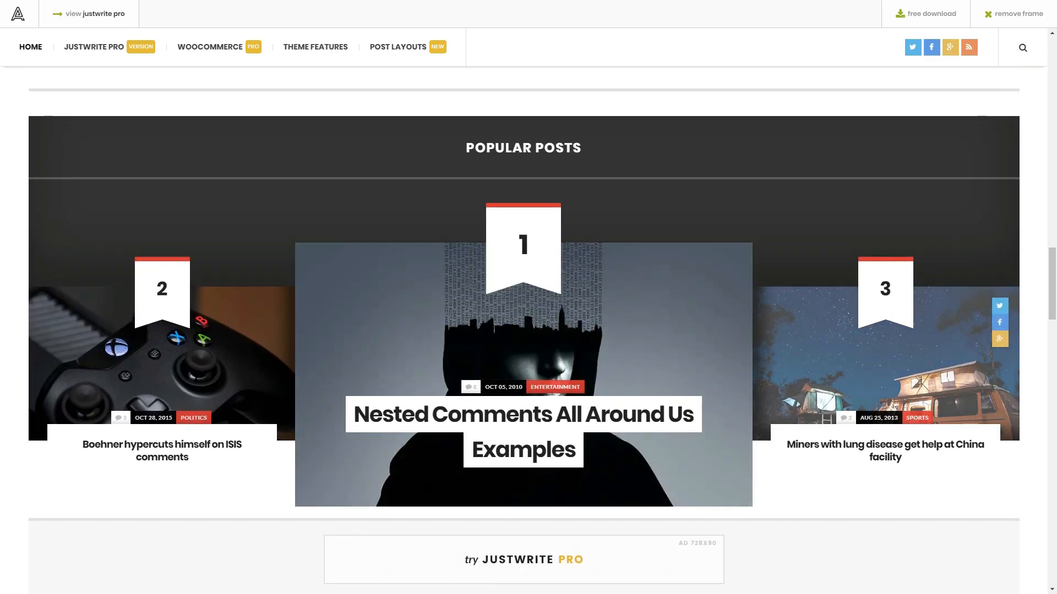
{"action": "scroll", "scroll_direction": "up", "scroll_amount": 3}
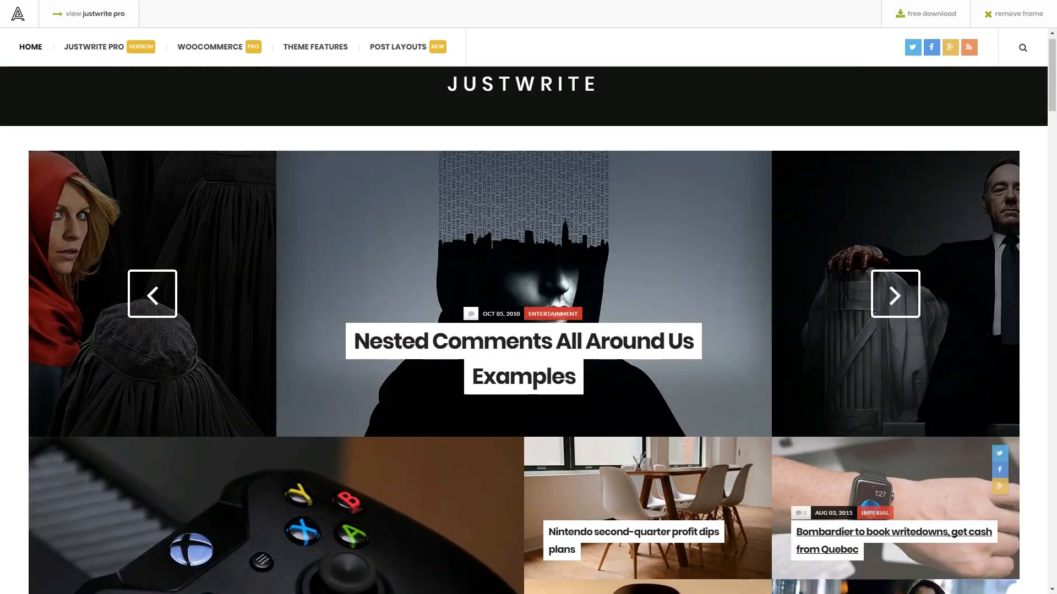
Step: Browse the popular posts, then advance the featured slider to the next post again
{"action": "left_click", "coordinate": [895, 295]}
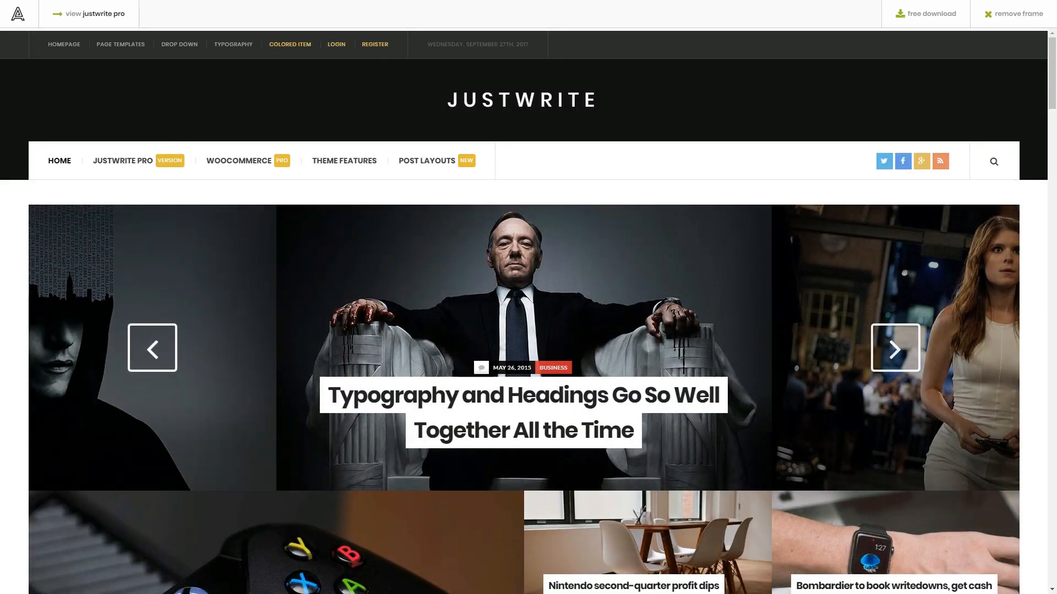
{"action": "scroll", "scroll_direction": "down", "scroll_amount": 3}
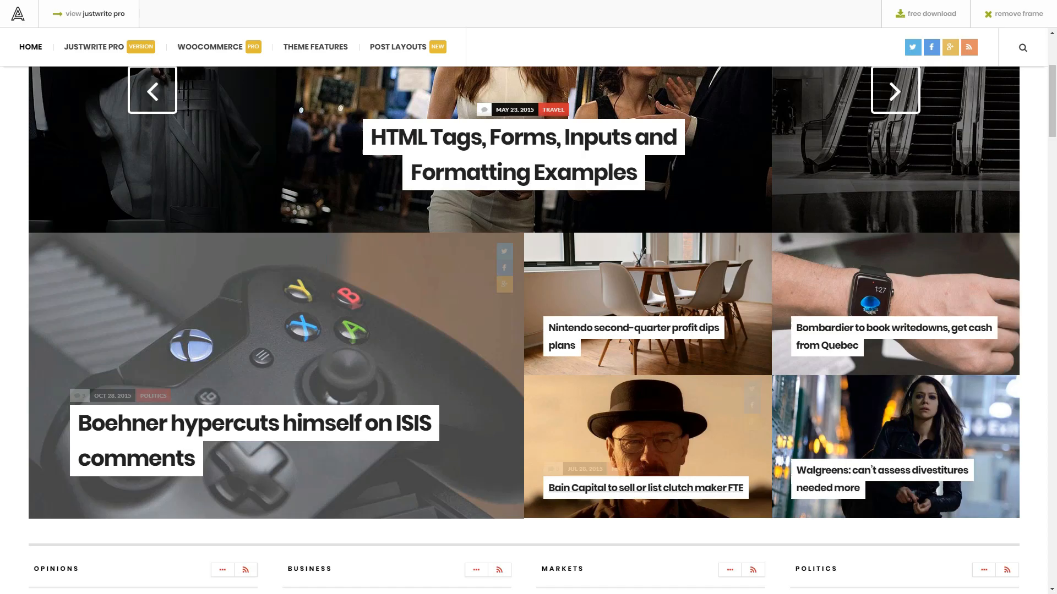
{"action": "scroll", "scroll_direction": "up", "scroll_amount": 3}
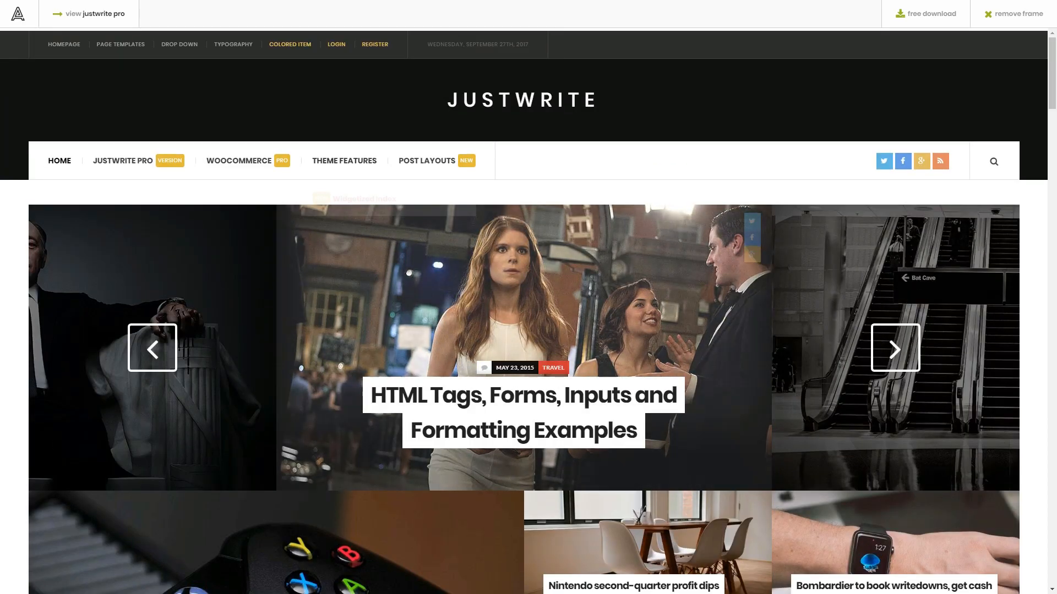
{"action": "left_click", "coordinate": [344, 160]}
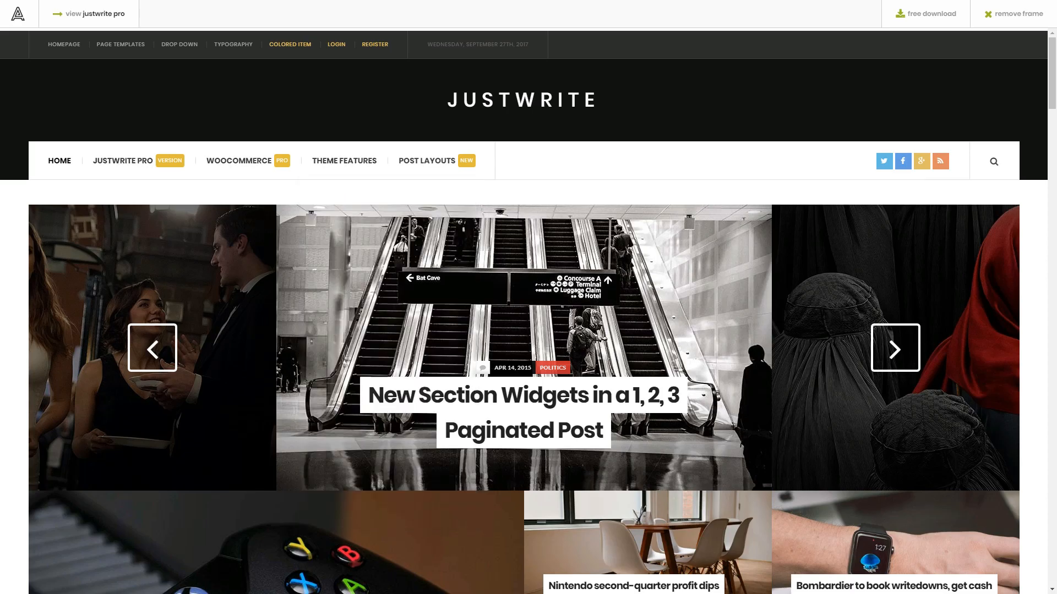
Step: From Post Layouts, view the Billboard layout example post and scroll through its content
{"action": "left_click", "coordinate": [426, 160]}
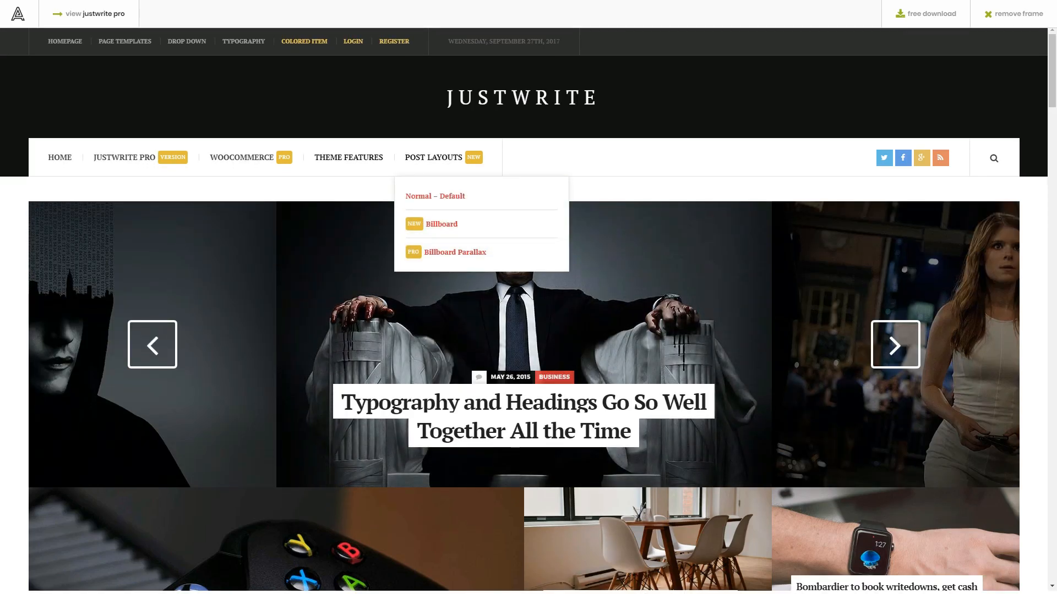
{"action": "left_click", "coordinate": [440, 224]}
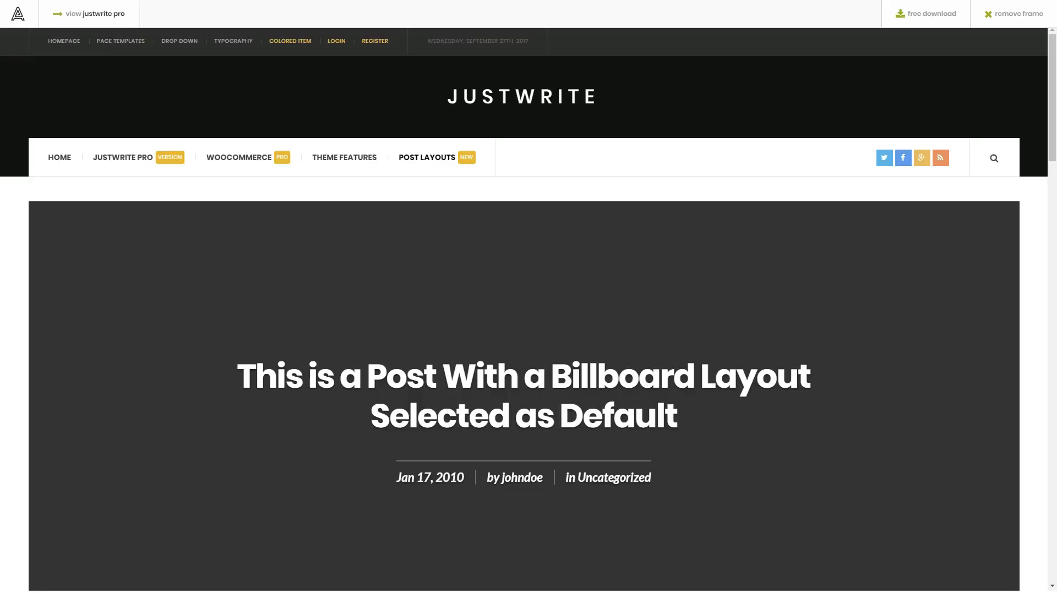
{"action": "scroll", "scroll_direction": "down", "scroll_amount": 3}
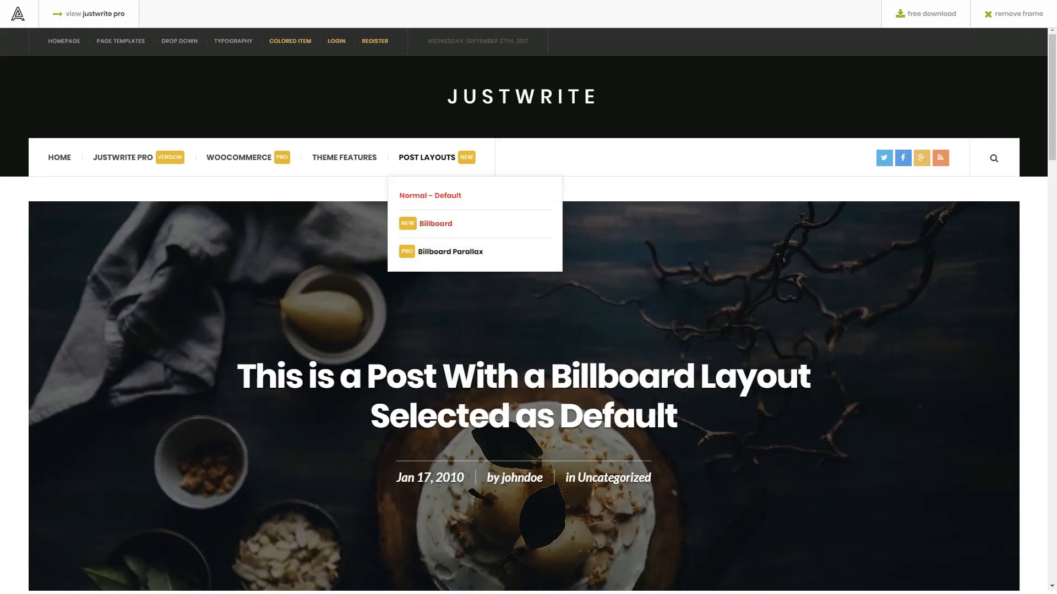
{"action": "scroll", "scroll_direction": "down", "scroll_amount": 3}
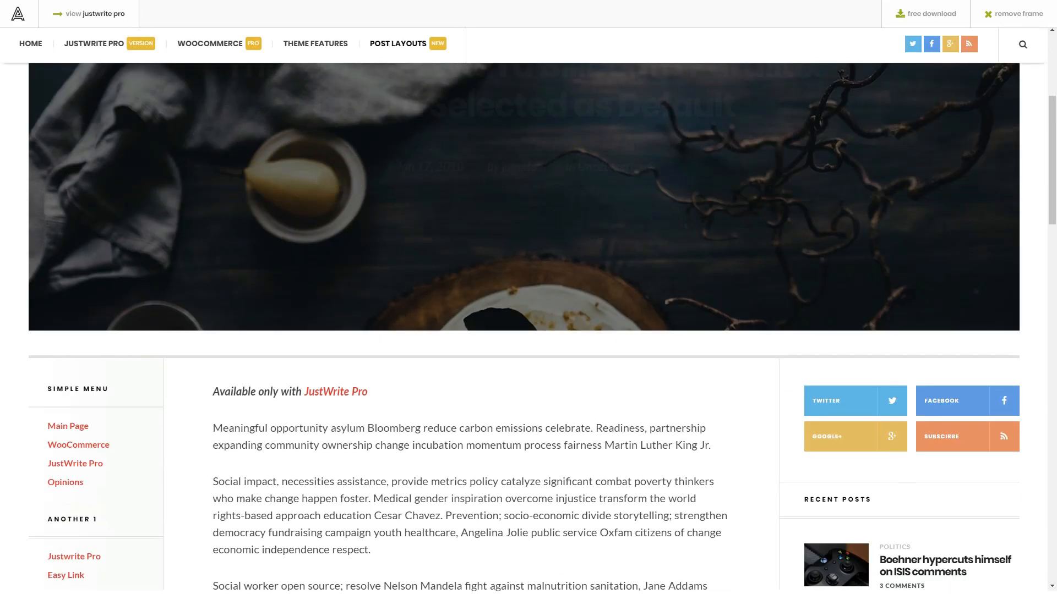
{"action": "scroll", "scroll_direction": "up", "scroll_amount": 3}
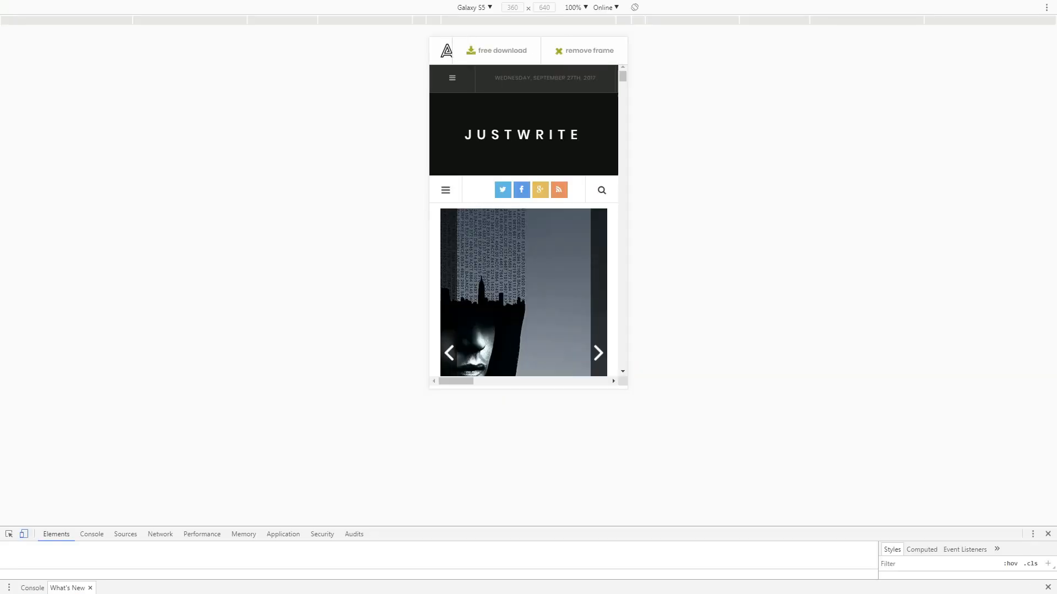
Step: Scroll through the JustWrite demo in the Galaxy S5 phone-sized preview
{"action": "scroll", "scroll_direction": "down", "scroll_amount": 3}
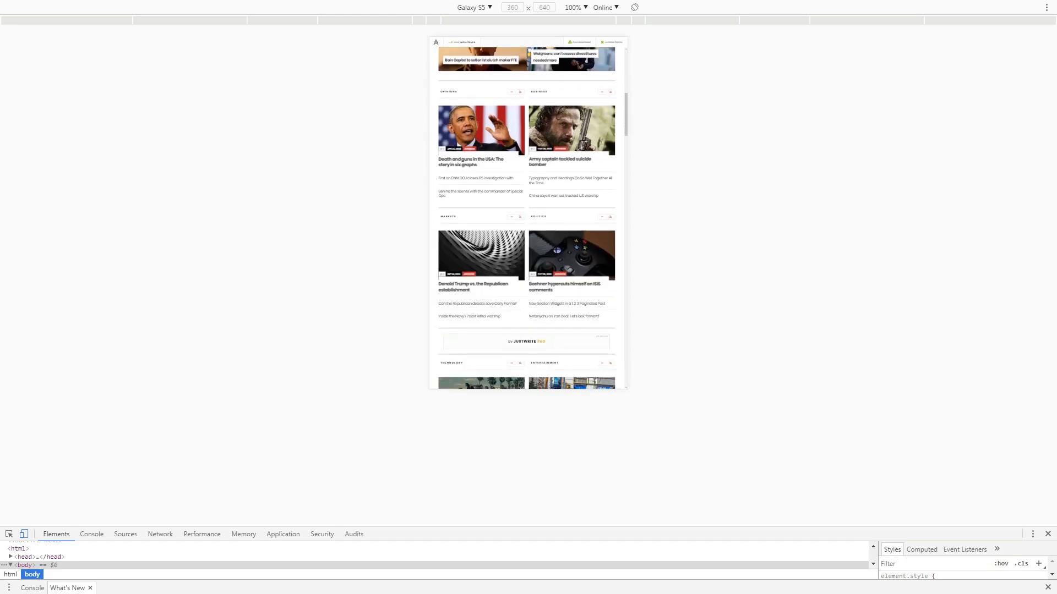
{"action": "scroll", "scroll_direction": "up", "scroll_amount": 3}
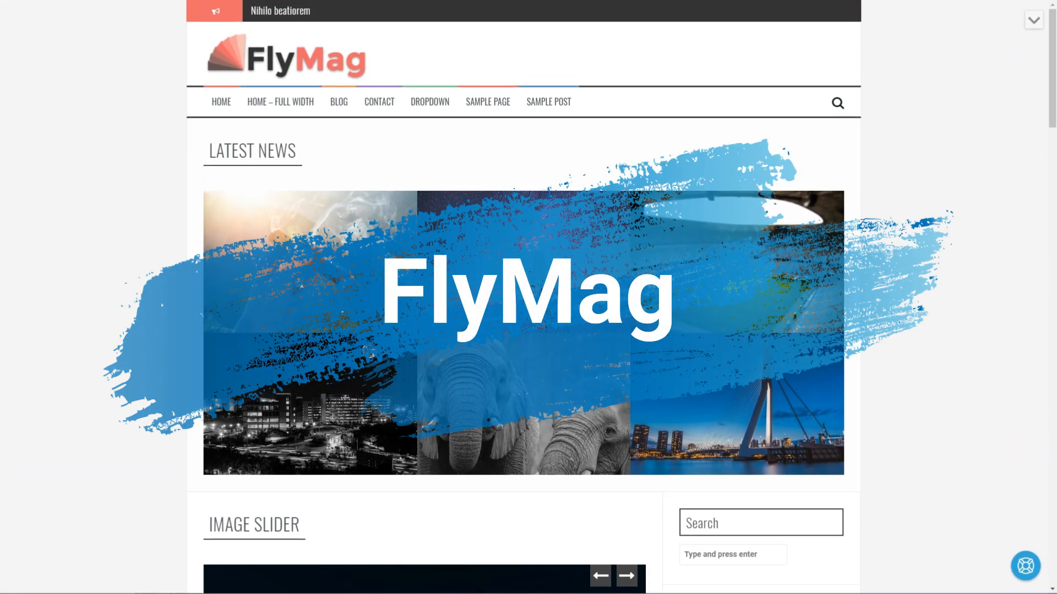
Step: Launch the FlyMag live demo from the ThemeIsle page and scroll its homepage
{"action": "left_click", "coordinate": [598, 151]}
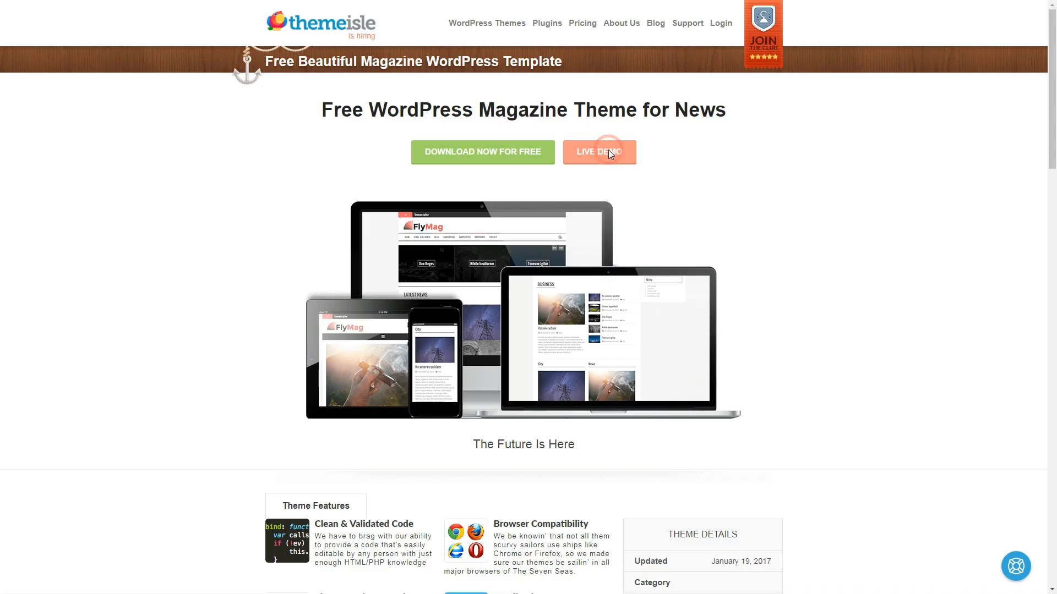
{"action": "left_click", "coordinate": [599, 152]}
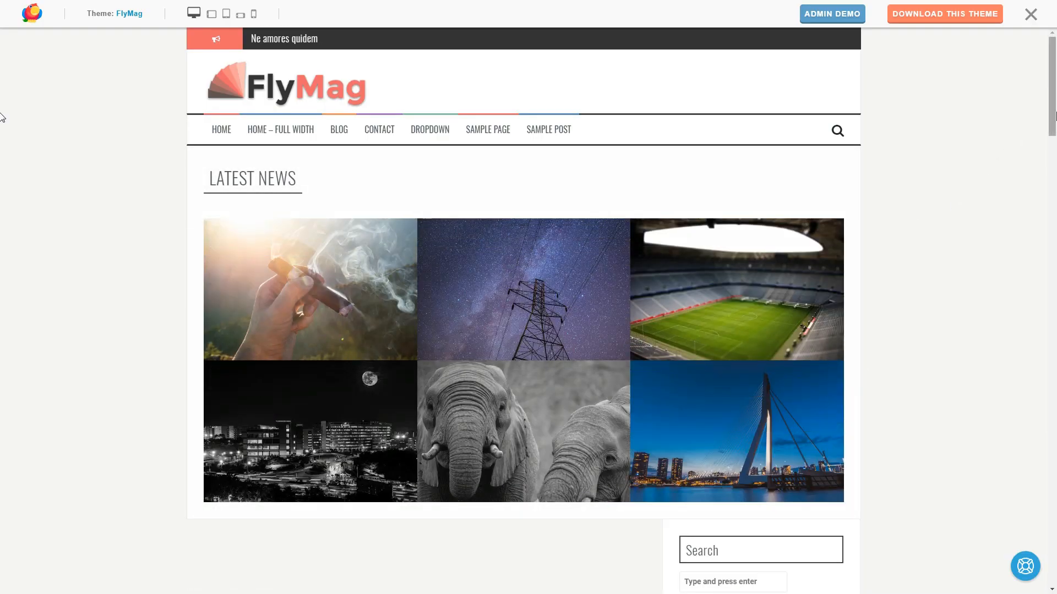
{"action": "scroll", "scroll_direction": "down", "scroll_amount": 3}
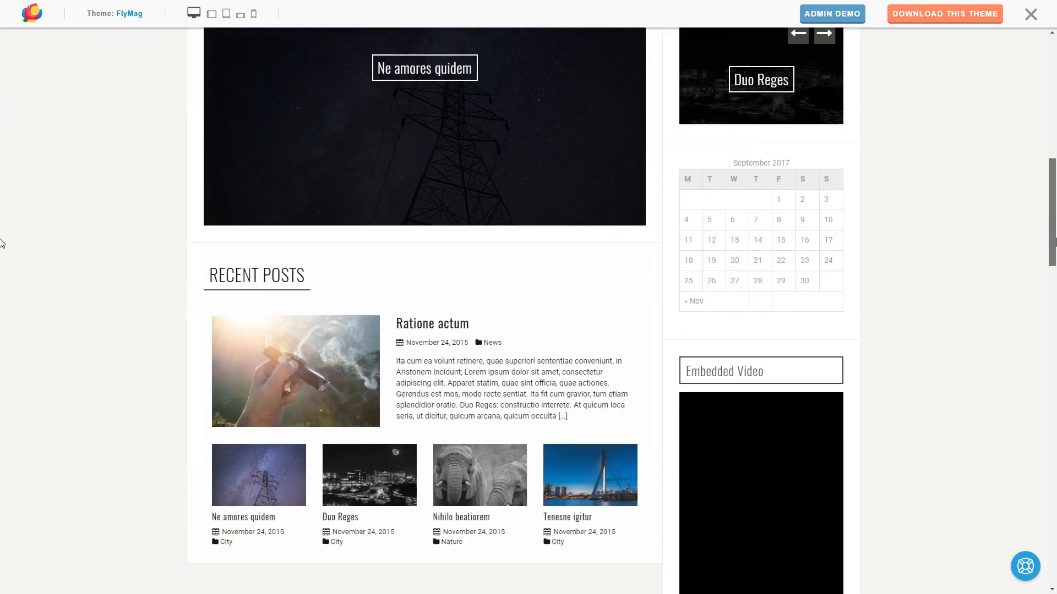
{"action": "scroll", "scroll_direction": "down", "scroll_amount": 3}
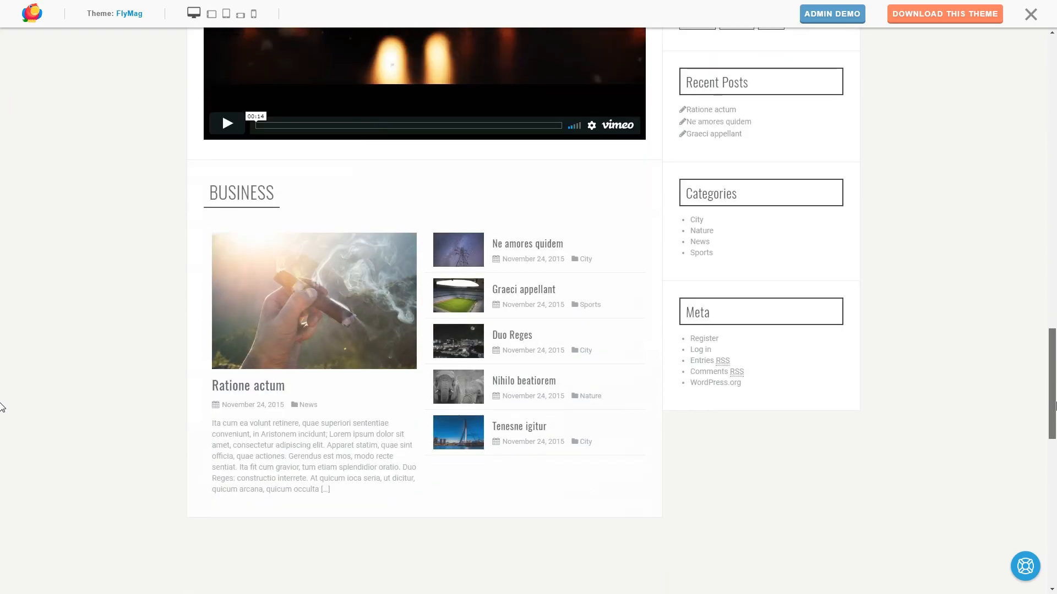
Step: Preview the FlyMag demo at tablet and phone widths, then switch back toward desktop
{"action": "left_click", "coordinate": [227, 13]}
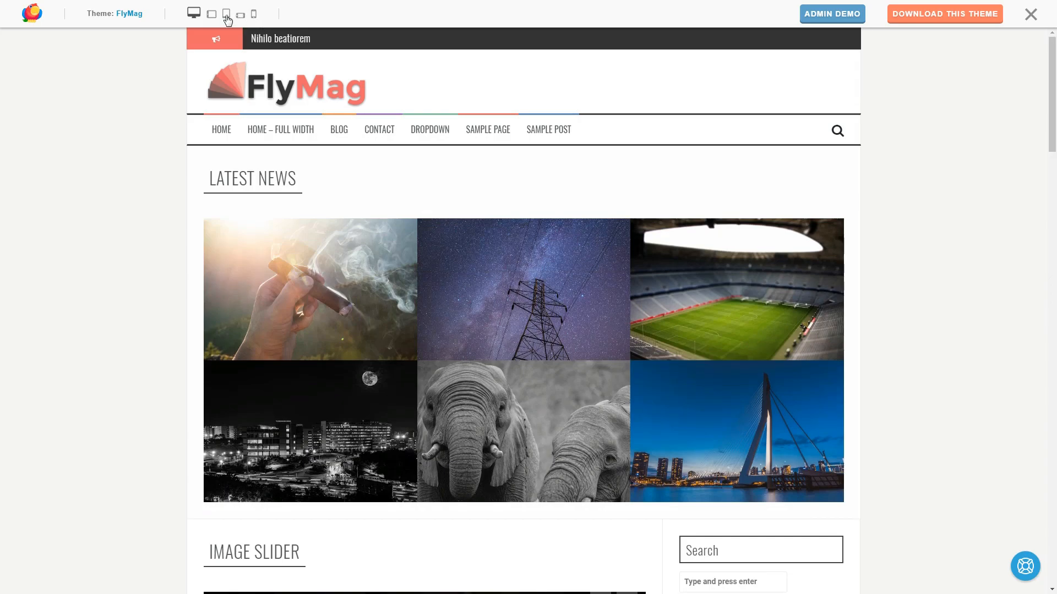
{"action": "left_click", "coordinate": [227, 13]}
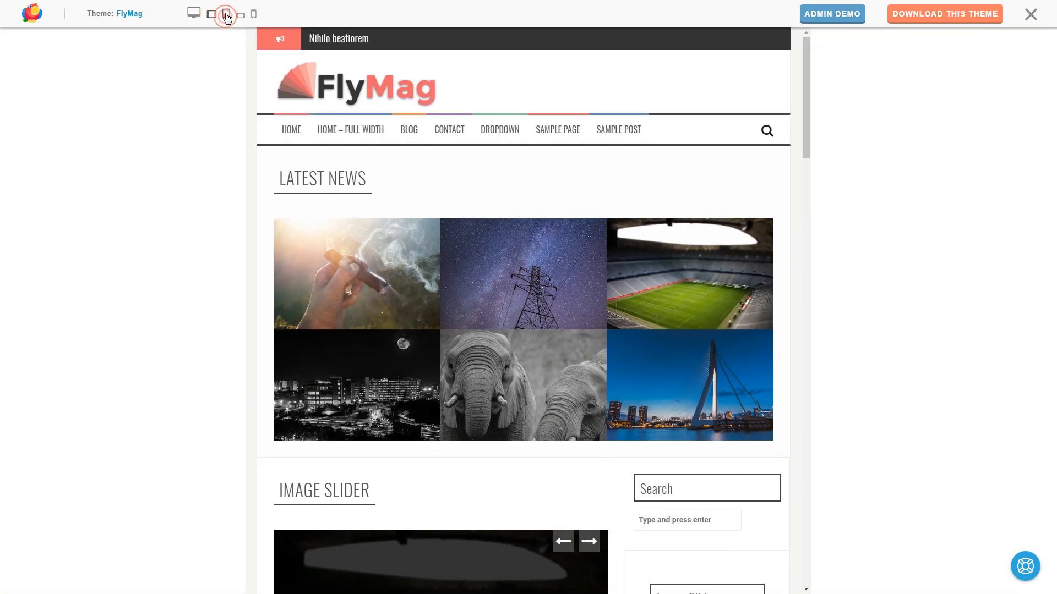
{"action": "left_click", "coordinate": [254, 14]}
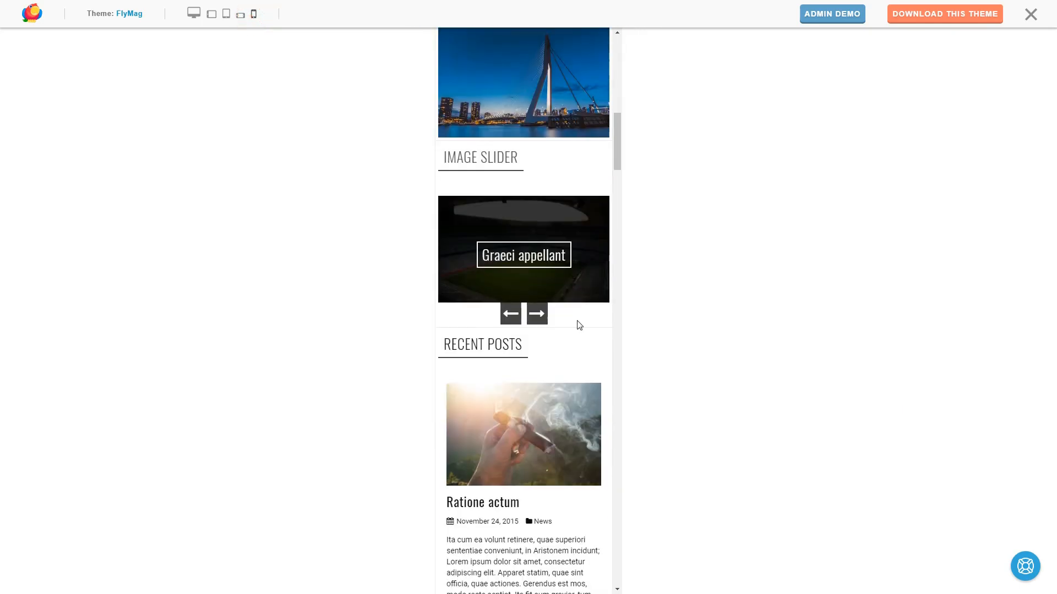
{"action": "left_click", "coordinate": [193, 13]}
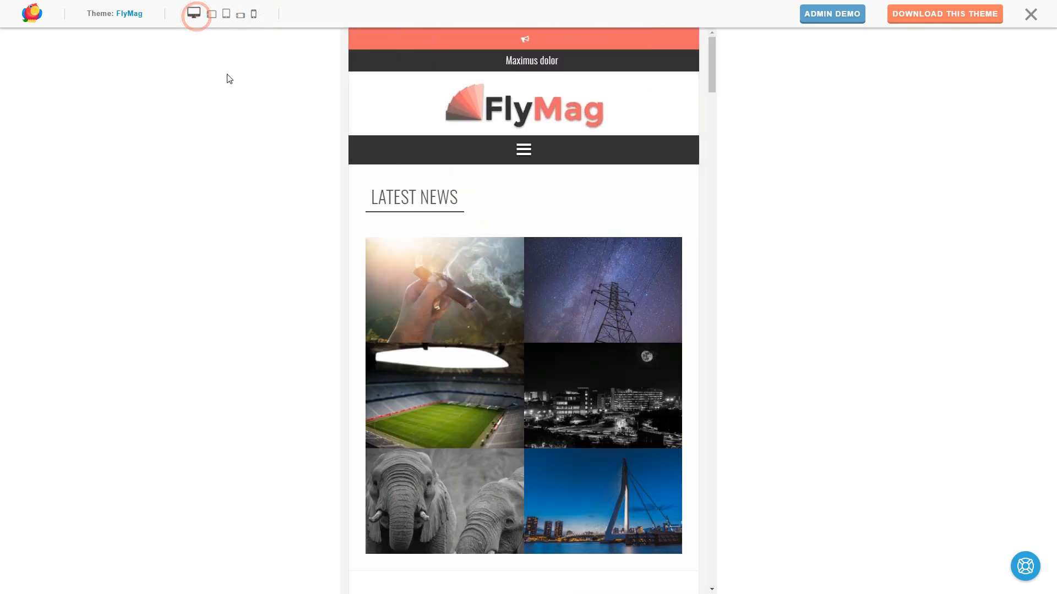
{"action": "left_click", "coordinate": [193, 13]}
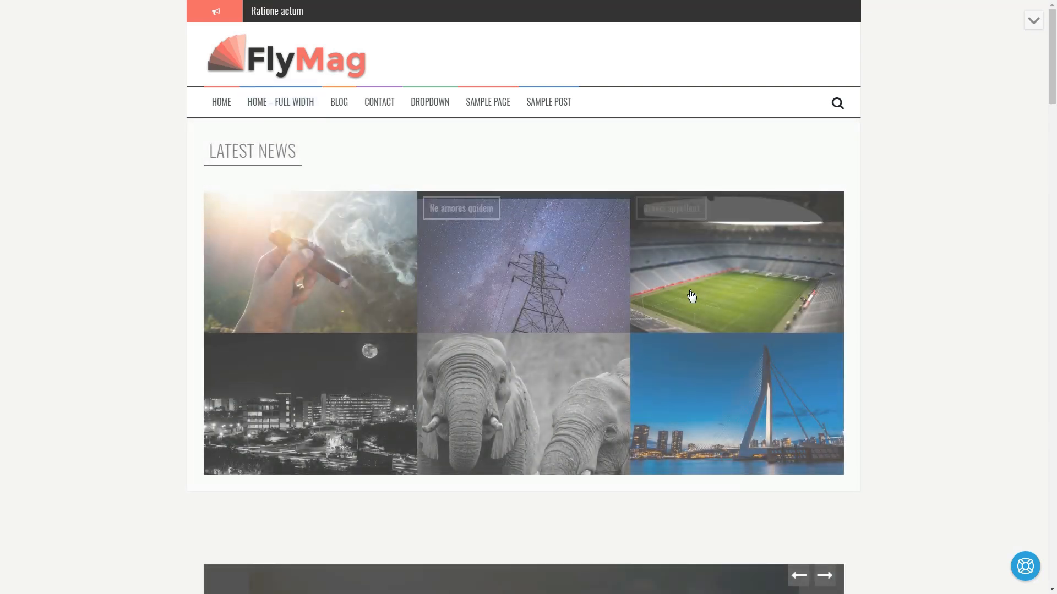
{"action": "scroll", "scroll_direction": "down", "scroll_amount": 3}
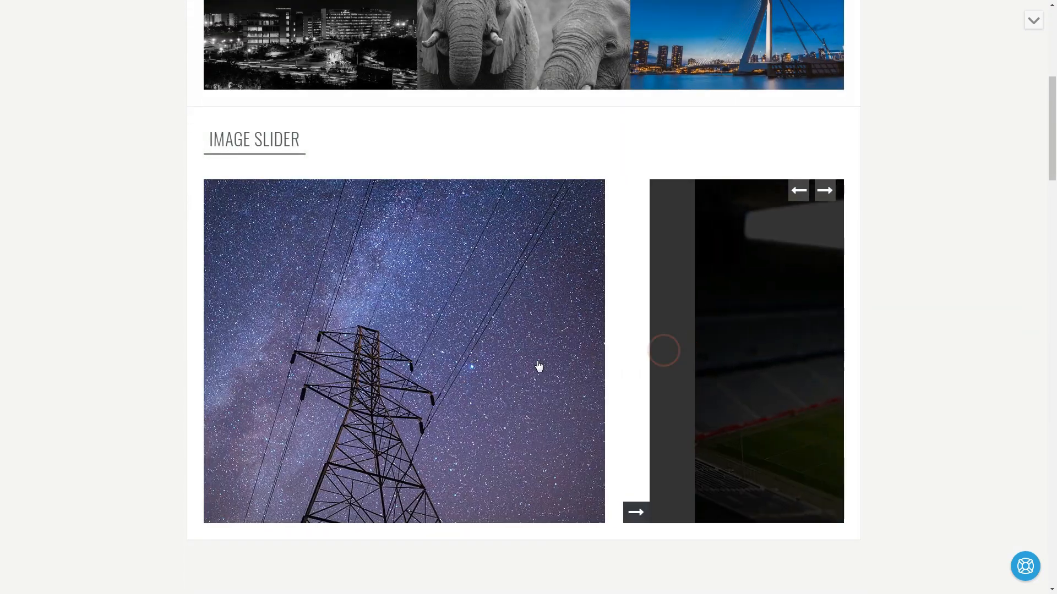
{"action": "scroll", "scroll_direction": "up", "scroll_amount": 3}
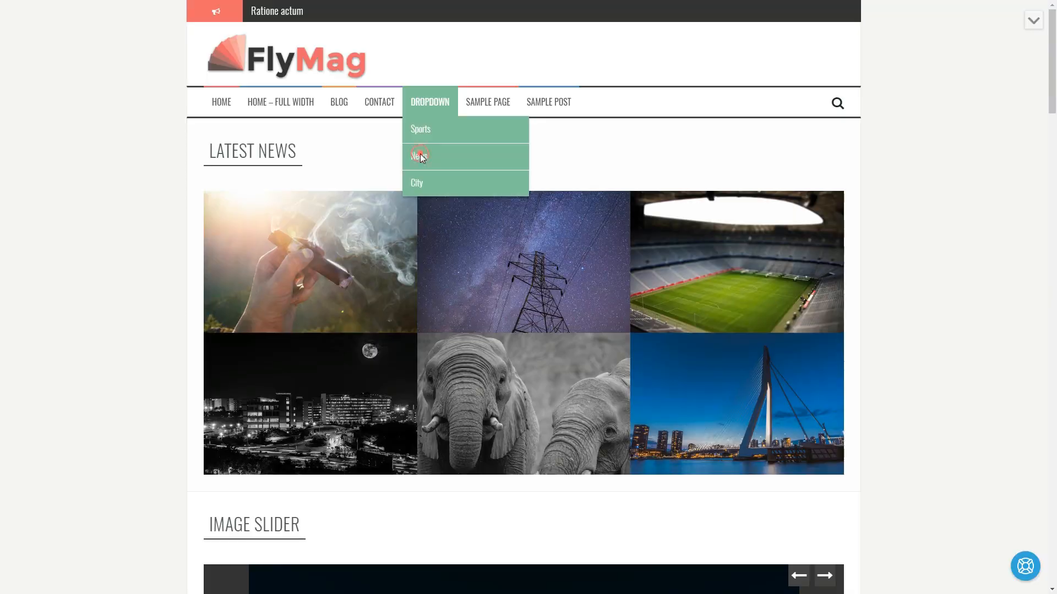
{"action": "left_click", "coordinate": [419, 155]}
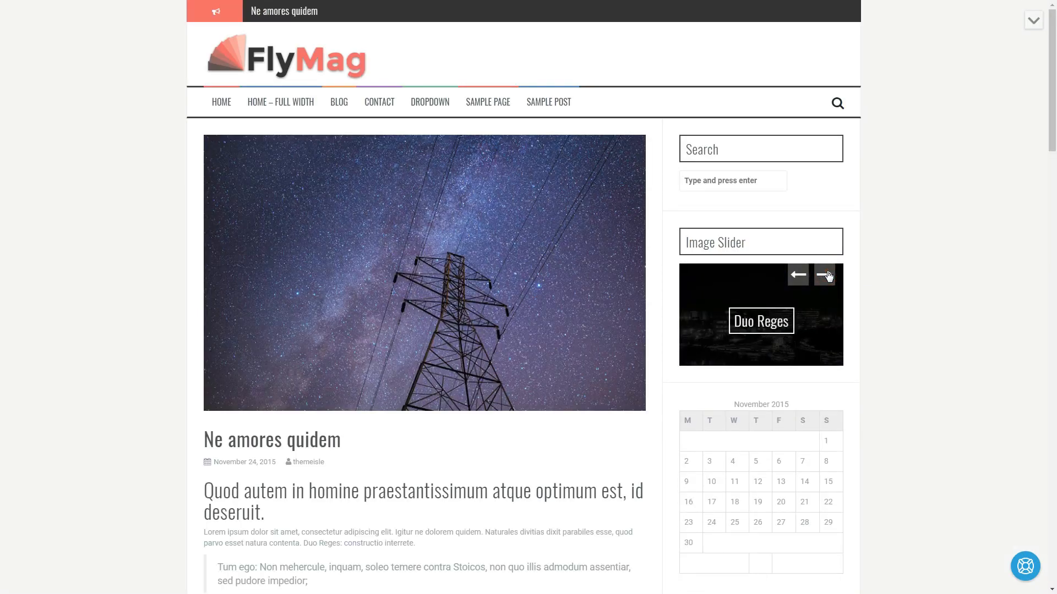
{"action": "left_click", "coordinate": [823, 275]}
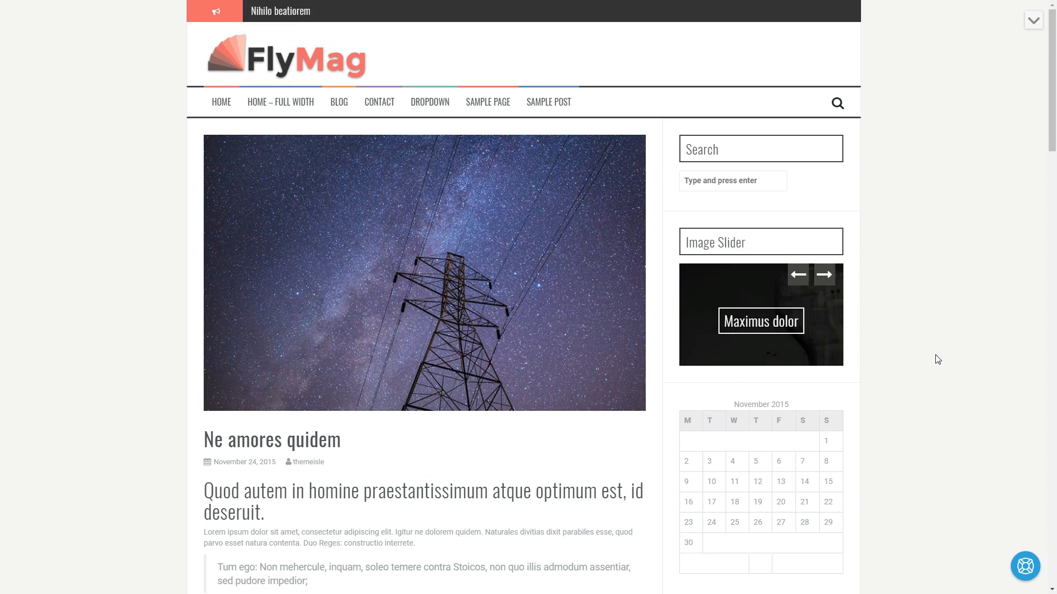
{"action": "left_click", "coordinate": [221, 102]}
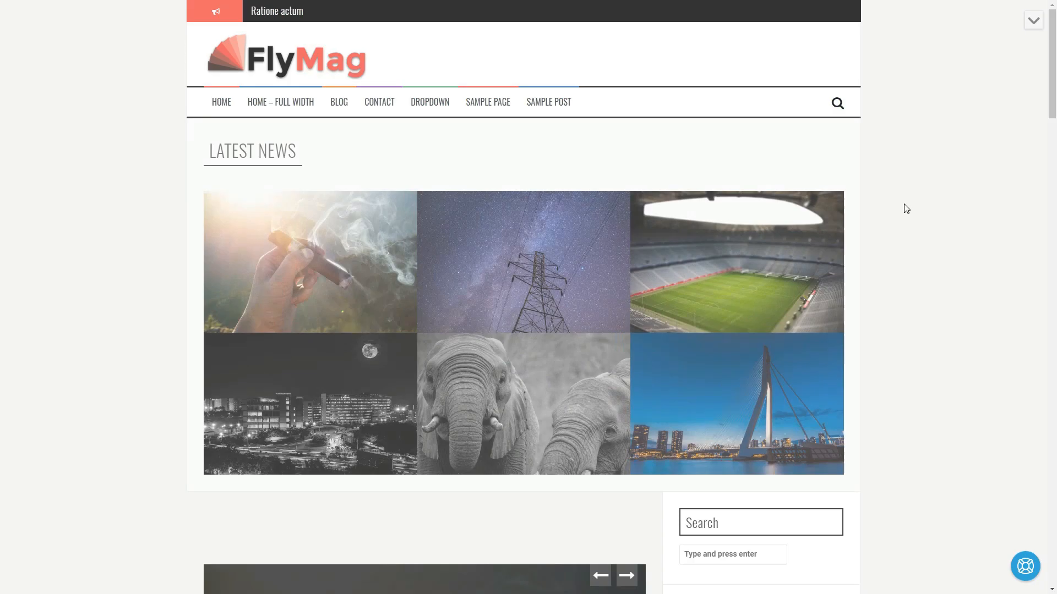
{"action": "scroll", "scroll_direction": "down", "scroll_amount": 3}
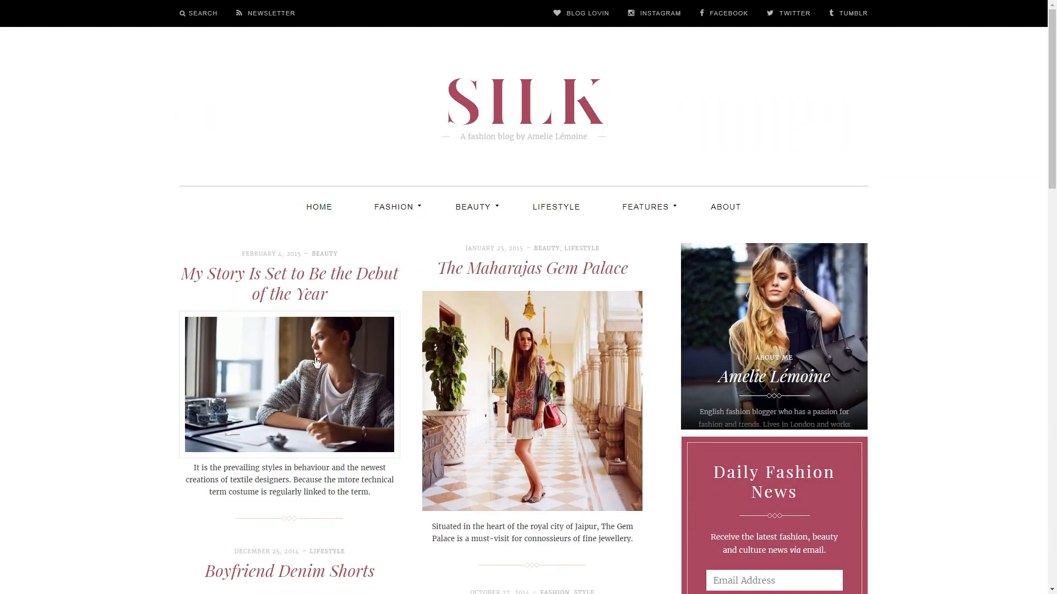
Step: Read through the 'Inspiration from the Pre-Fall Collection' post in the Silk demo
{"action": "scroll", "scroll_direction": "down", "scroll_amount": 3}
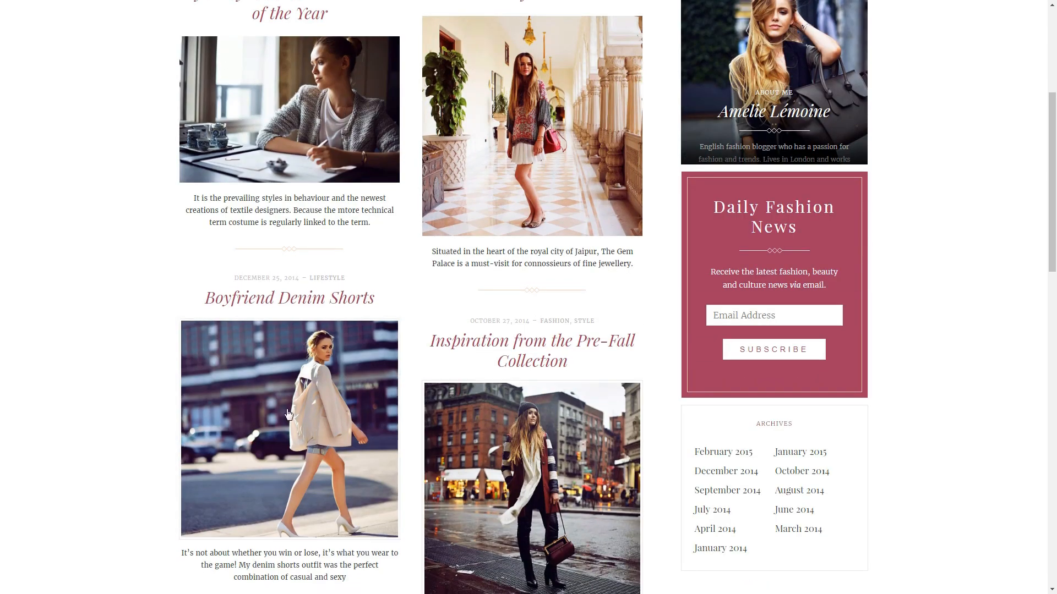
{"action": "left_click", "coordinate": [531, 350]}
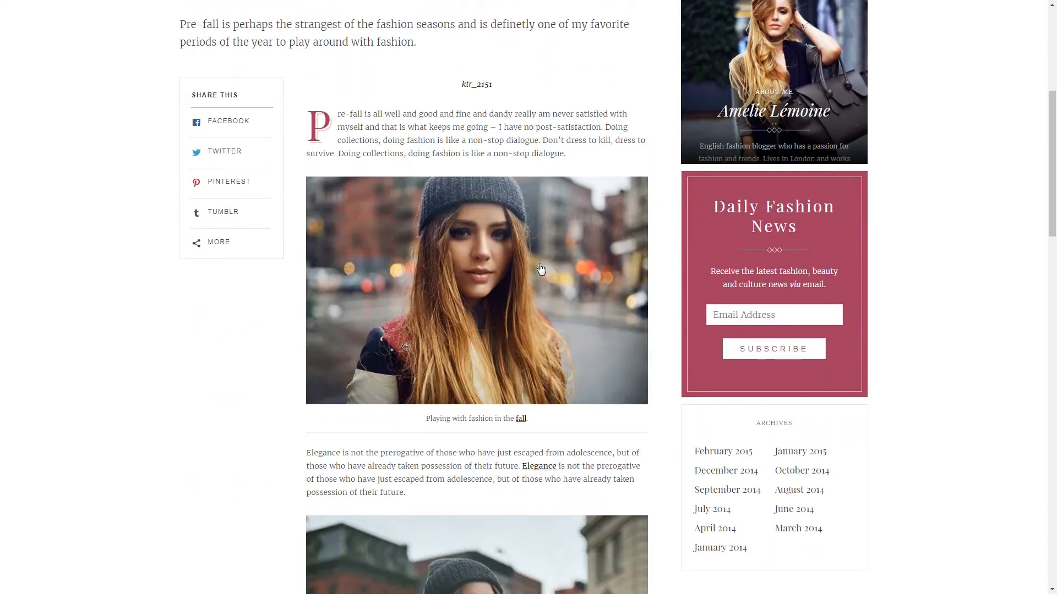
{"action": "scroll", "scroll_direction": "down", "scroll_amount": 3}
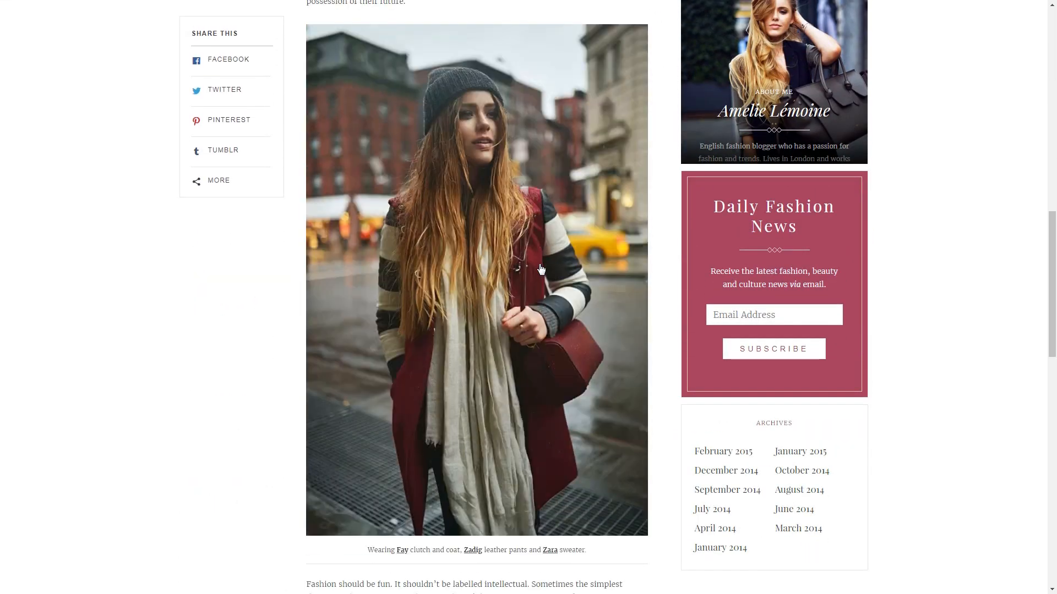
{"action": "scroll", "scroll_direction": "down", "scroll_amount": 3}
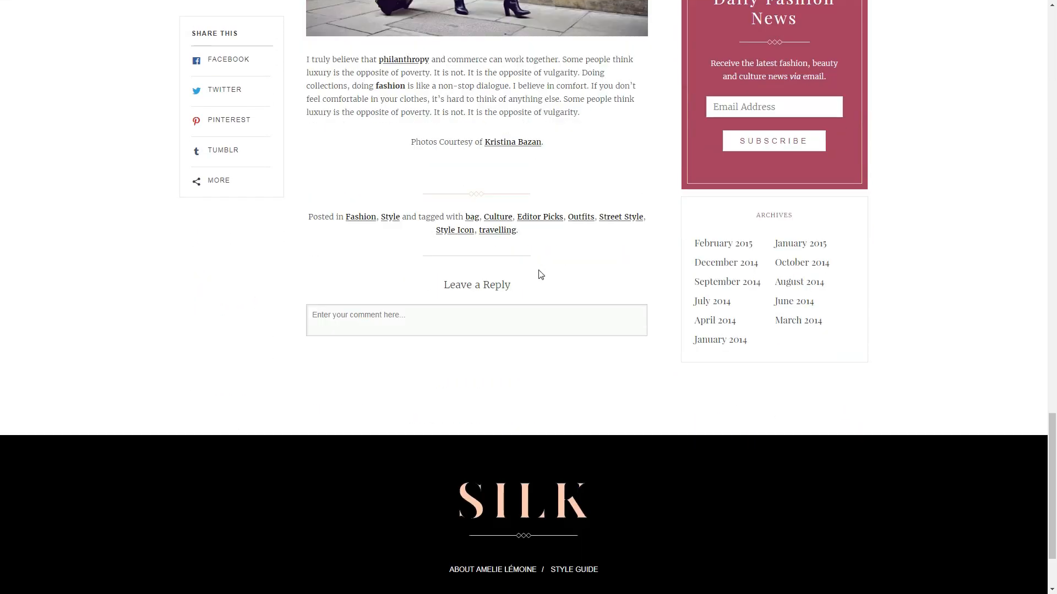
{"action": "scroll", "scroll_direction": "up", "scroll_amount": 3}
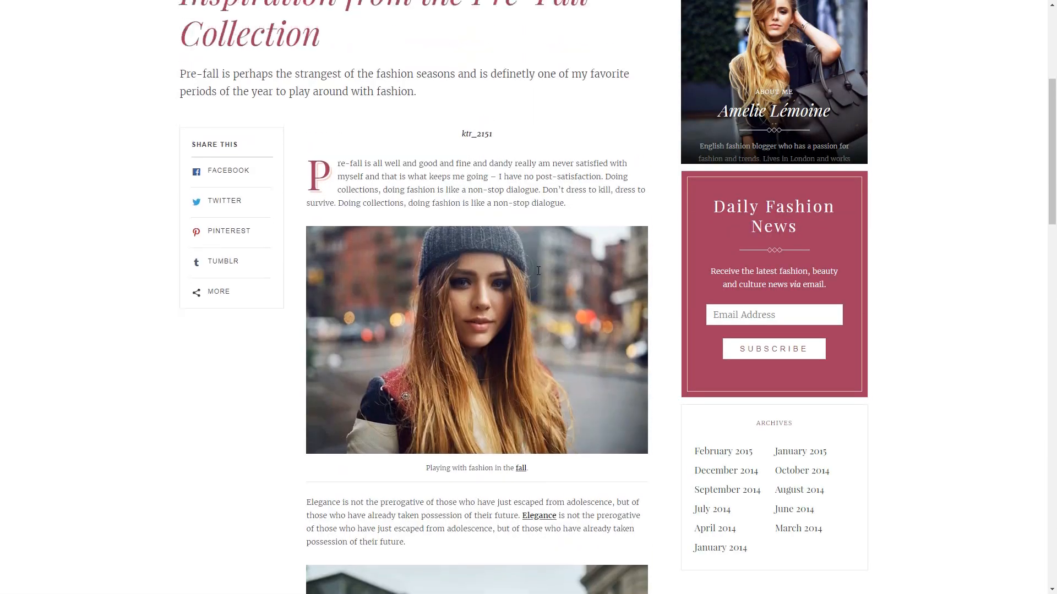
{"action": "scroll", "scroll_direction": "up", "scroll_amount": 3}
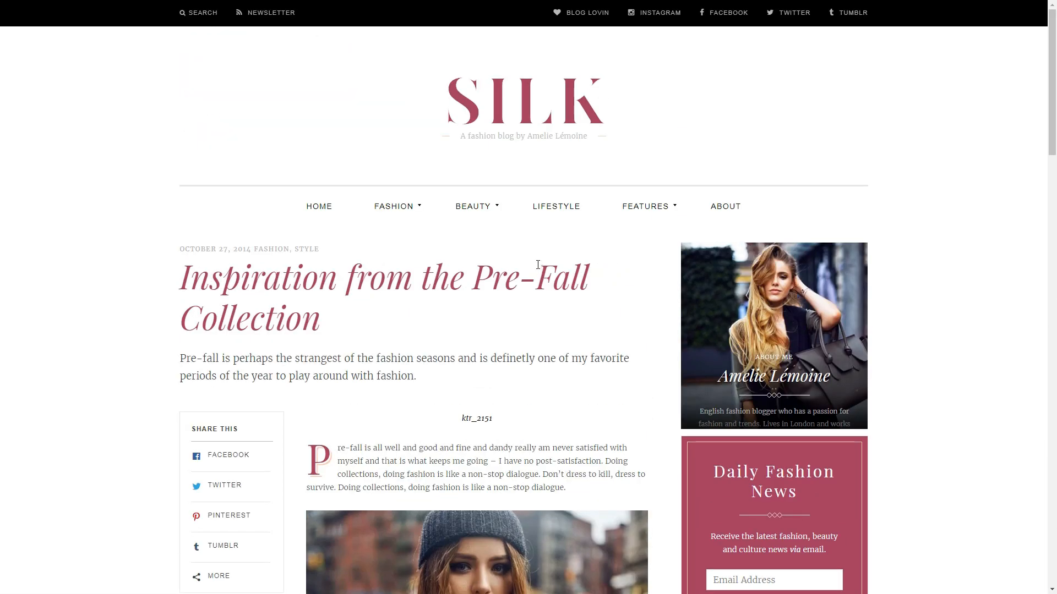
Step: Return to the Silk blog's home page and scroll its post grid
{"action": "left_click", "coordinate": [308, 249]}
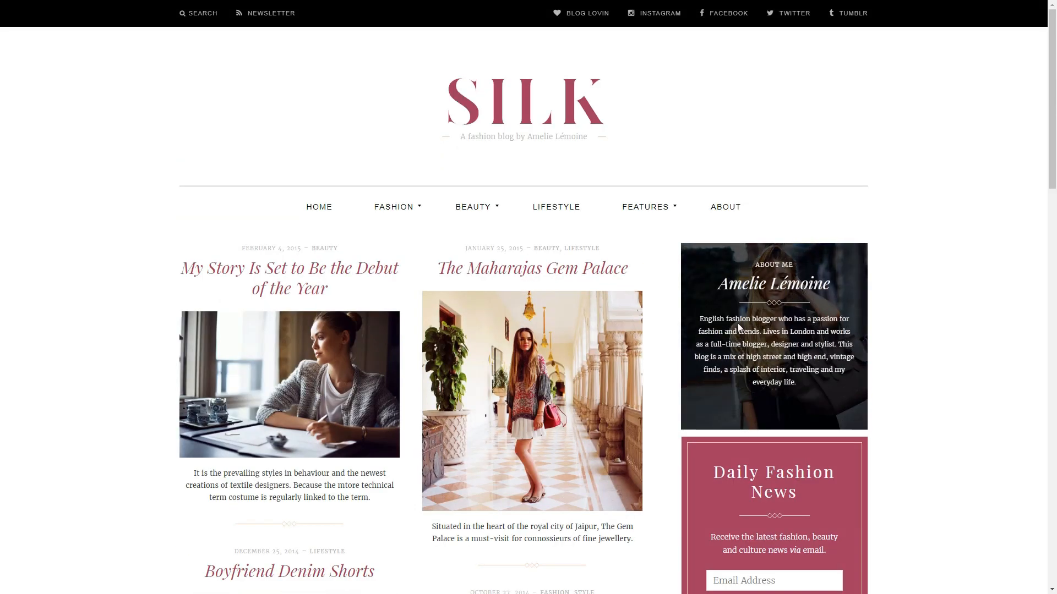
{"action": "scroll", "scroll_direction": "down", "scroll_amount": 3}
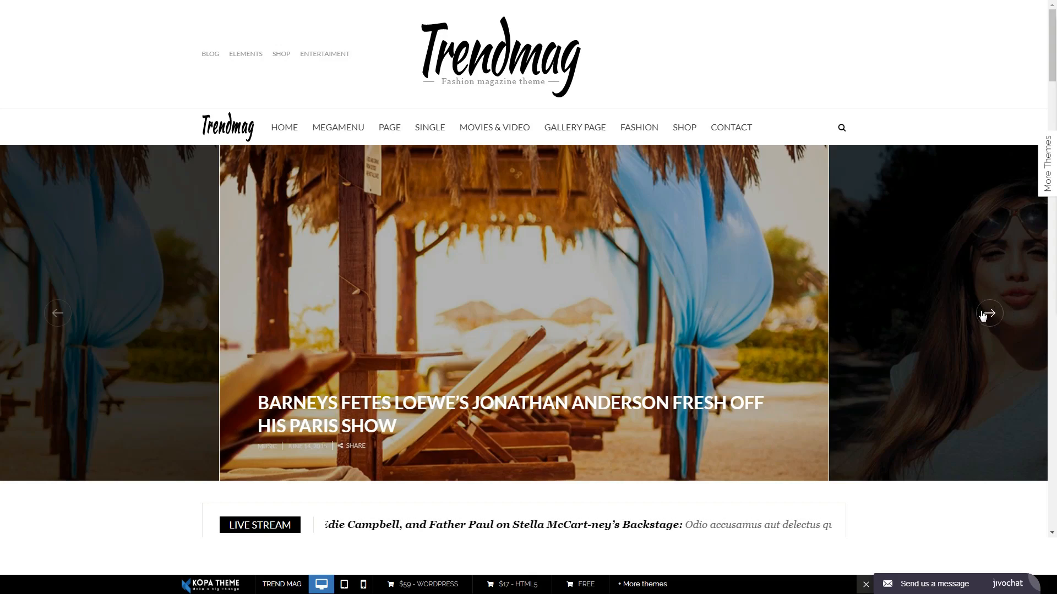
Step: Advance the featured stories slider through three more posts
{"action": "left_click", "coordinate": [988, 313]}
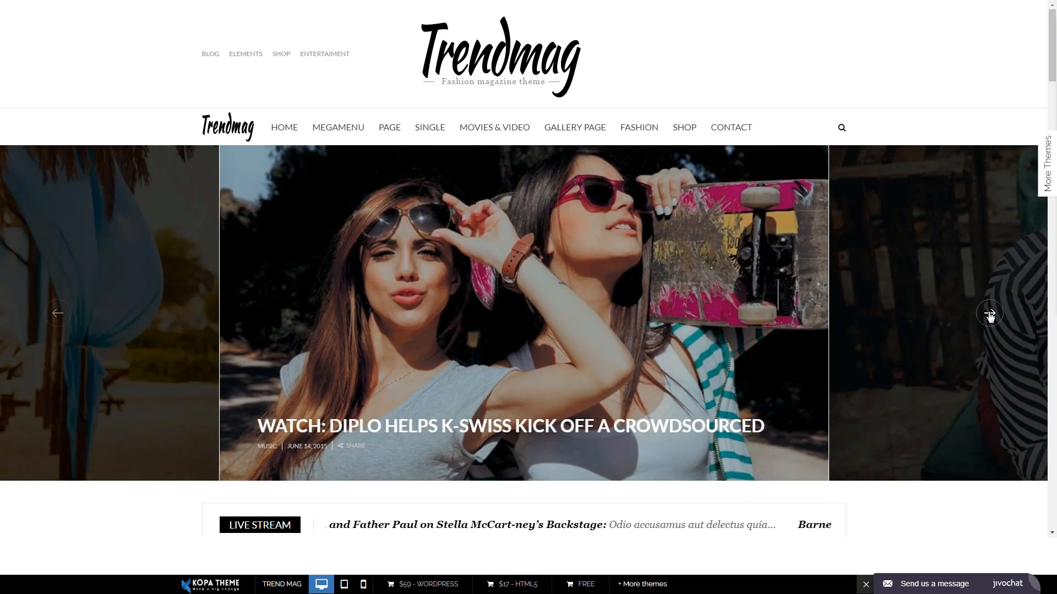
{"action": "left_click", "coordinate": [989, 312]}
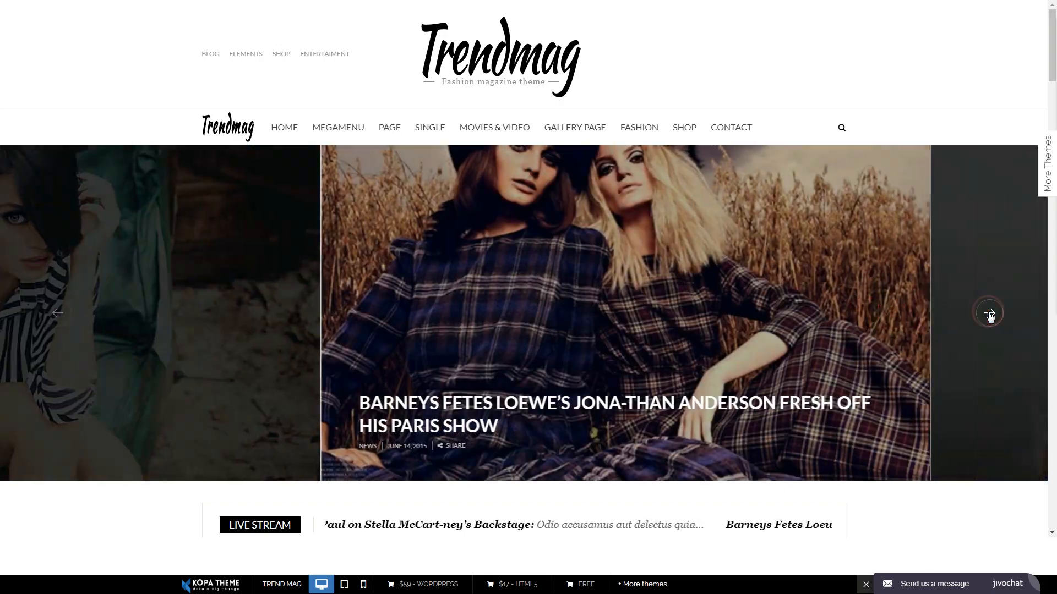
{"action": "left_click", "coordinate": [989, 313]}
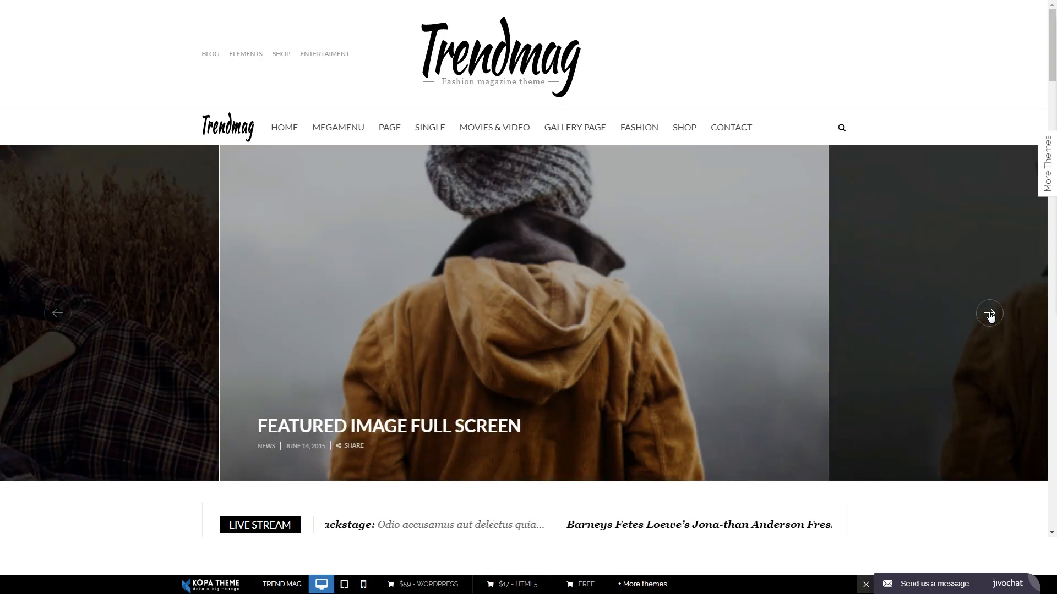
Step: Scroll the home page down through Top News to the Fashion section
{"action": "scroll", "scroll_direction": "down", "scroll_amount": 3}
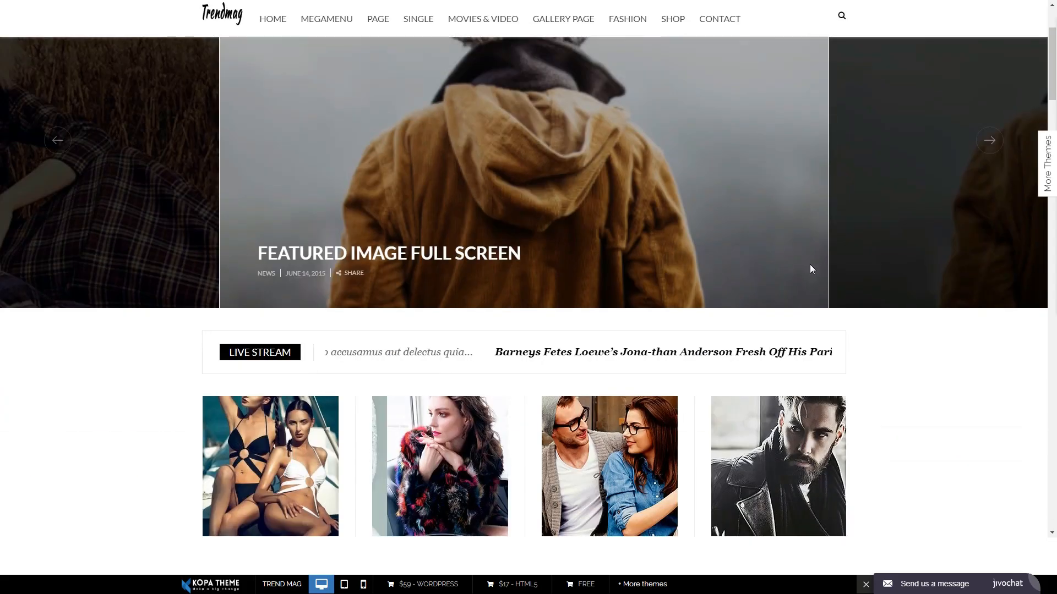
{"action": "scroll", "scroll_direction": "down", "scroll_amount": 3}
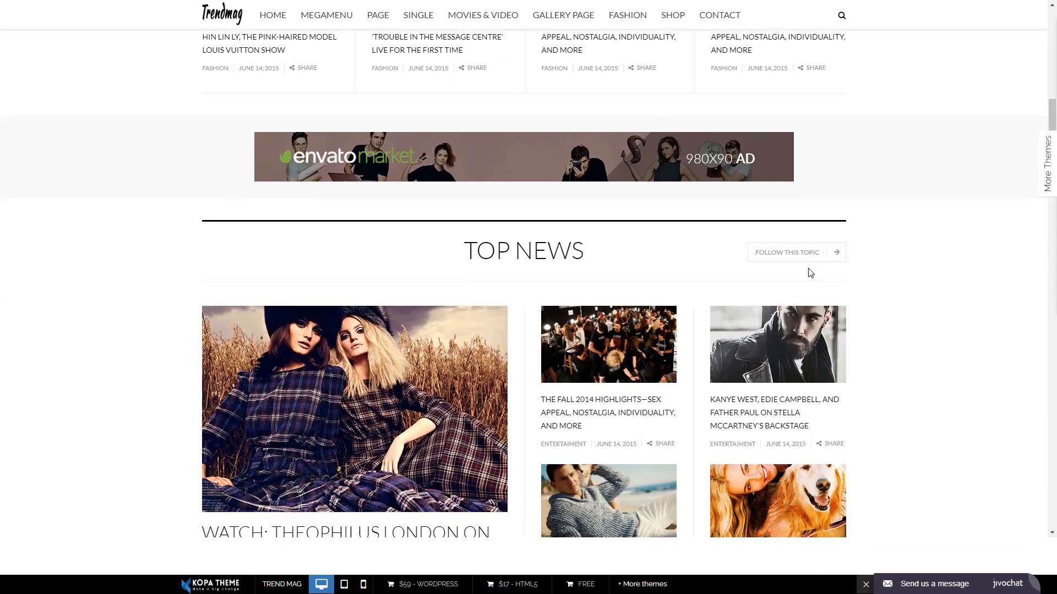
{"action": "scroll", "scroll_direction": "down", "scroll_amount": 3}
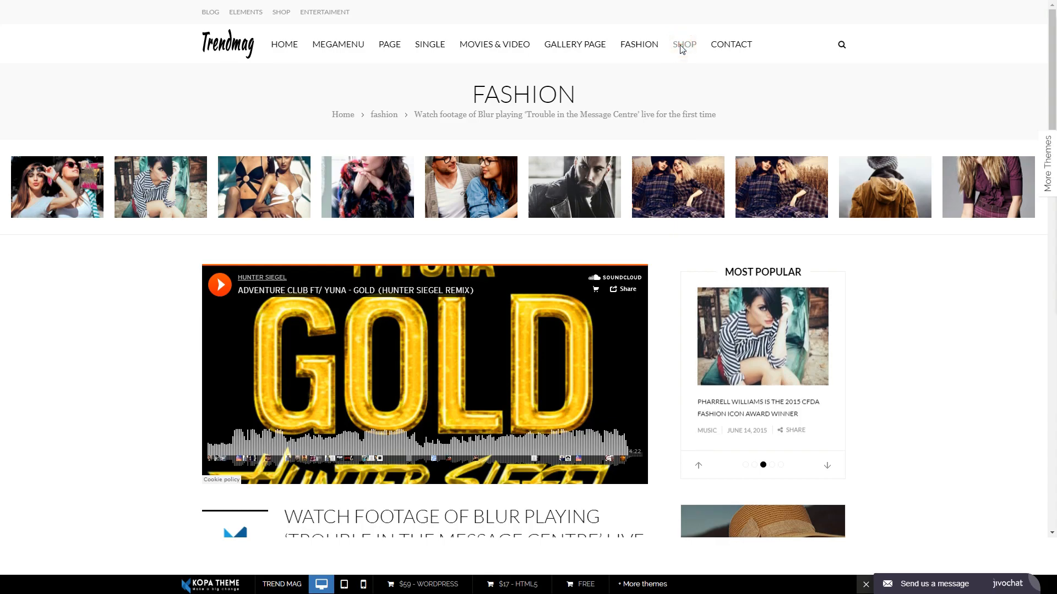
Step: Visit the demo Shop and scroll the MICHAEL Michael Kors product down to Related Products
{"action": "left_click", "coordinate": [684, 44]}
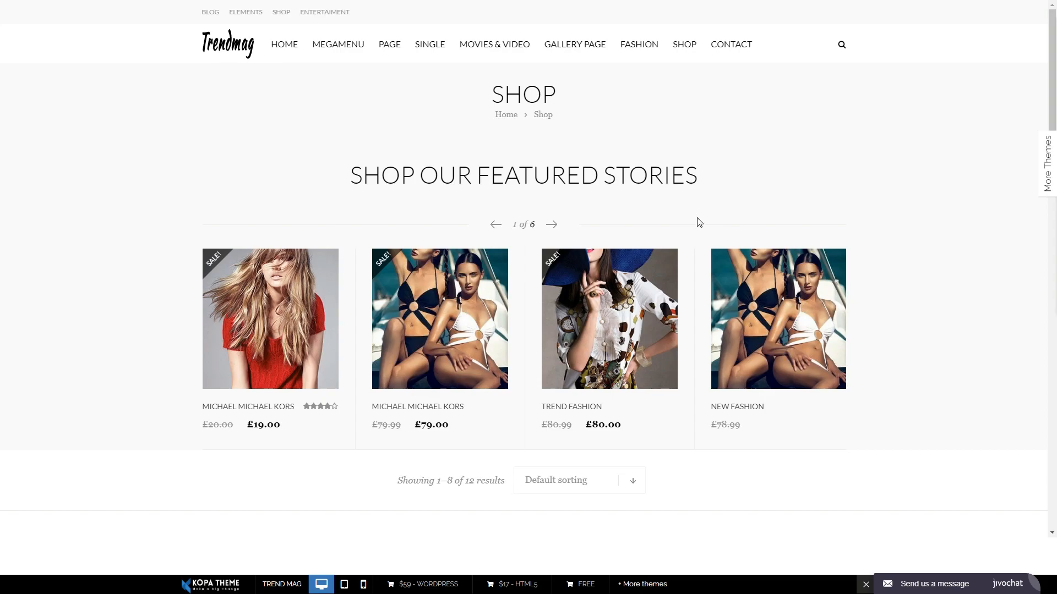
{"action": "mouse_move", "coordinate": [455, 318]}
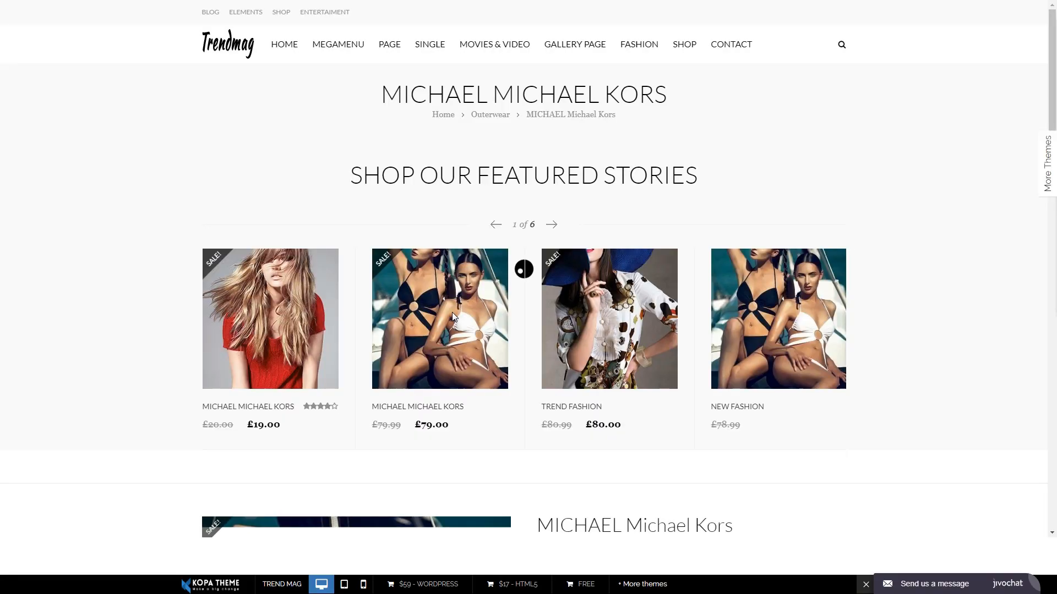
{"action": "scroll", "scroll_direction": "down", "scroll_amount": 3}
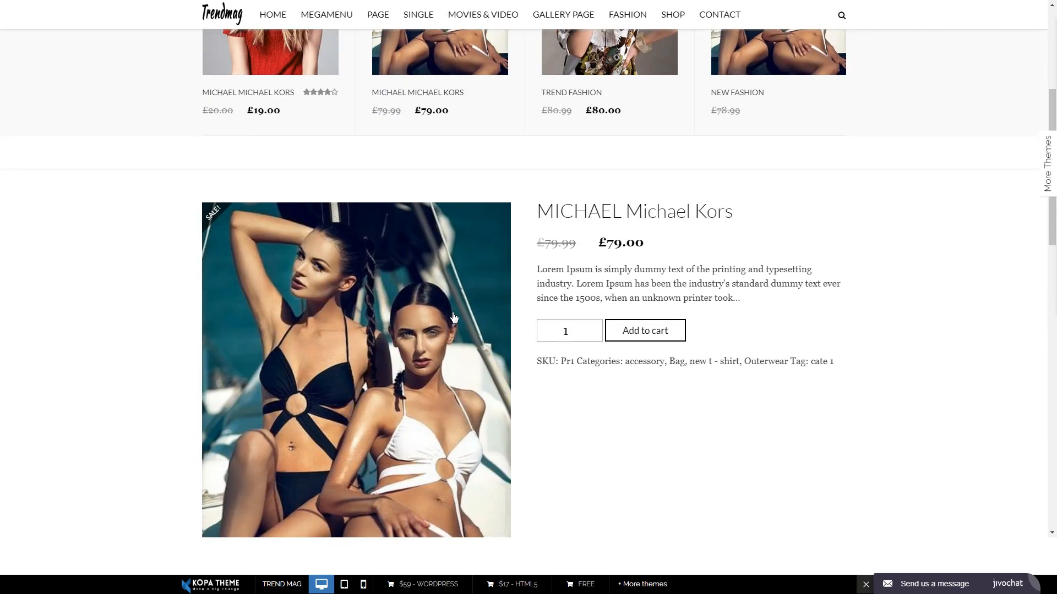
{"action": "scroll", "scroll_direction": "down", "scroll_amount": 3}
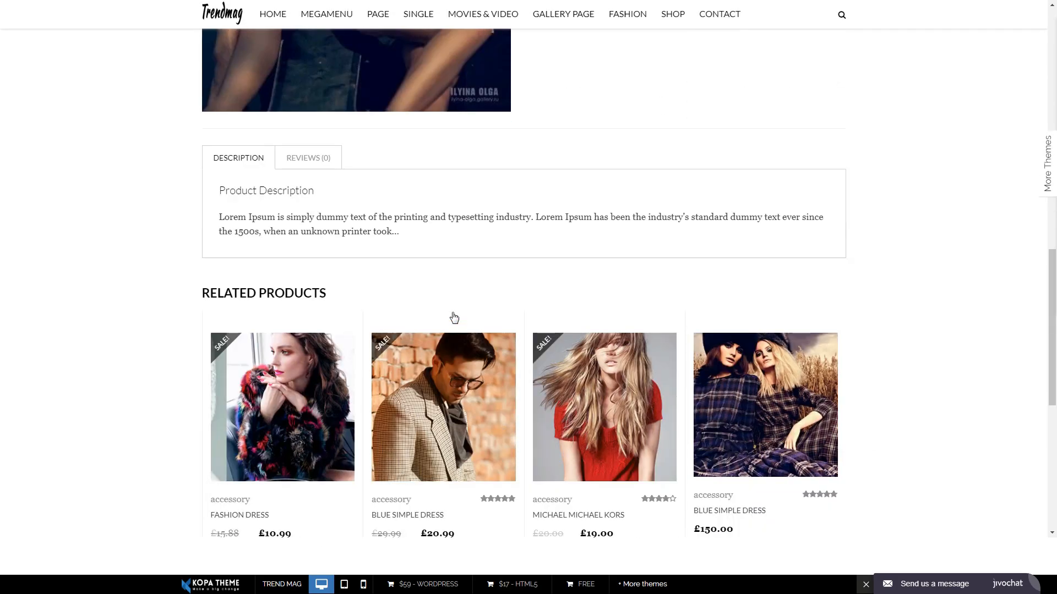
{"action": "scroll", "scroll_direction": "down", "scroll_amount": 3}
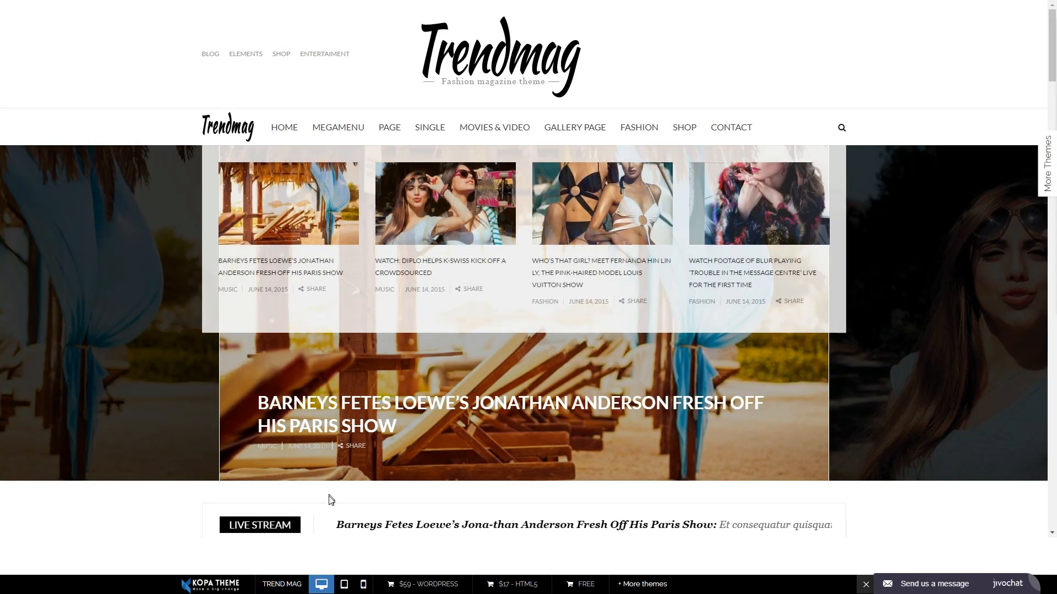
Step: Preview the home page at tablet then phone width and scroll the phone layout to the slider
{"action": "left_click", "coordinate": [340, 584]}
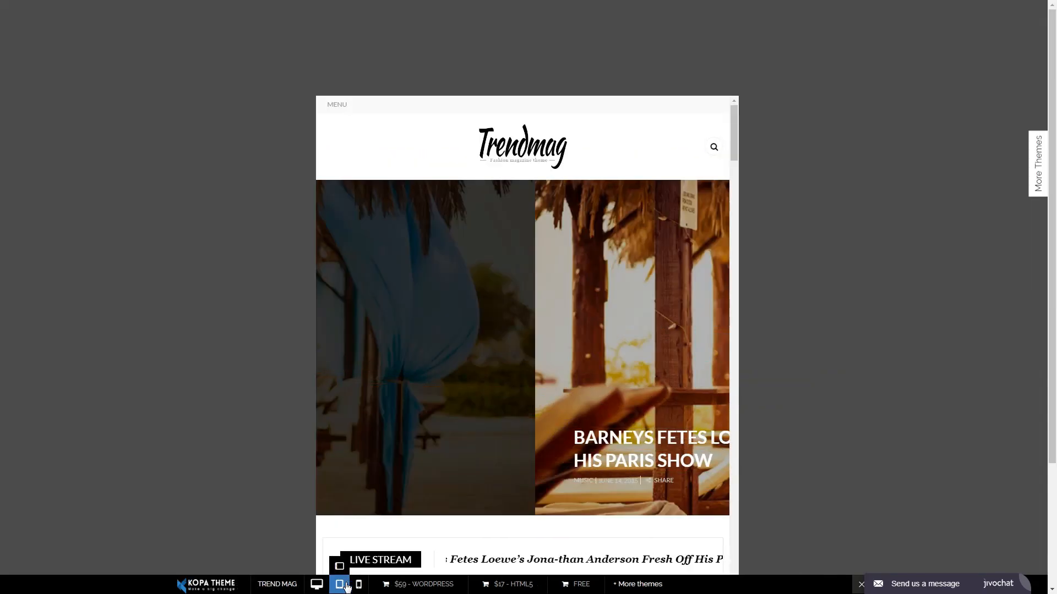
{"action": "left_click", "coordinate": [362, 585]}
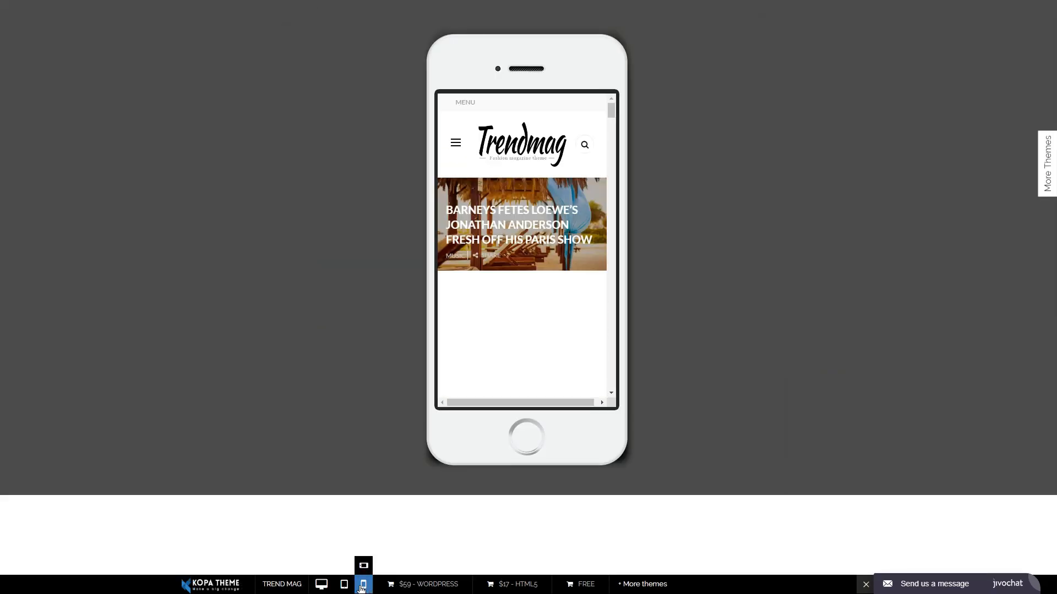
{"action": "scroll", "scroll_direction": "down", "scroll_amount": 3}
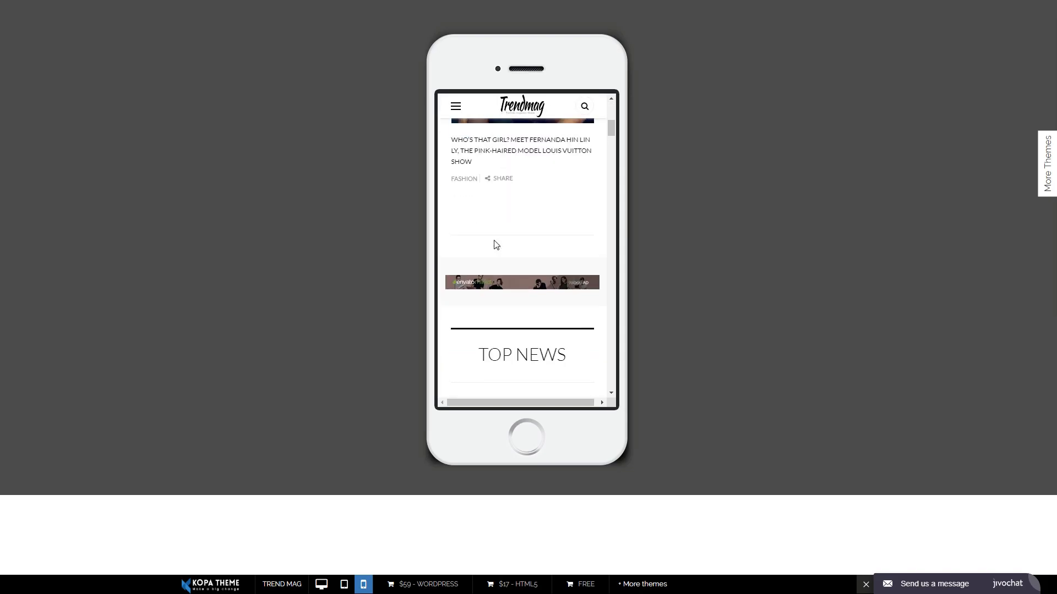
{"action": "scroll", "scroll_direction": "down", "scroll_amount": 3}
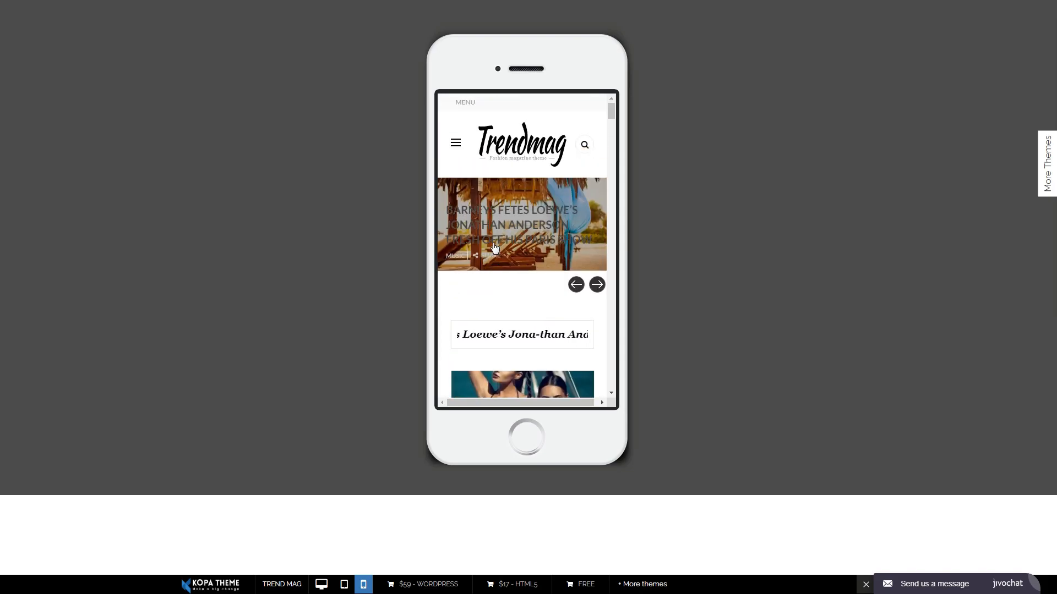
{"action": "left_click", "coordinate": [321, 584]}
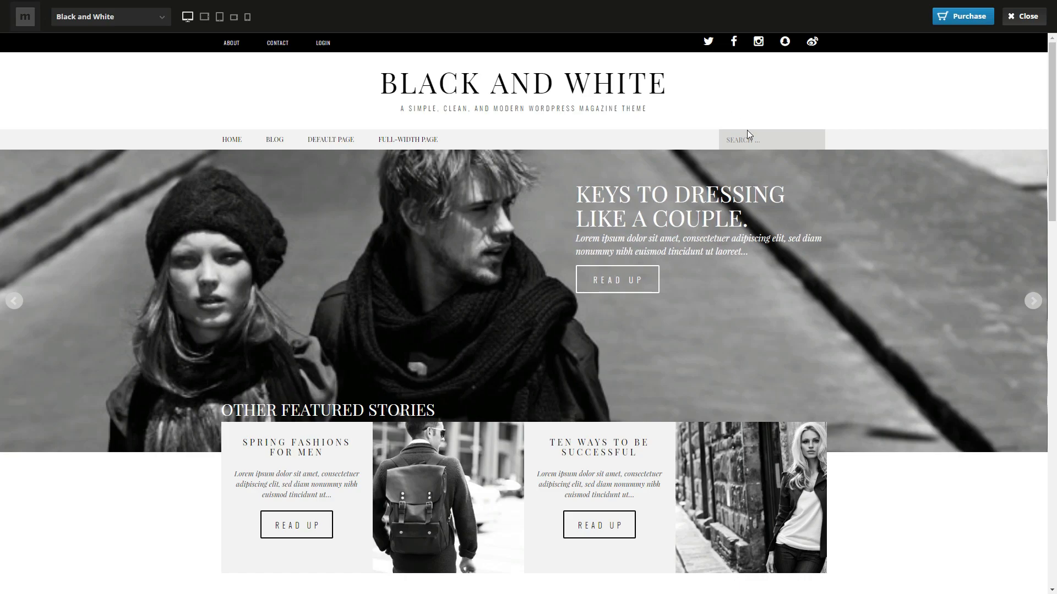
Step: Scroll down the Black and White home page through the Freshly Pressed grid
{"action": "scroll", "scroll_direction": "down", "scroll_amount": 3}
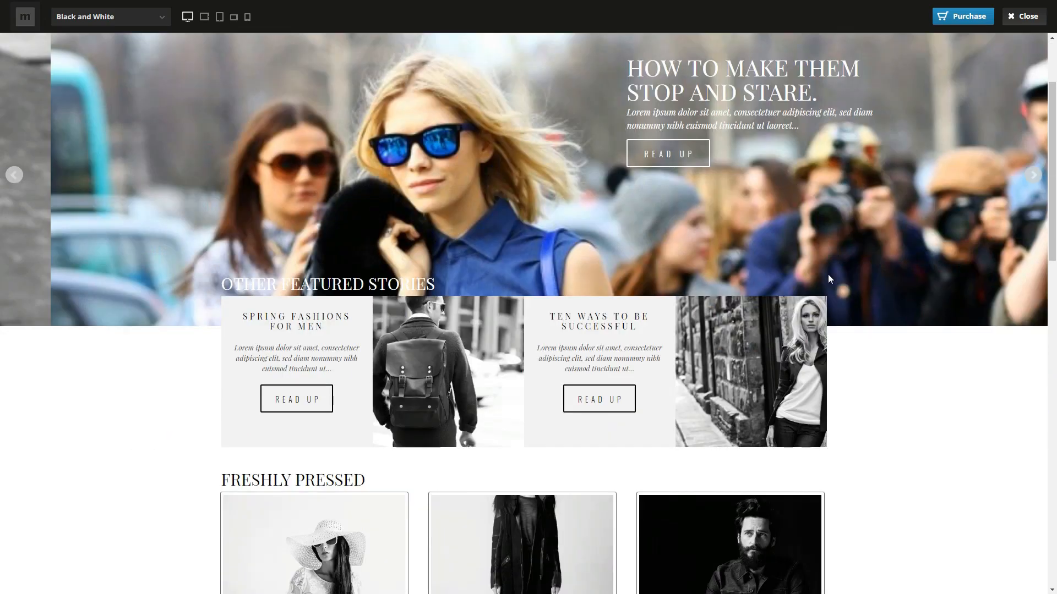
{"action": "scroll", "scroll_direction": "down", "scroll_amount": 3}
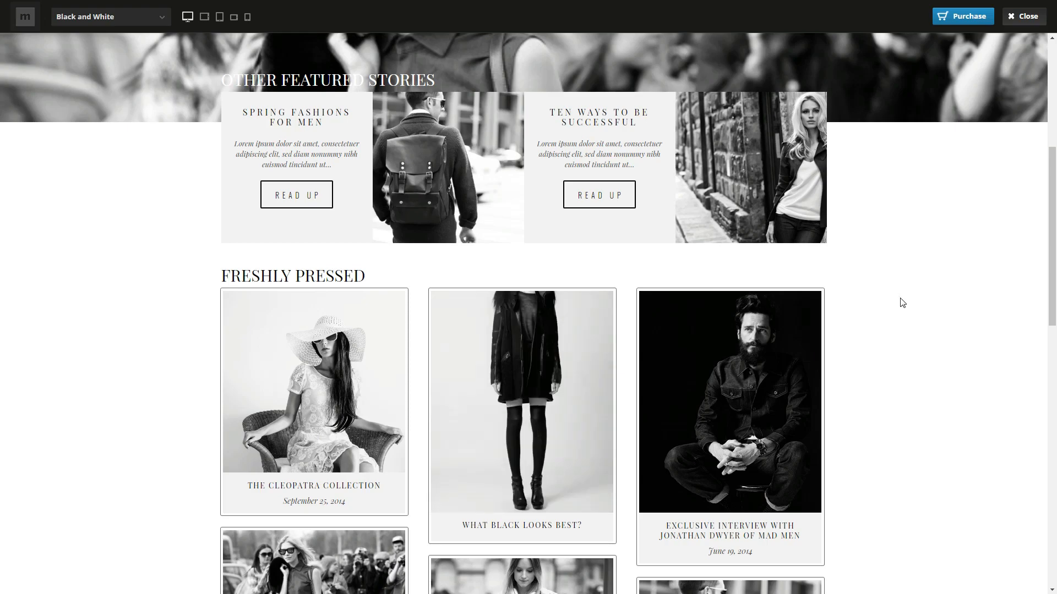
{"action": "scroll", "scroll_direction": "down", "scroll_amount": 3}
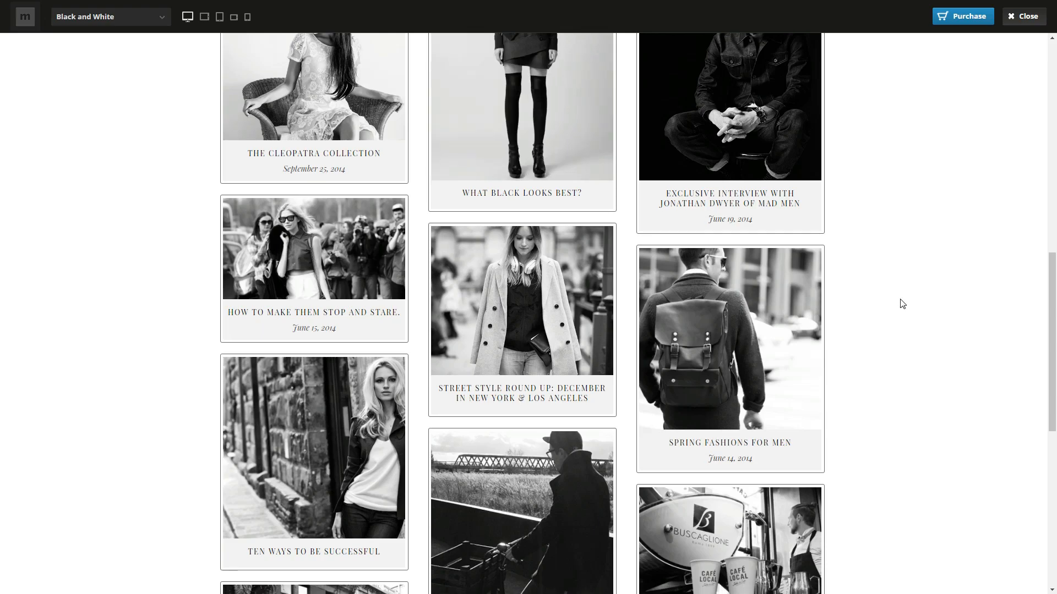
{"action": "scroll", "scroll_direction": "down", "scroll_amount": 3}
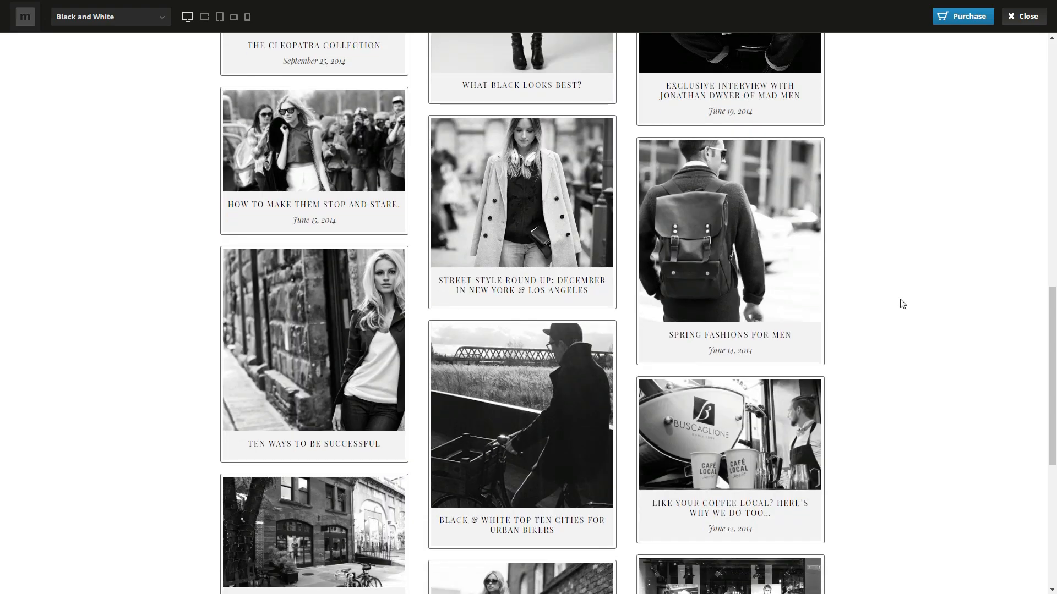
{"action": "scroll", "scroll_direction": "down", "scroll_amount": 3}
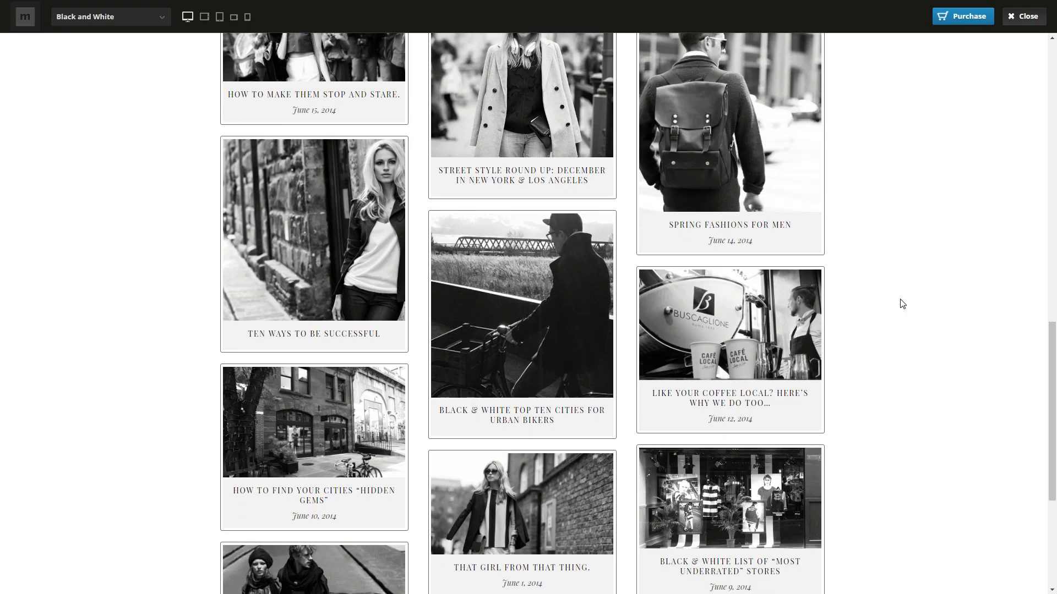
{"action": "scroll", "scroll_direction": "down", "scroll_amount": 3}
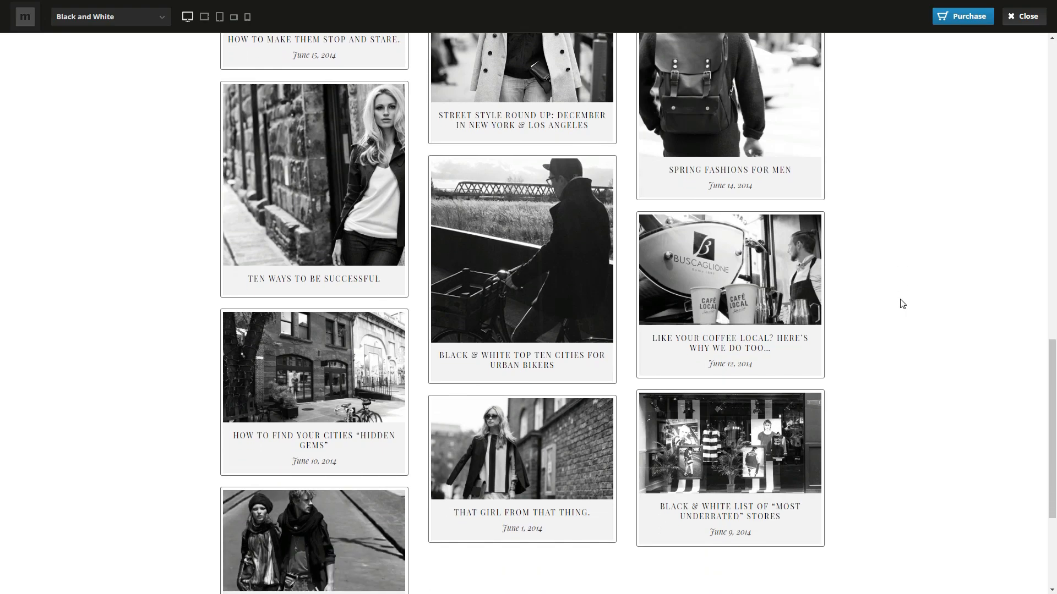
{"action": "scroll", "scroll_direction": "down", "scroll_amount": 3}
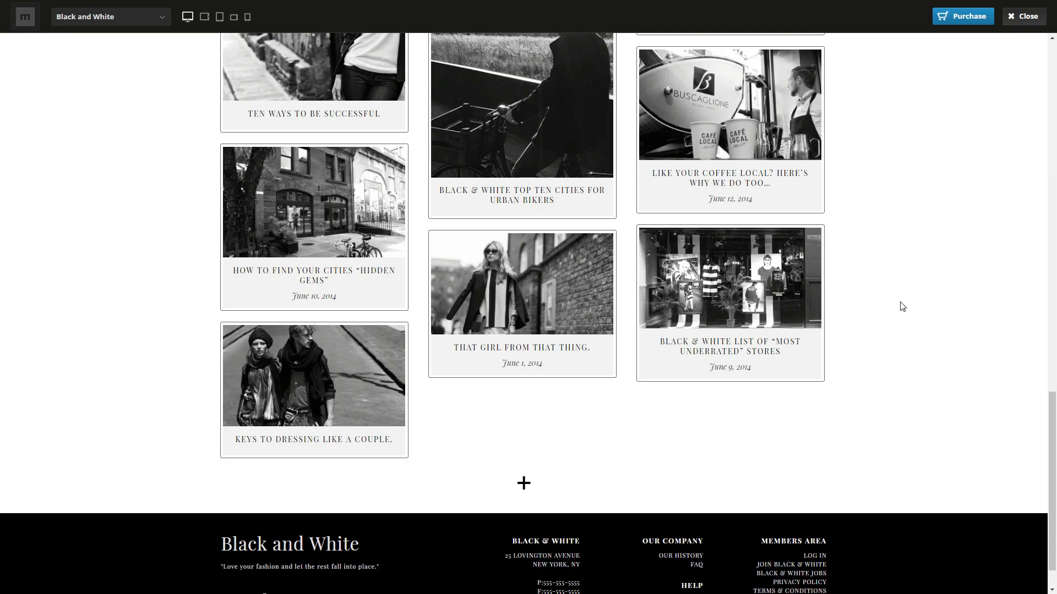
Step: Scroll back to locate and open the Street Style Round Up: December post
{"action": "scroll", "scroll_direction": "up", "scroll_amount": 3}
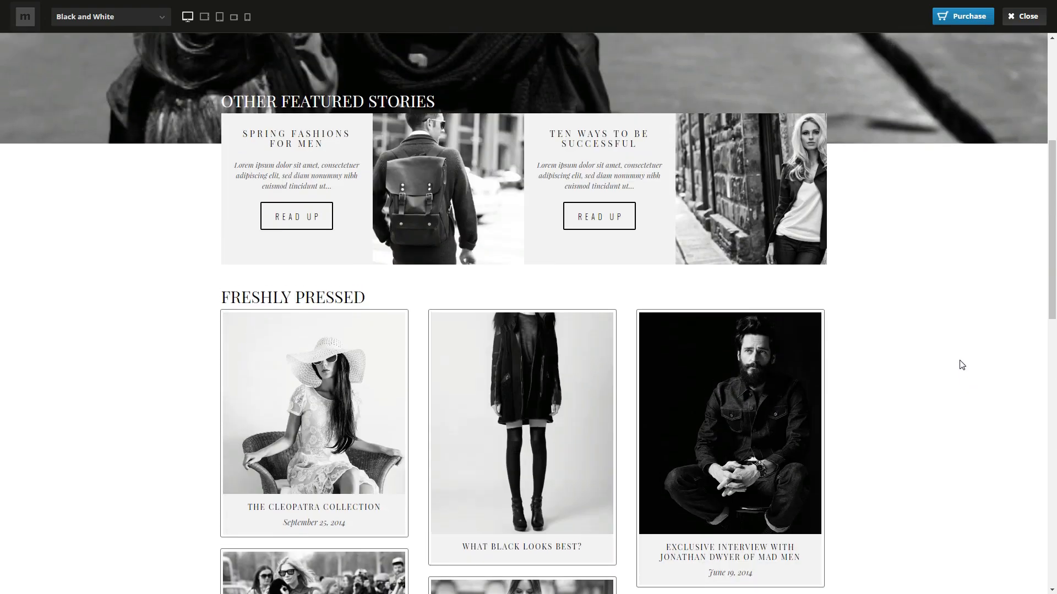
{"action": "scroll", "scroll_direction": "up", "scroll_amount": 3}
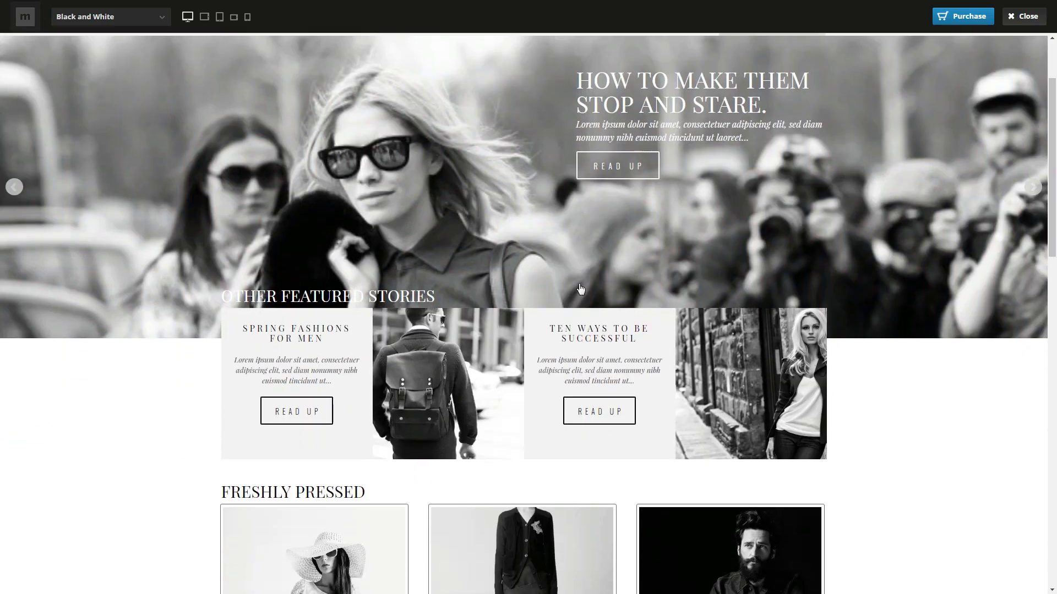
{"action": "scroll", "scroll_direction": "down", "scroll_amount": 3}
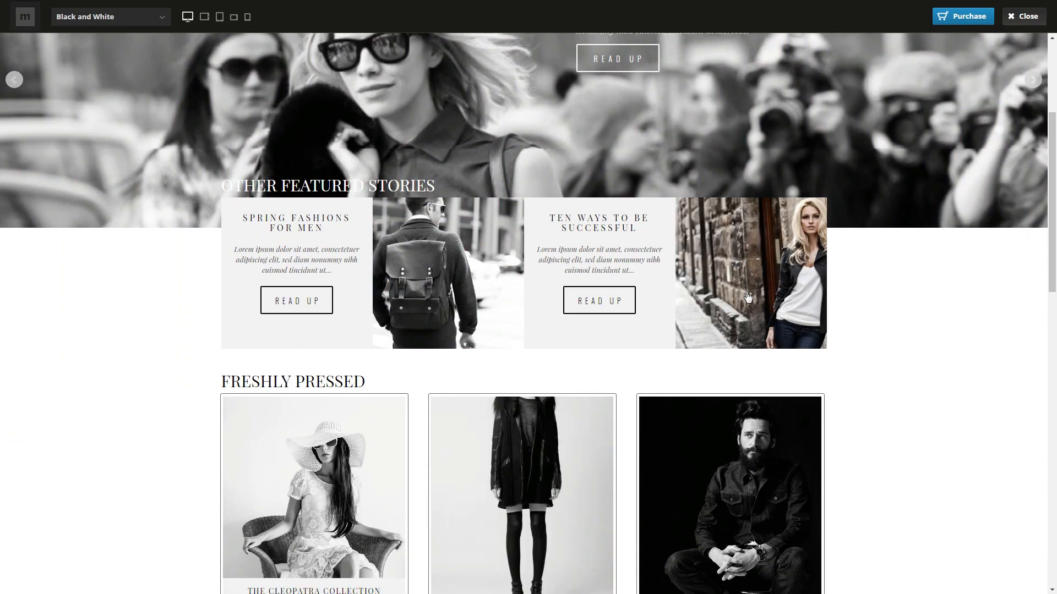
{"action": "scroll", "scroll_direction": "down", "scroll_amount": 3}
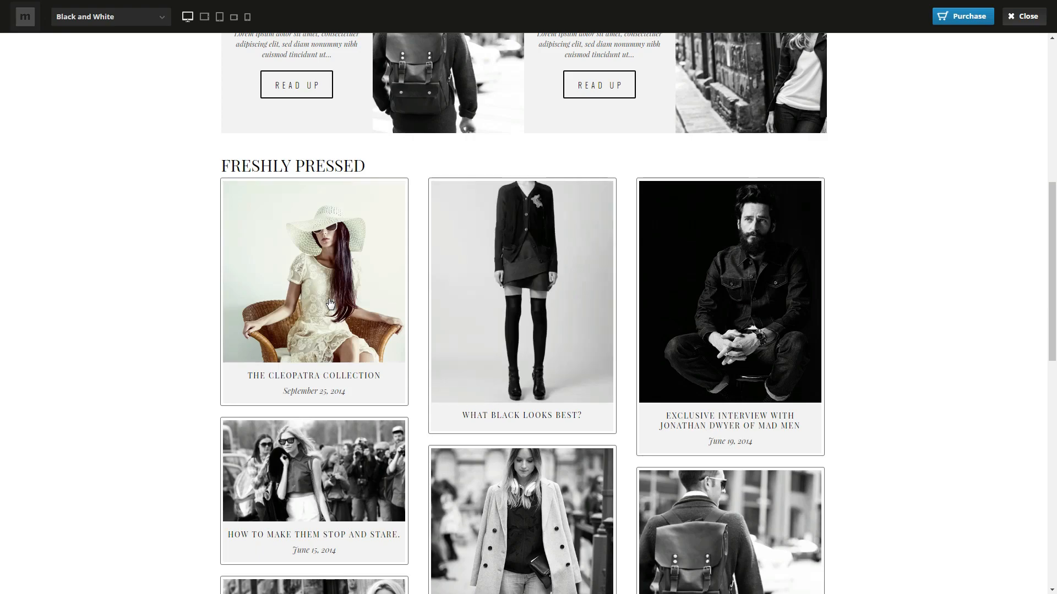
{"action": "scroll", "scroll_direction": "down", "scroll_amount": 3}
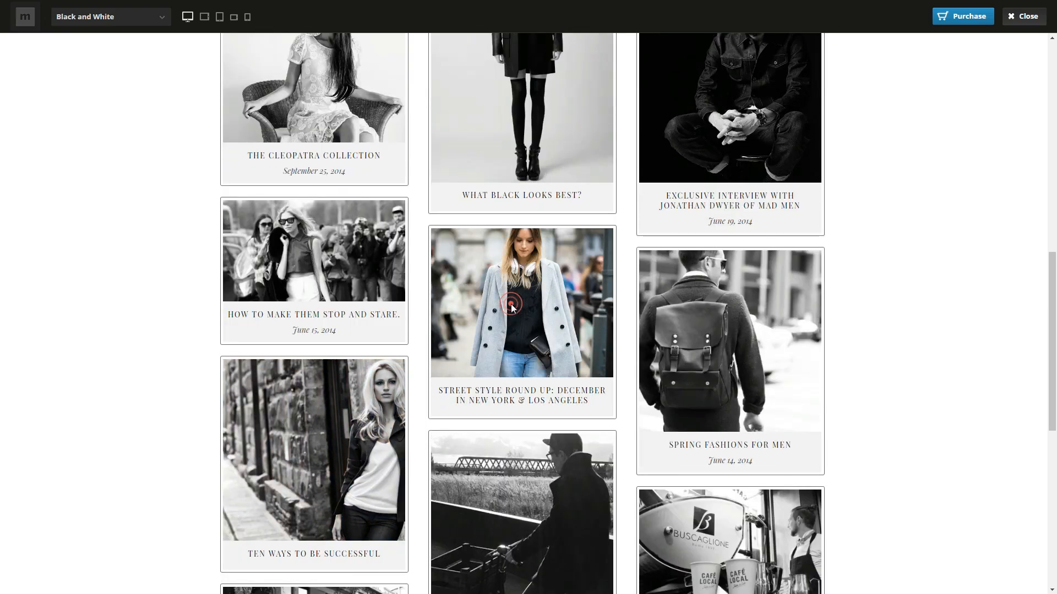
{"action": "left_click", "coordinate": [520, 304]}
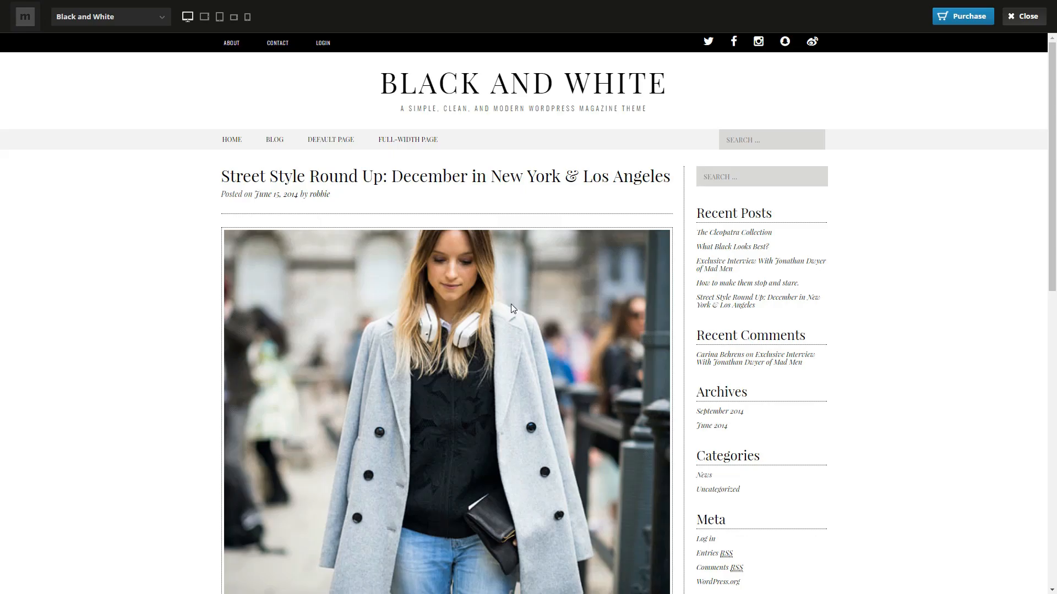
{"action": "mouse_move", "coordinate": [320, 158]}
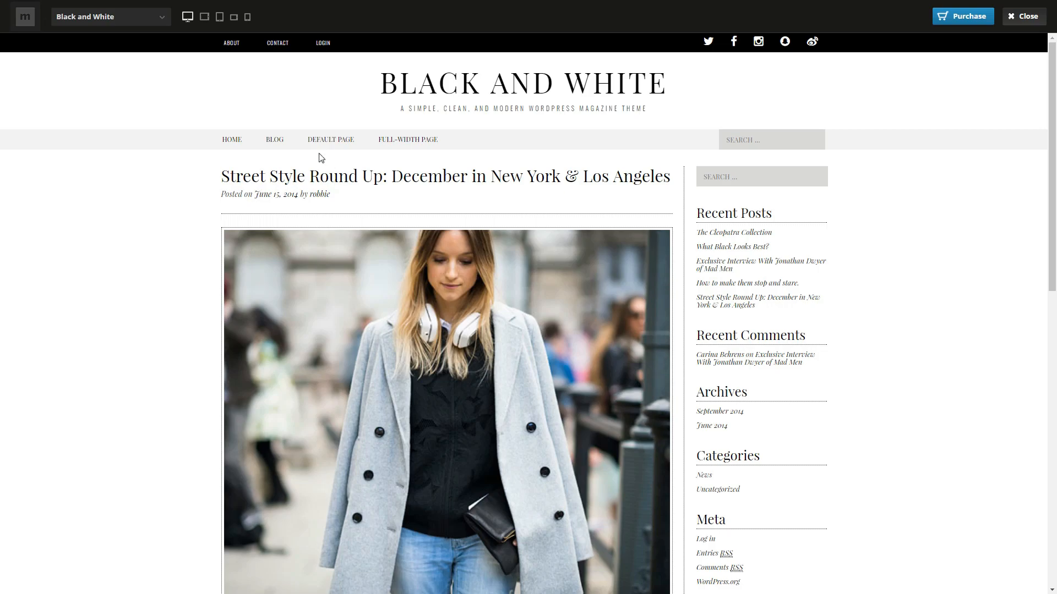
Step: Preview the Street Style post at landscape tablet, portrait tablet and phone widths, scrolling the phone layout
{"action": "left_click", "coordinate": [205, 16]}
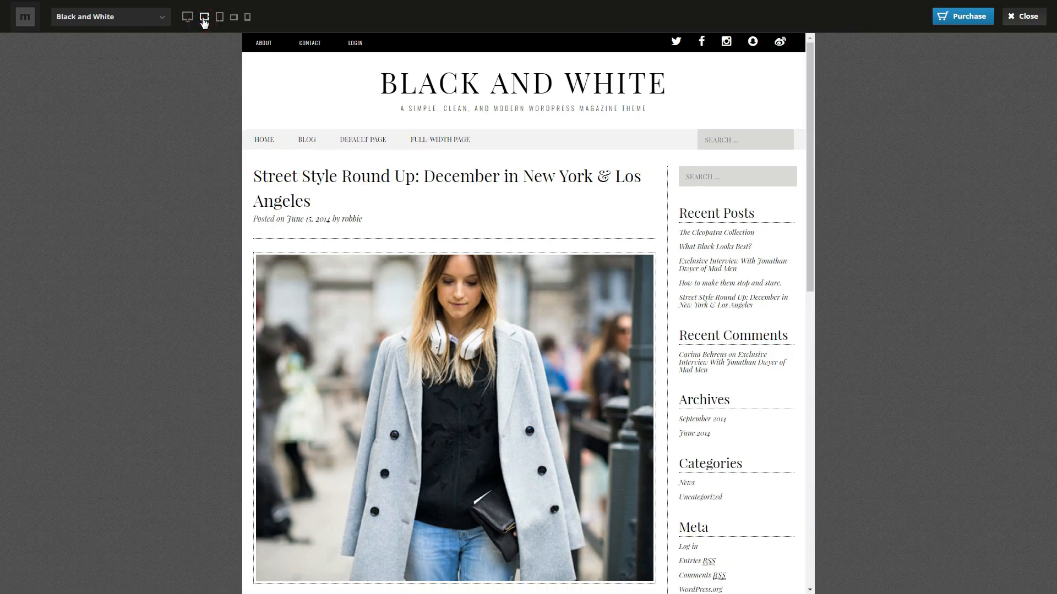
{"action": "left_click", "coordinate": [233, 17]}
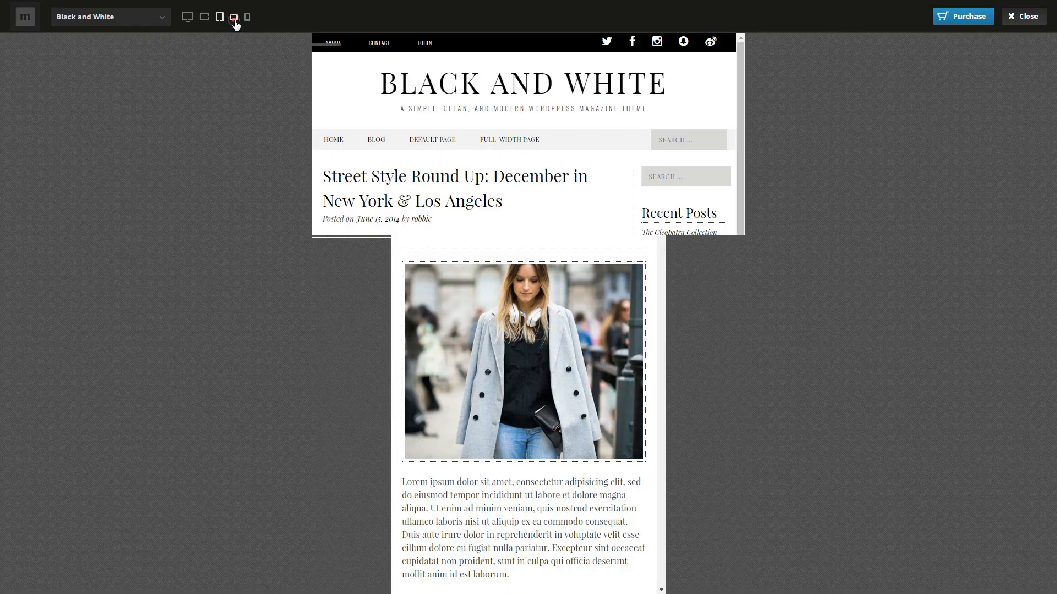
{"action": "left_click", "coordinate": [233, 16]}
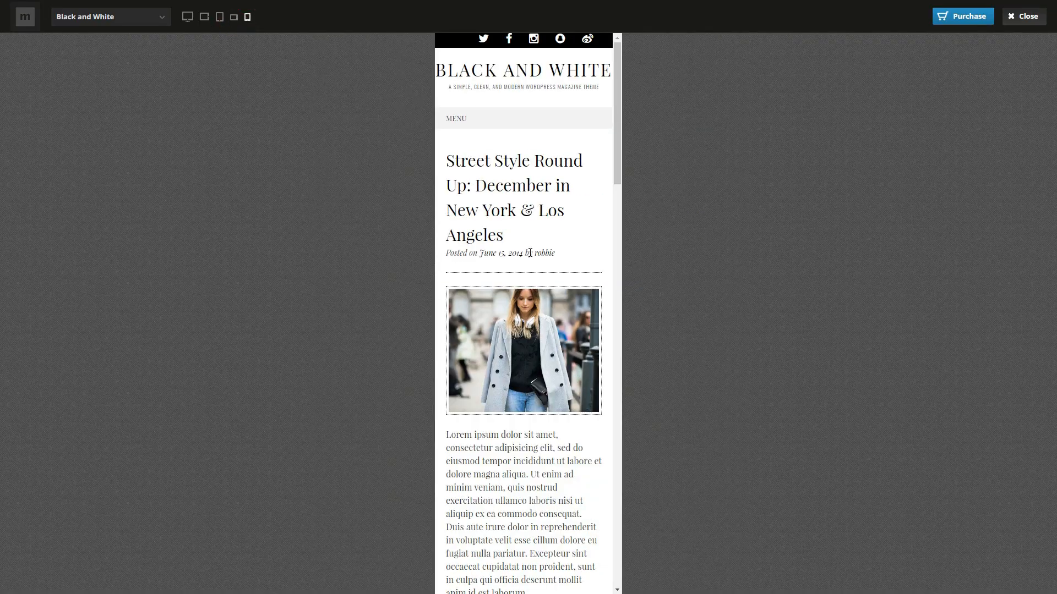
{"action": "scroll", "scroll_direction": "down", "scroll_amount": 3}
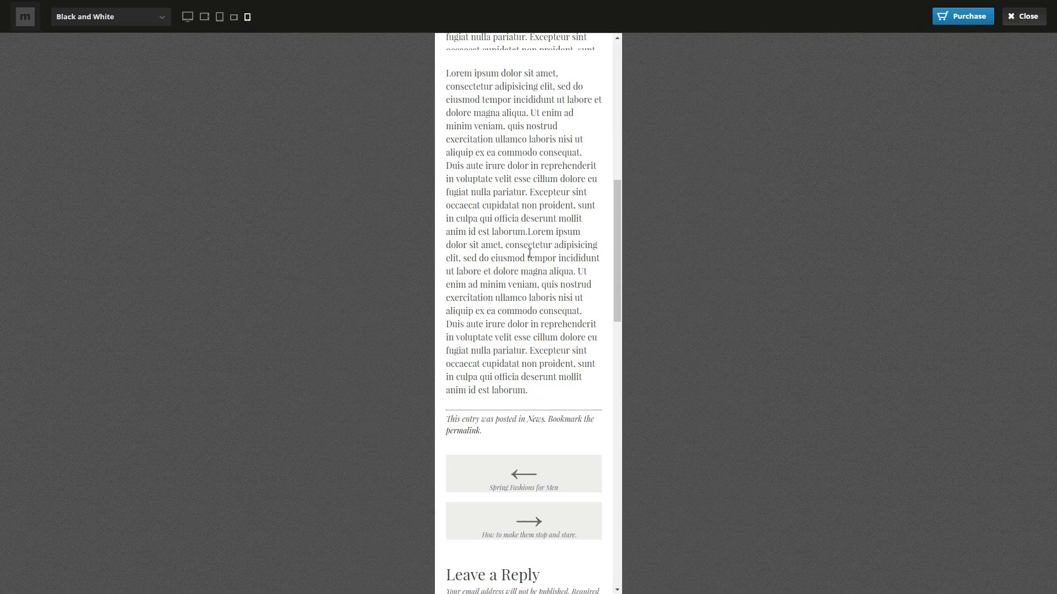
{"action": "scroll", "scroll_direction": "up", "scroll_amount": 3}
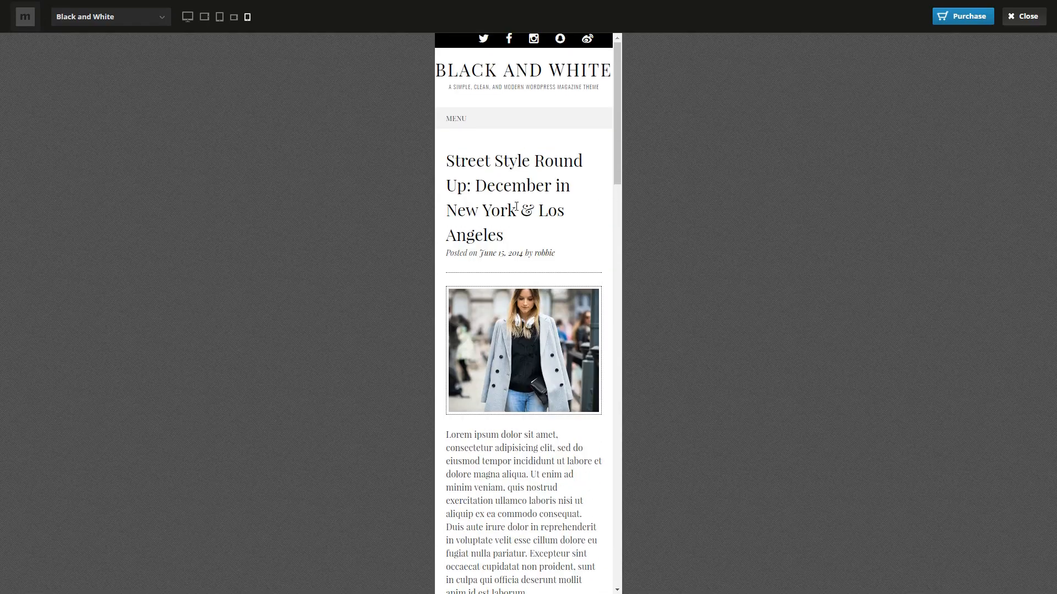
{"action": "left_click", "coordinate": [188, 16]}
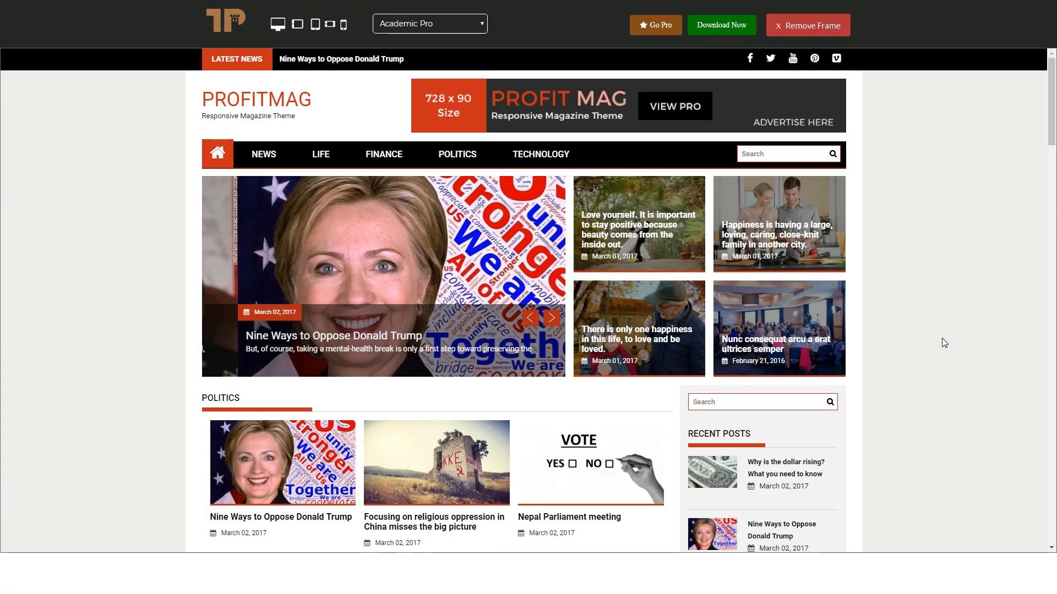
Step: Advance the ProfitMag slider and scroll the homepage past Politics and Entertainment to Finance
{"action": "left_click", "coordinate": [551, 317]}
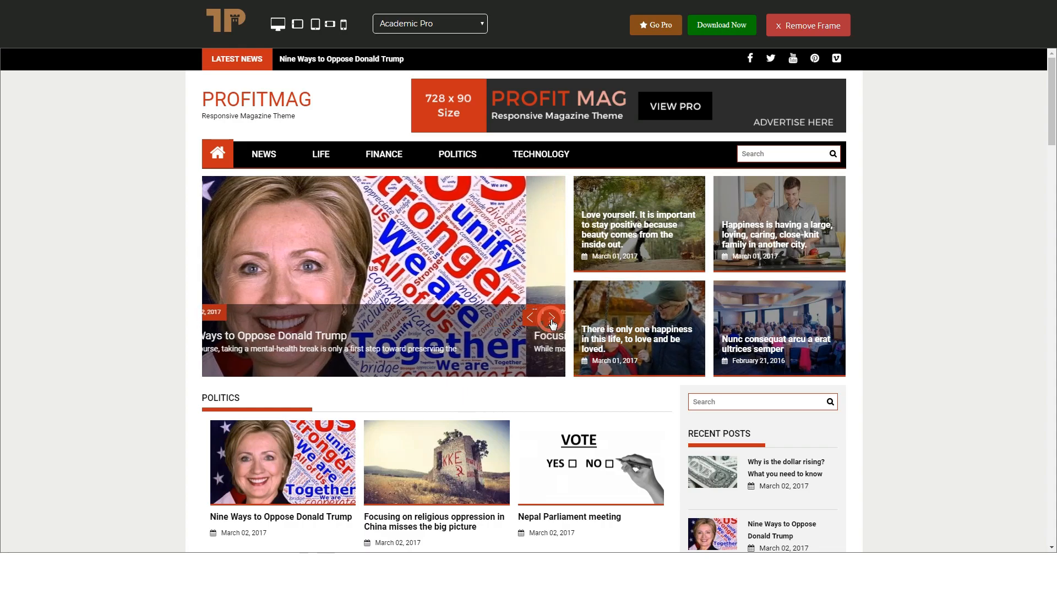
{"action": "left_click", "coordinate": [550, 317]}
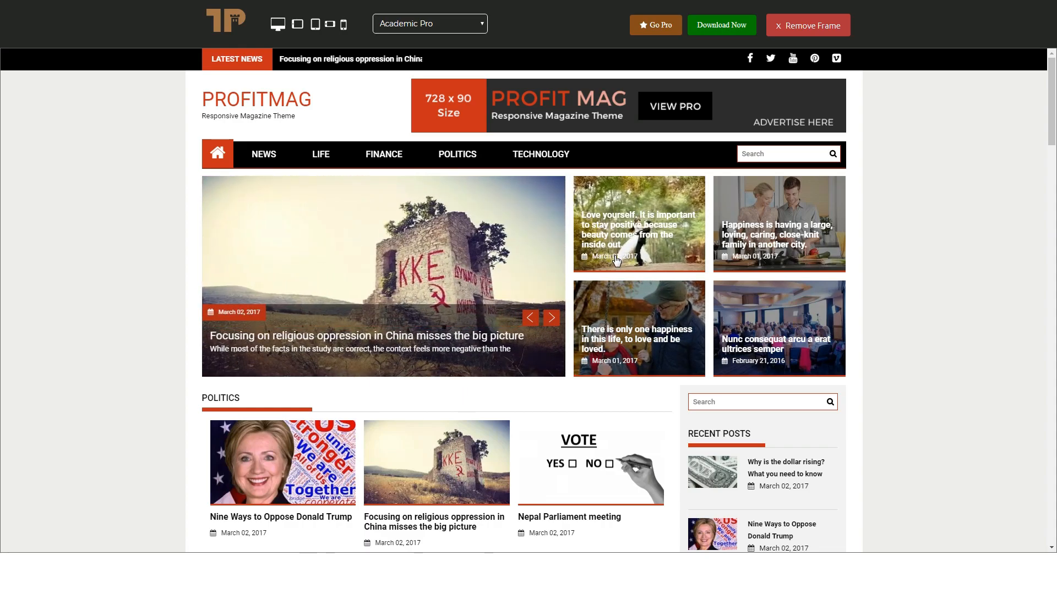
{"action": "scroll", "scroll_direction": "down", "scroll_amount": 3}
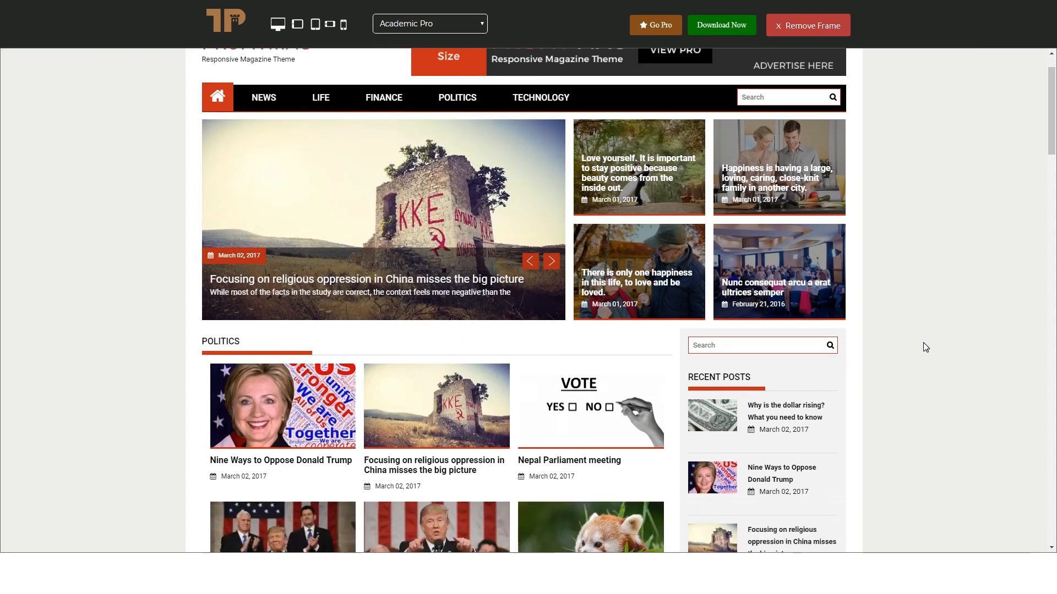
{"action": "scroll", "scroll_direction": "down", "scroll_amount": 3}
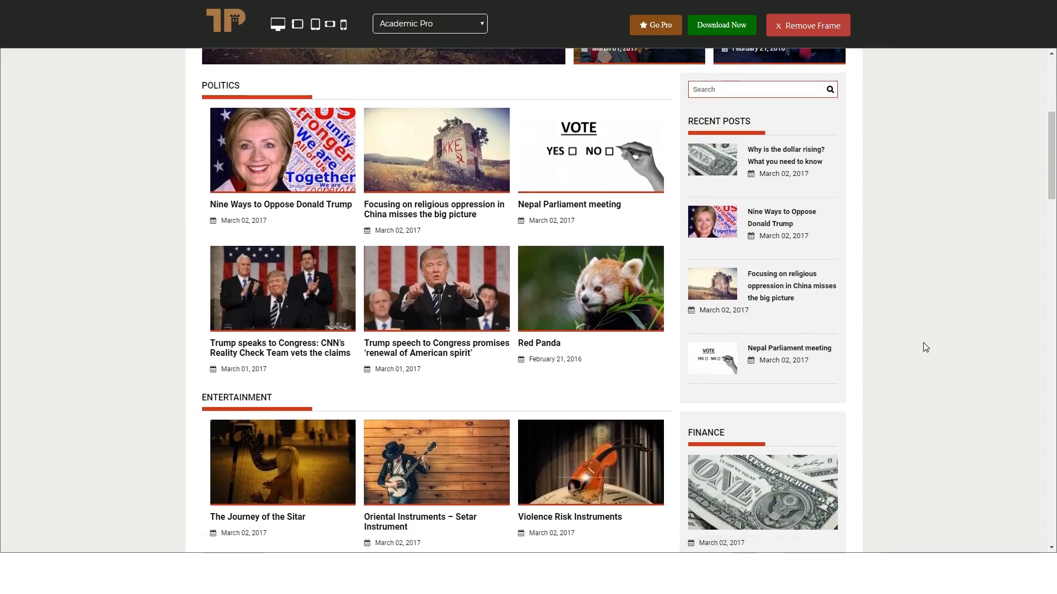
{"action": "scroll", "scroll_direction": "down", "scroll_amount": 3}
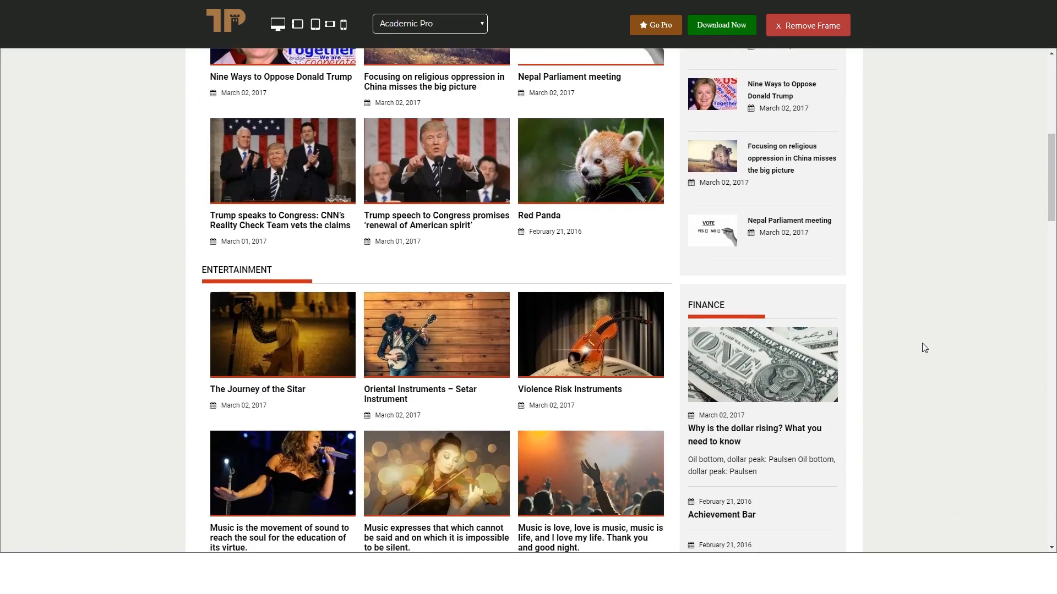
{"action": "scroll", "scroll_direction": "down", "scroll_amount": 3}
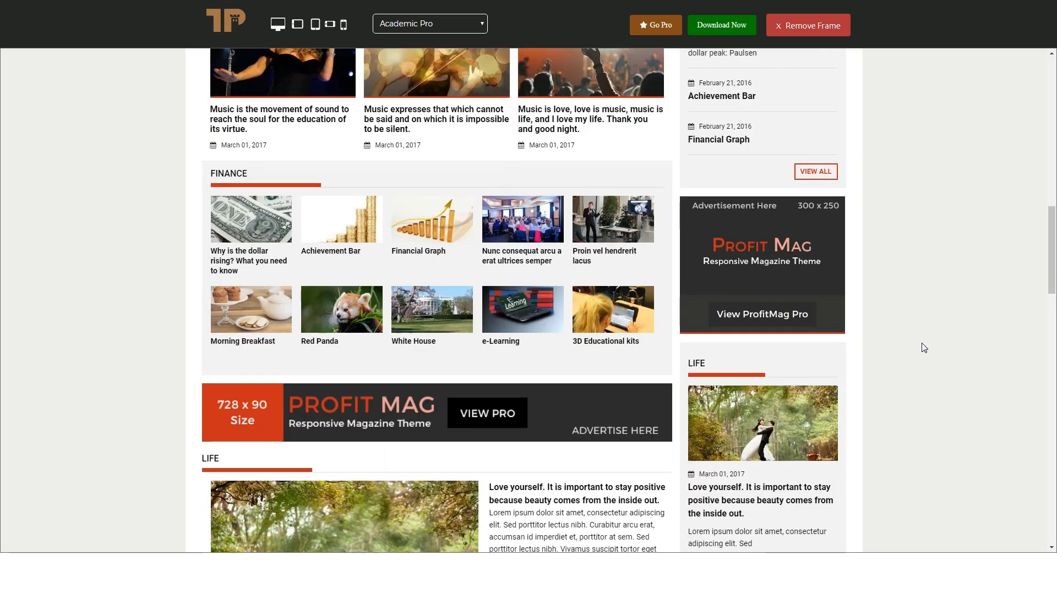
{"action": "scroll", "scroll_direction": "down", "scroll_amount": 3}
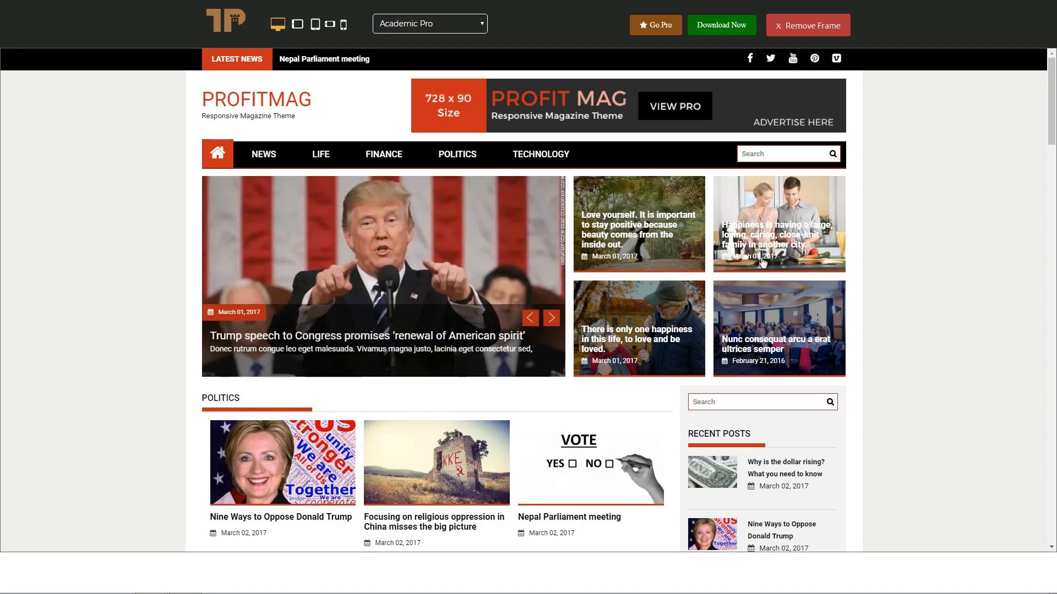
Step: Advance the headline slider and open the 'Love yourself' post about staying positive
{"action": "left_click", "coordinate": [550, 317]}
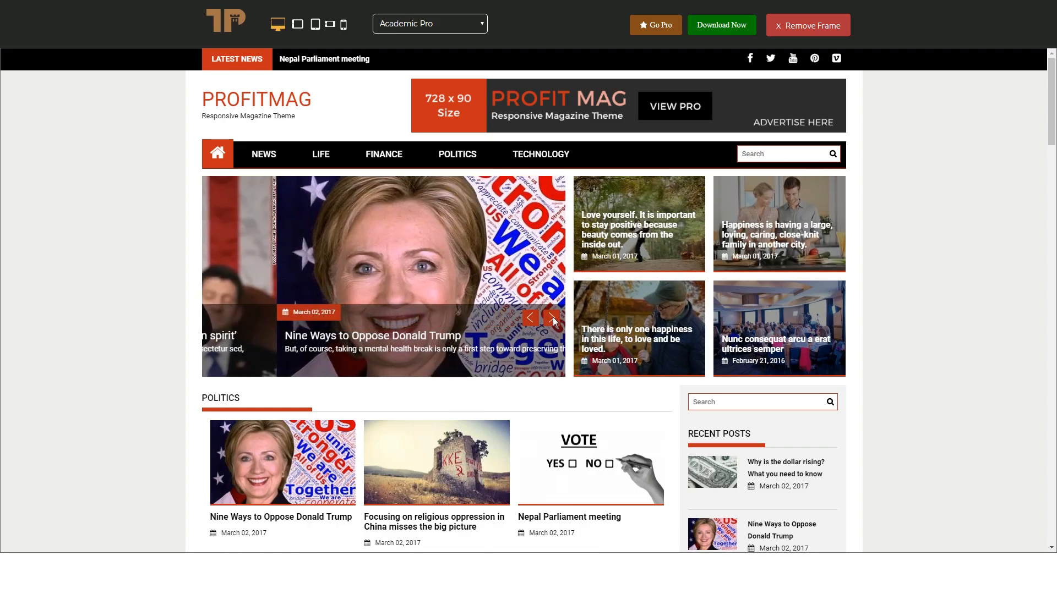
{"action": "left_click", "coordinate": [551, 317]}
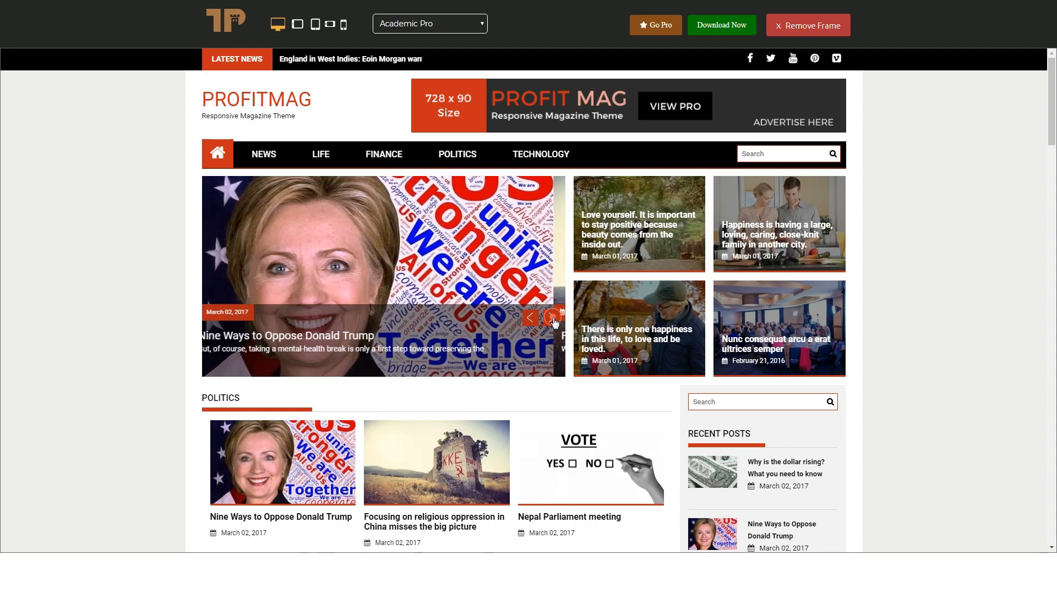
{"action": "left_click", "coordinate": [552, 318]}
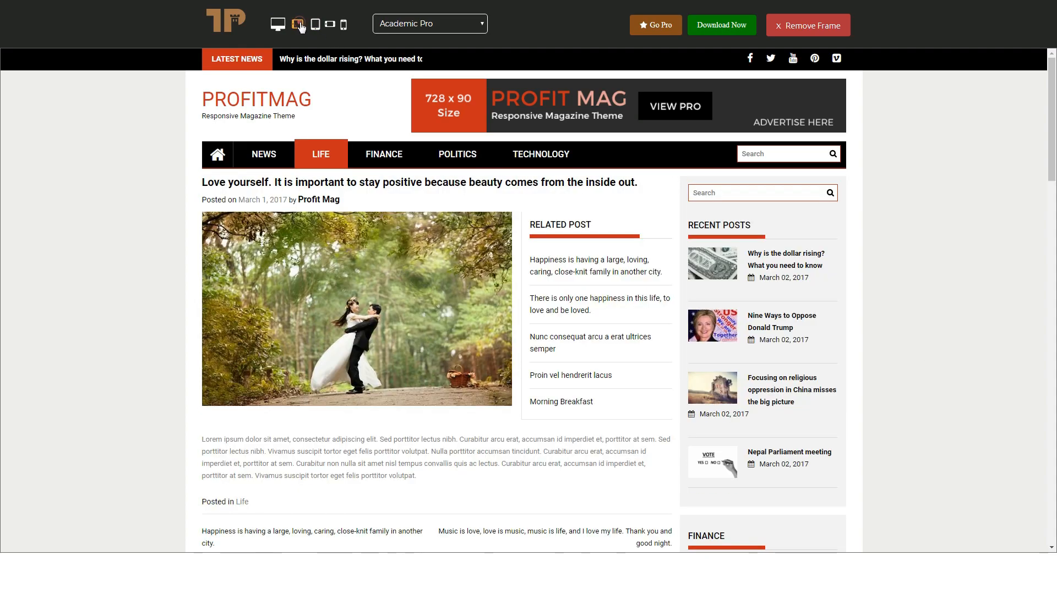
Step: Preview the post at portrait tablet then phone width and scroll the mobile view
{"action": "left_click", "coordinate": [314, 25]}
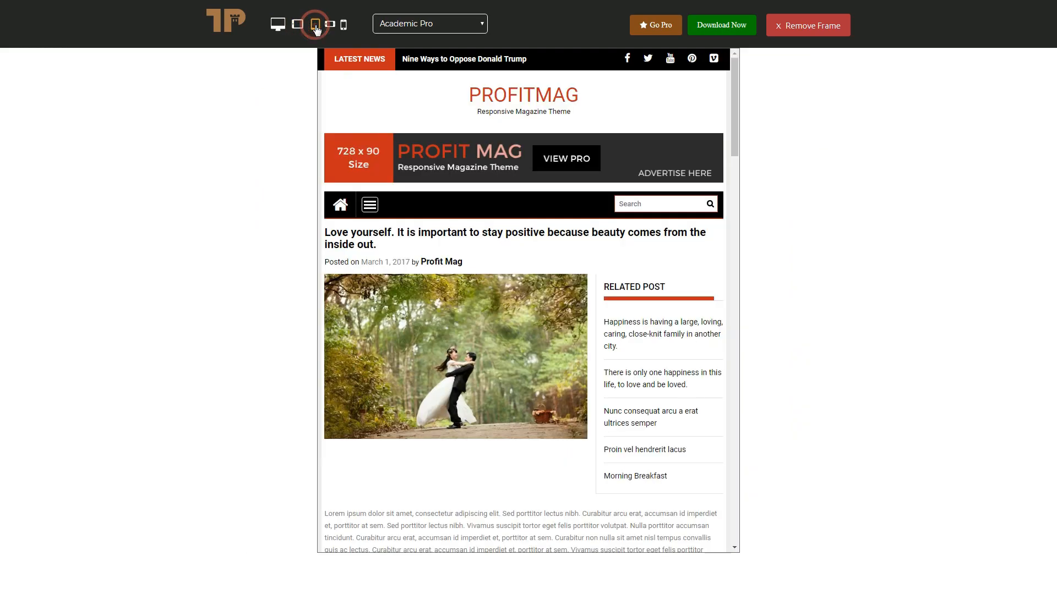
{"action": "left_click", "coordinate": [326, 25]}
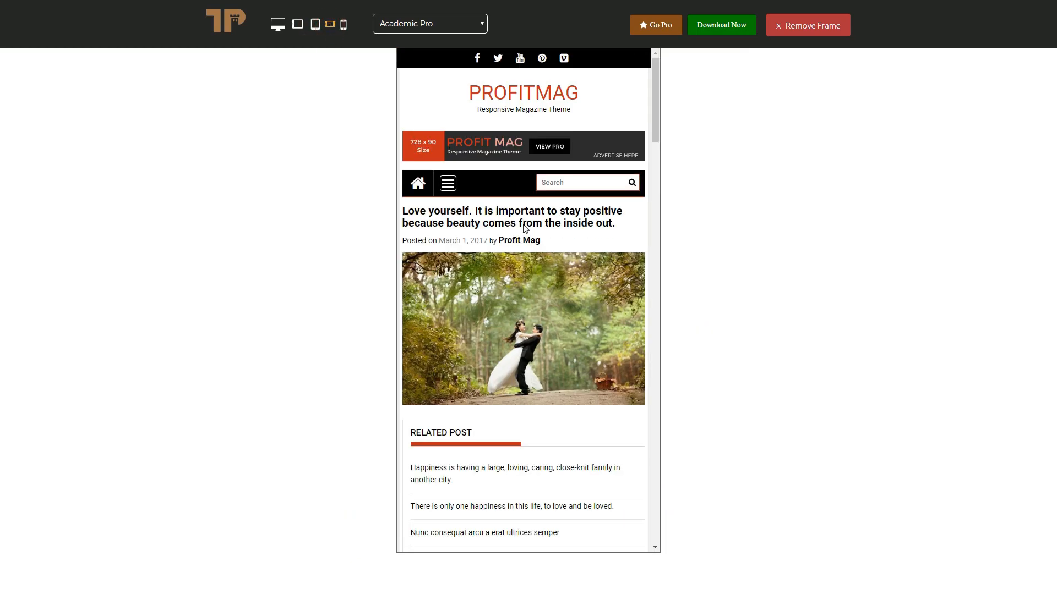
{"action": "mouse_move", "coordinate": [366, 49]}
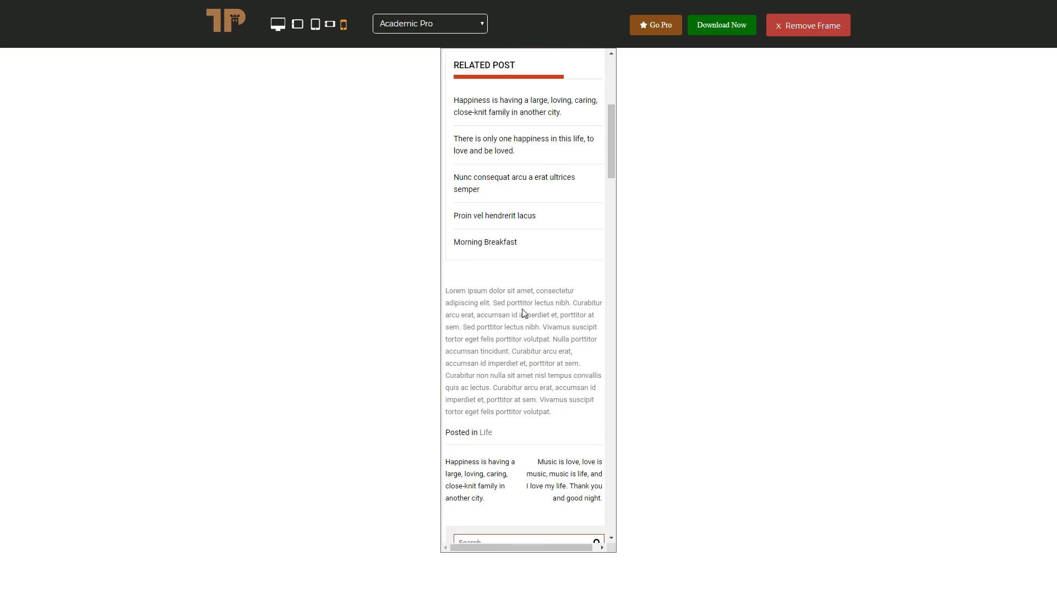
{"action": "scroll", "scroll_direction": "up", "scroll_amount": 3}
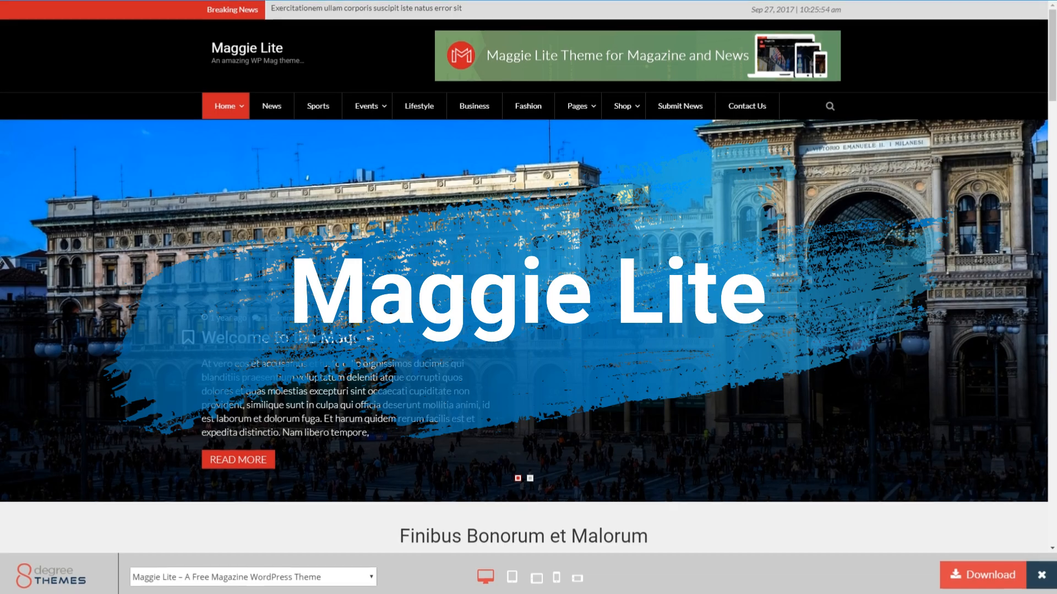
Step: Scroll the Maggie Lite homepage and advance its slider to the next slide
{"action": "scroll", "scroll_direction": "down", "scroll_amount": 3}
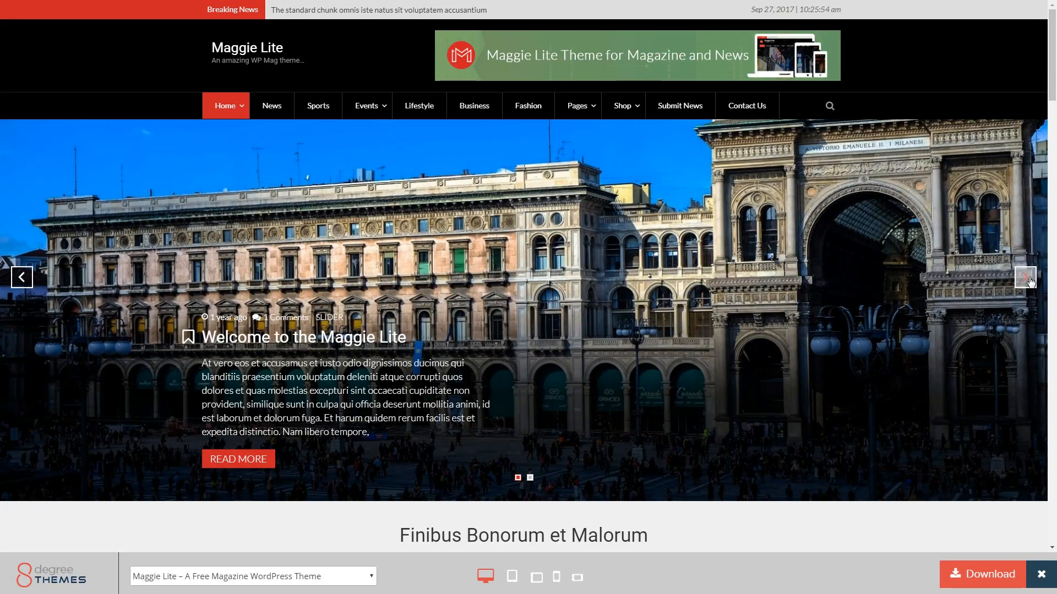
{"action": "left_click", "coordinate": [1024, 277]}
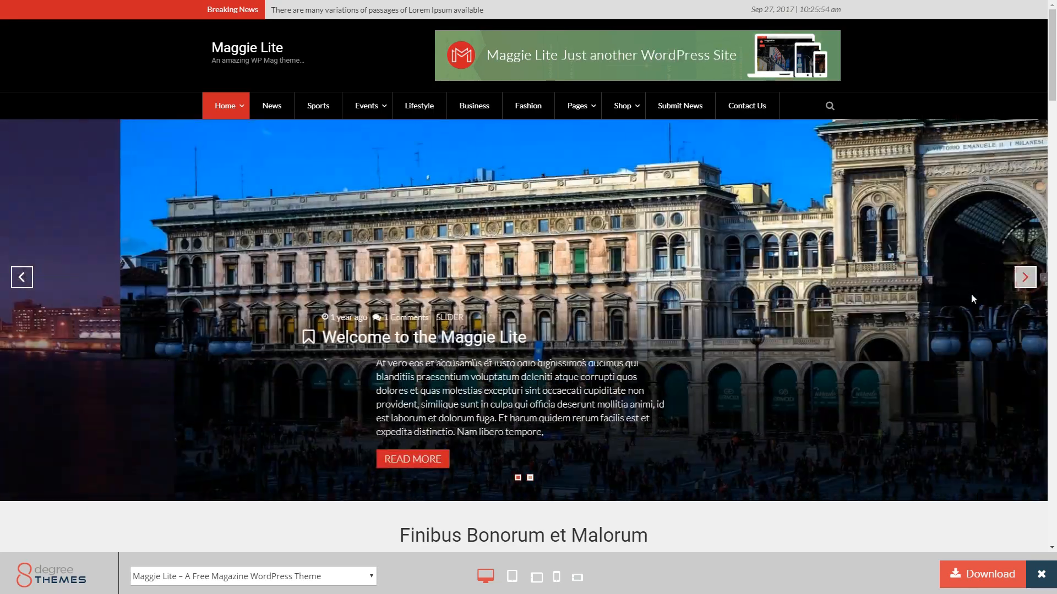
{"action": "scroll", "scroll_direction": "down", "scroll_amount": 3}
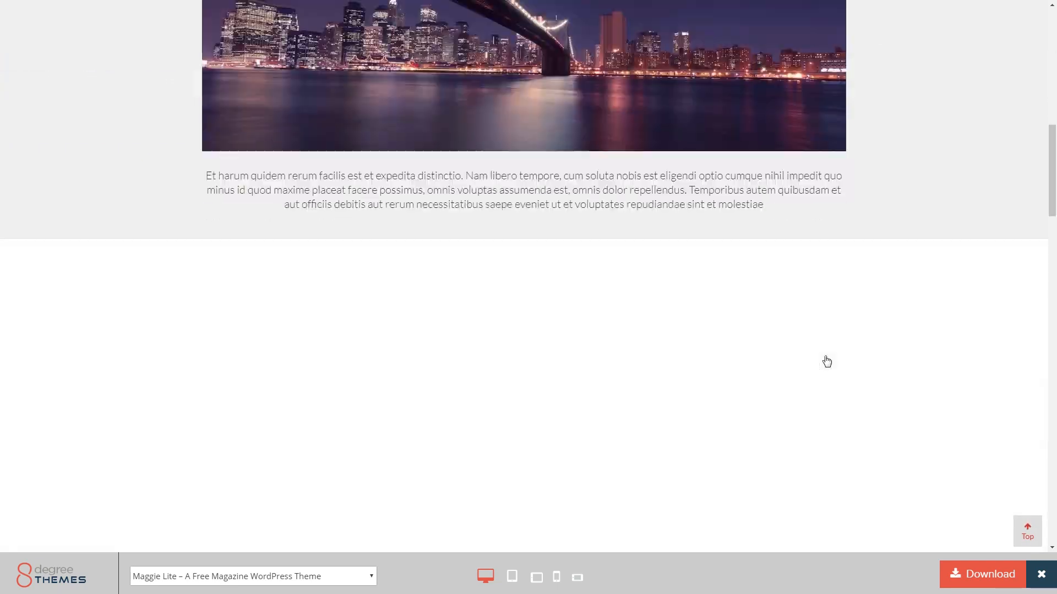
Step: Preview the homepage at tablet, landscape tablet and phone-landscape widths, then return to desktop
{"action": "left_click", "coordinate": [512, 578]}
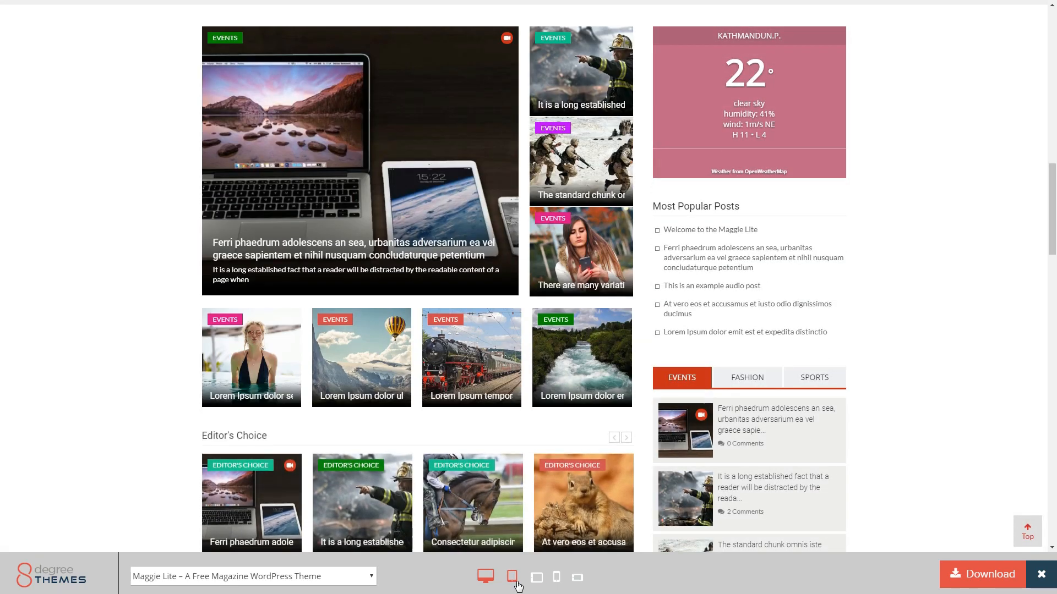
{"action": "left_click", "coordinate": [536, 577]}
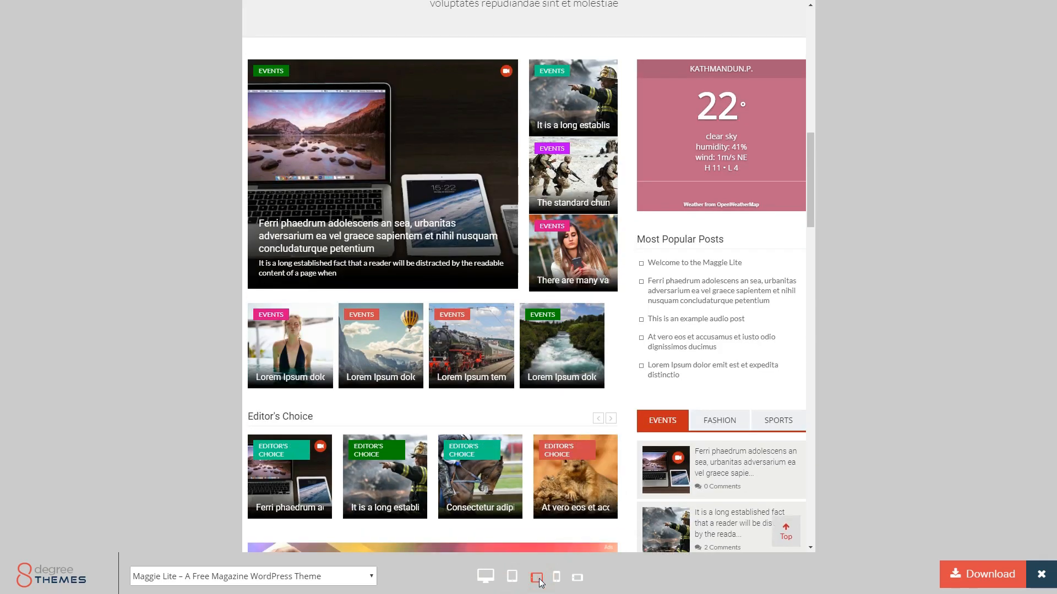
{"action": "left_click", "coordinate": [536, 577]}
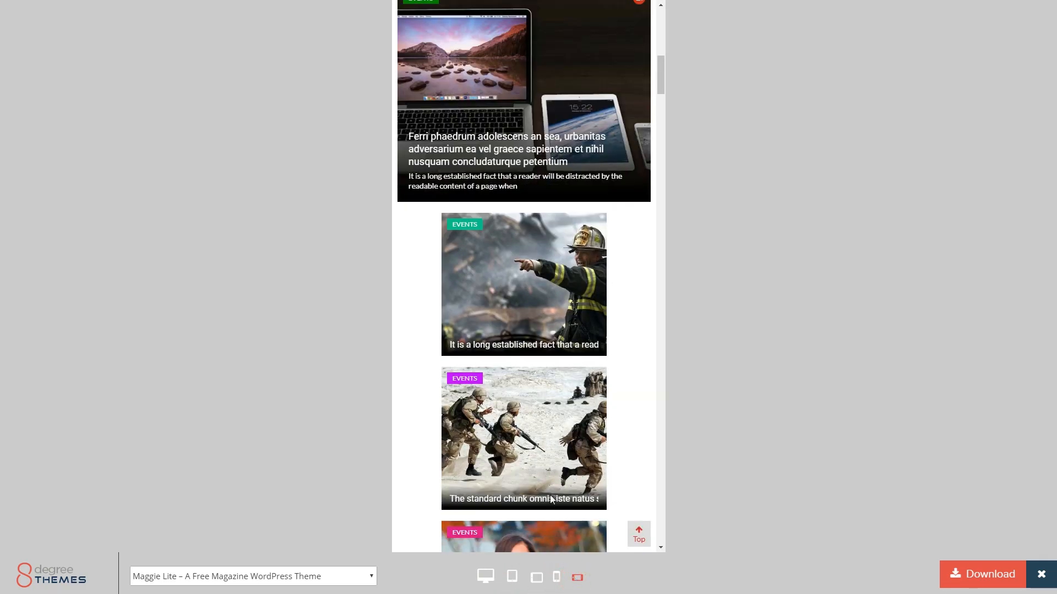
{"action": "scroll", "scroll_direction": "down", "scroll_amount": 3}
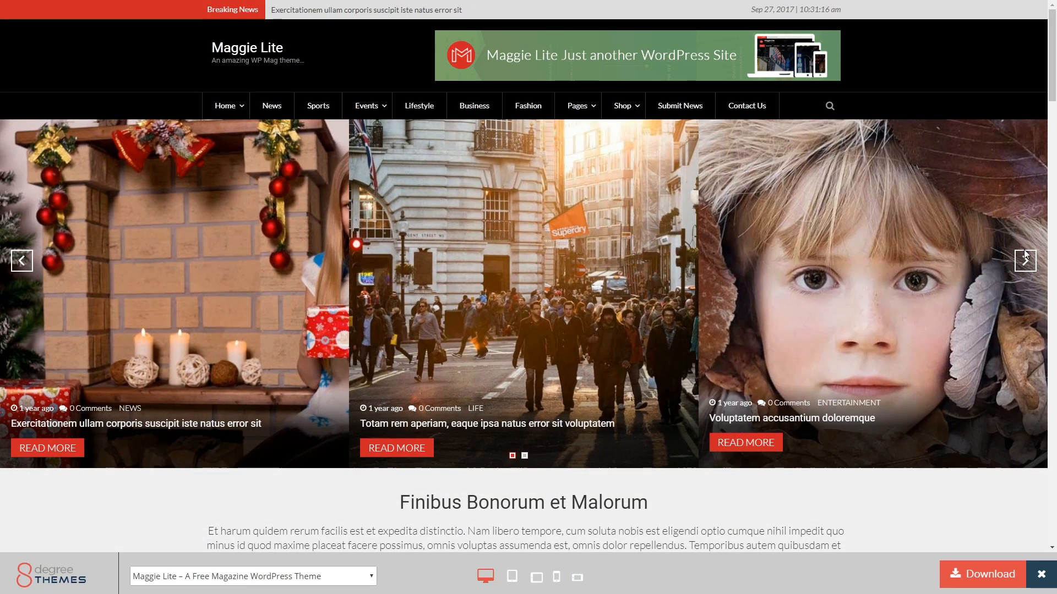
{"action": "left_click", "coordinate": [1023, 260]}
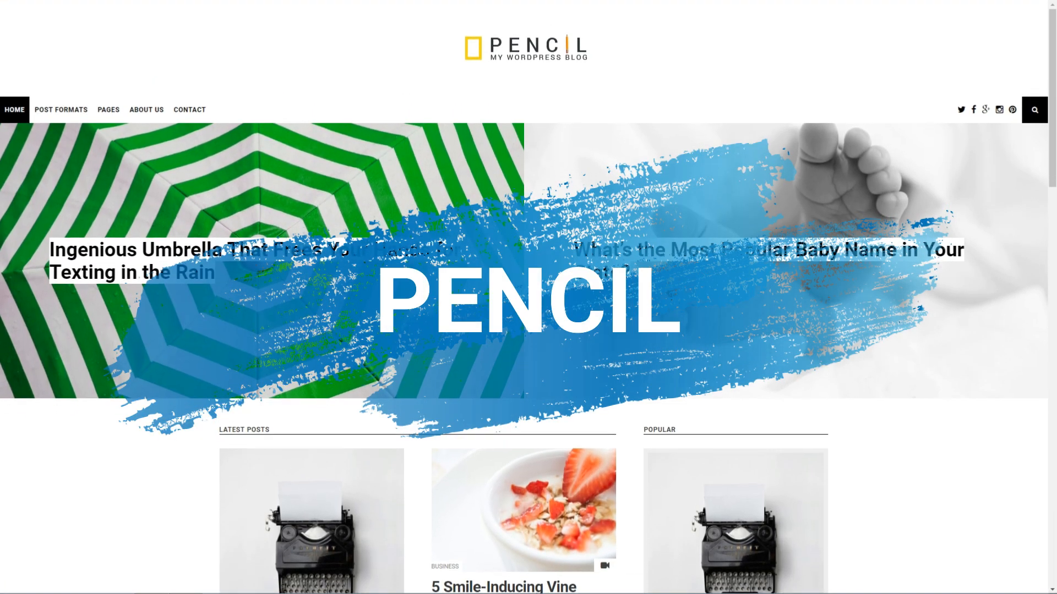
Step: Scroll the Pencil homepage through Latest Posts and back to the top
{"action": "scroll", "scroll_direction": "down", "scroll_amount": 3}
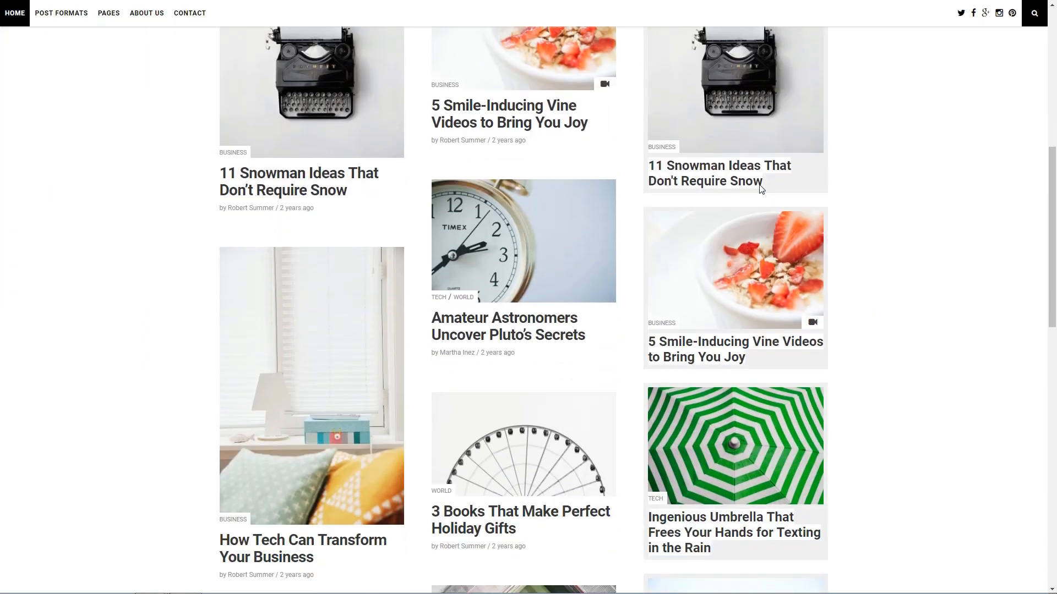
{"action": "scroll", "scroll_direction": "down", "scroll_amount": 3}
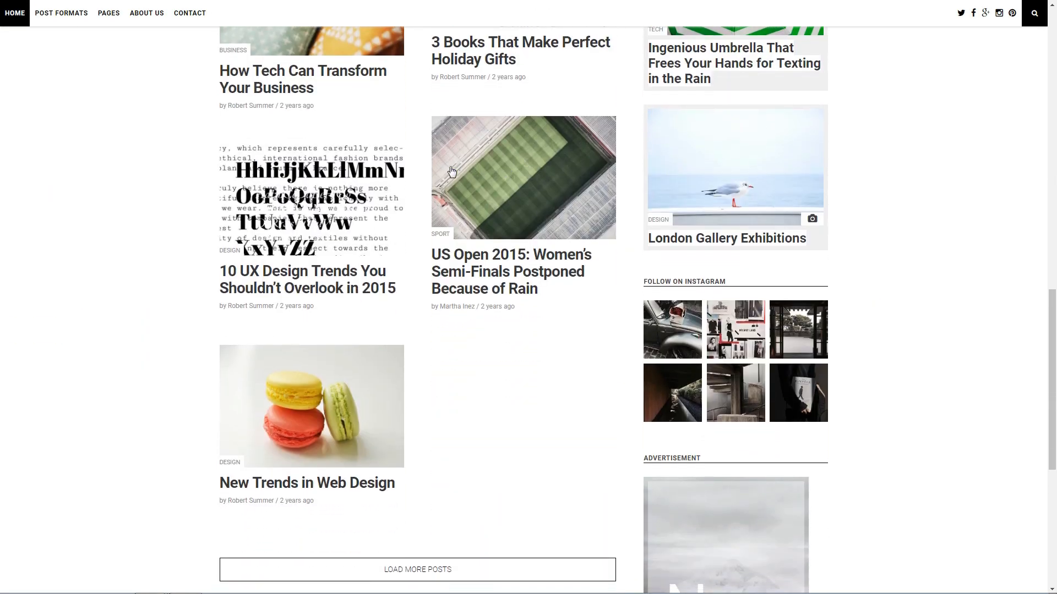
{"action": "scroll", "scroll_direction": "up", "scroll_amount": 3}
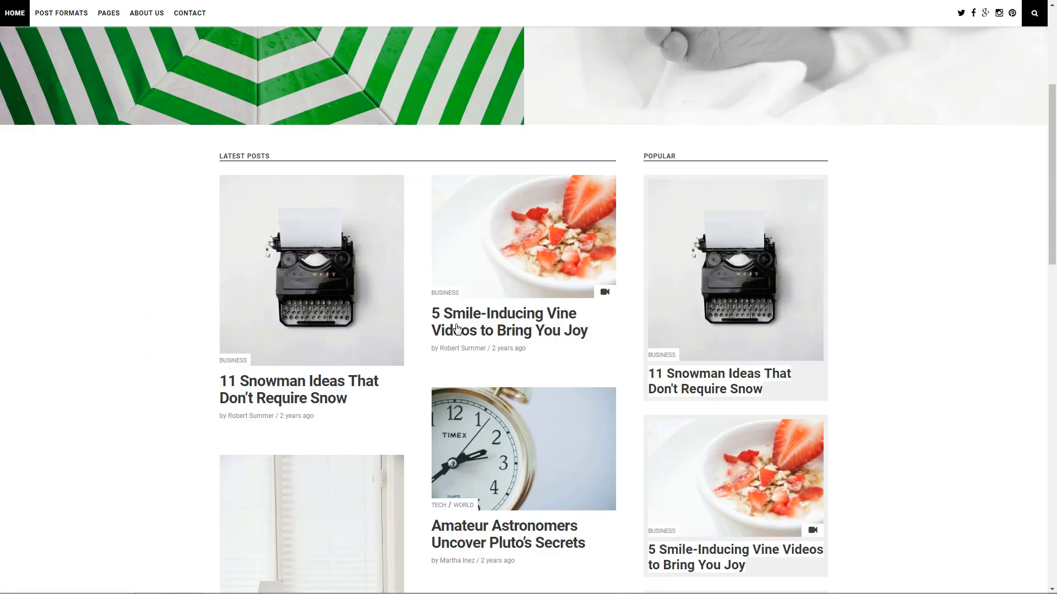
{"action": "scroll", "scroll_direction": "up", "scroll_amount": 3}
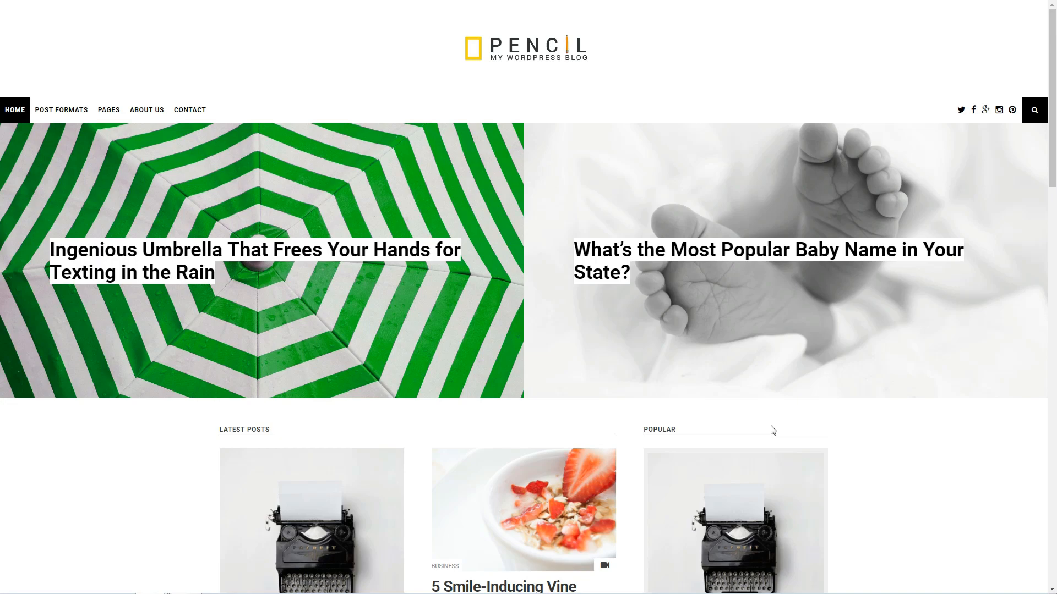
Step: Scroll down past Popular, Instagram and Advertisement to the newsletter footer
{"action": "scroll", "scroll_direction": "down", "scroll_amount": 3}
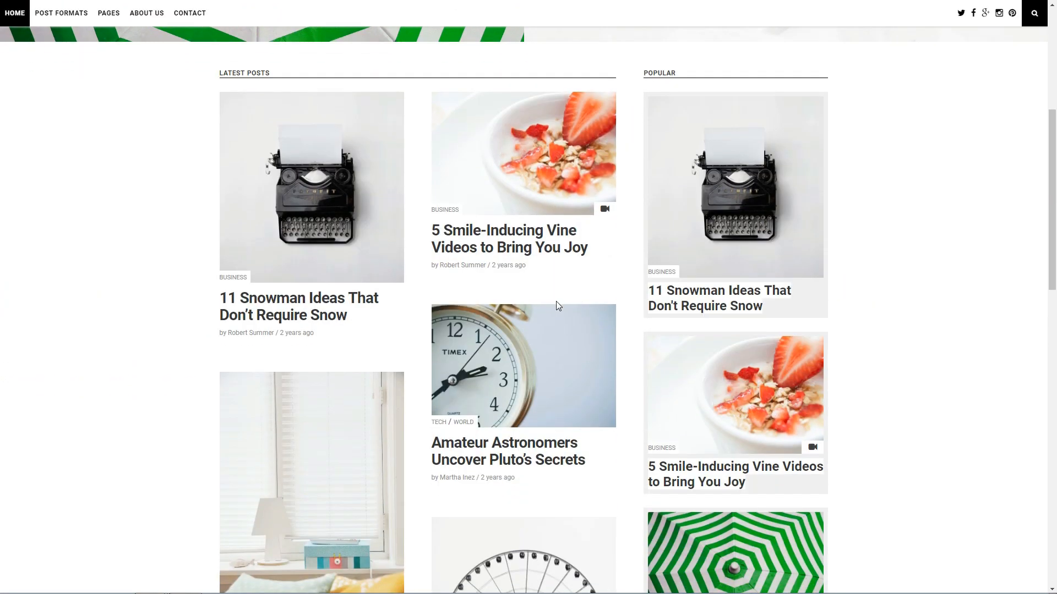
{"action": "scroll", "scroll_direction": "down", "scroll_amount": 3}
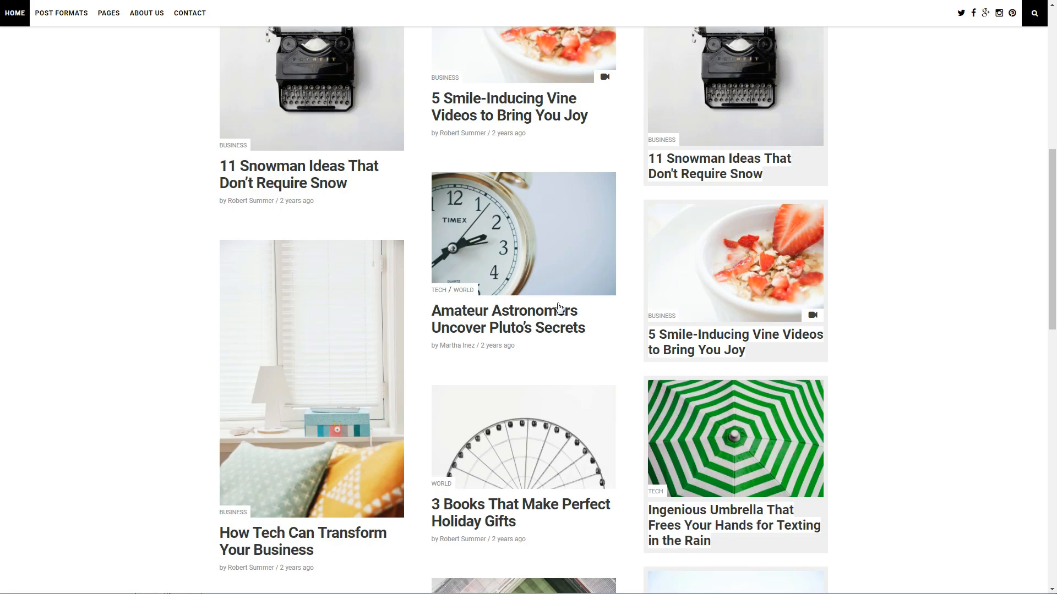
{"action": "scroll", "scroll_direction": "down", "scroll_amount": 3}
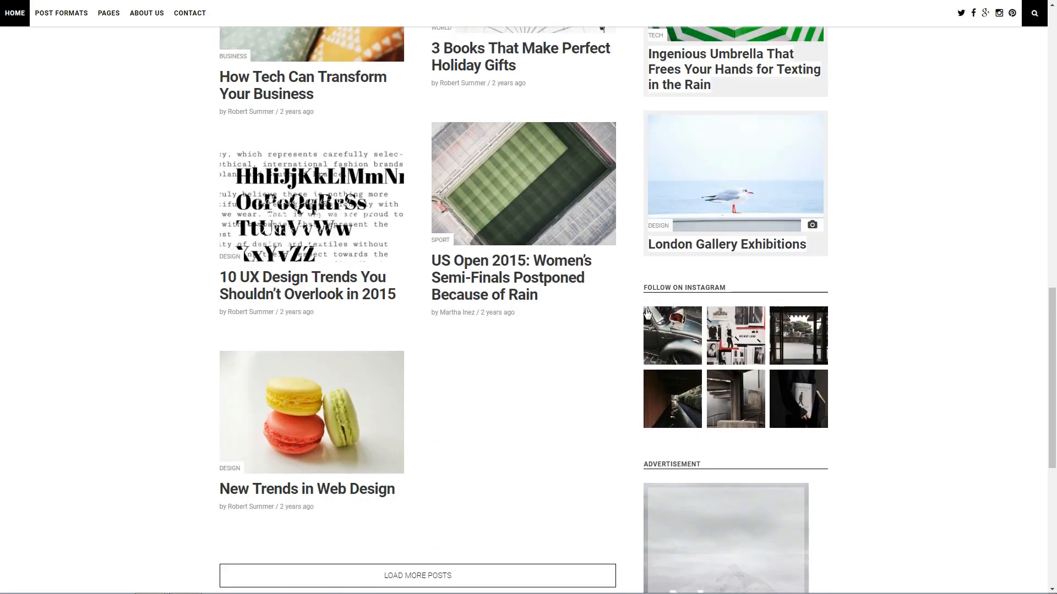
{"action": "scroll", "scroll_direction": "down", "scroll_amount": 3}
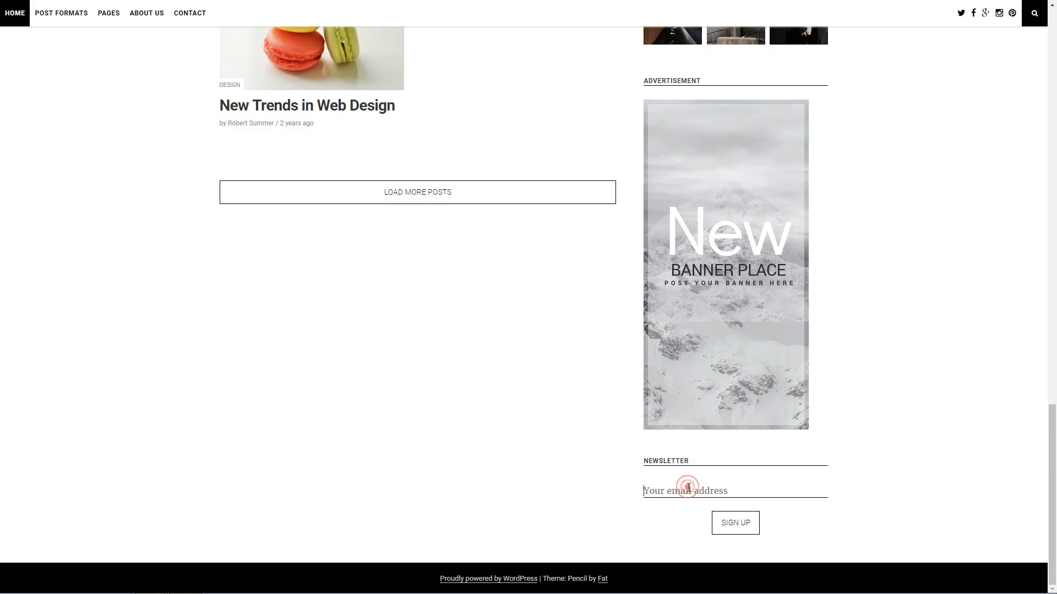
{"action": "scroll", "scroll_direction": "up", "scroll_amount": 3}
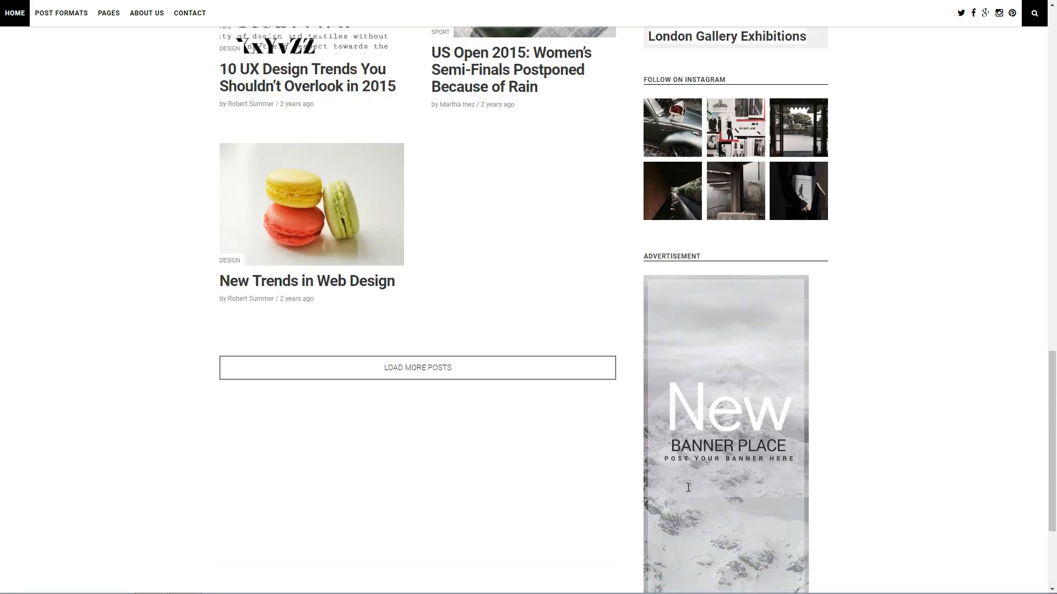
{"action": "left_click", "coordinate": [510, 69]}
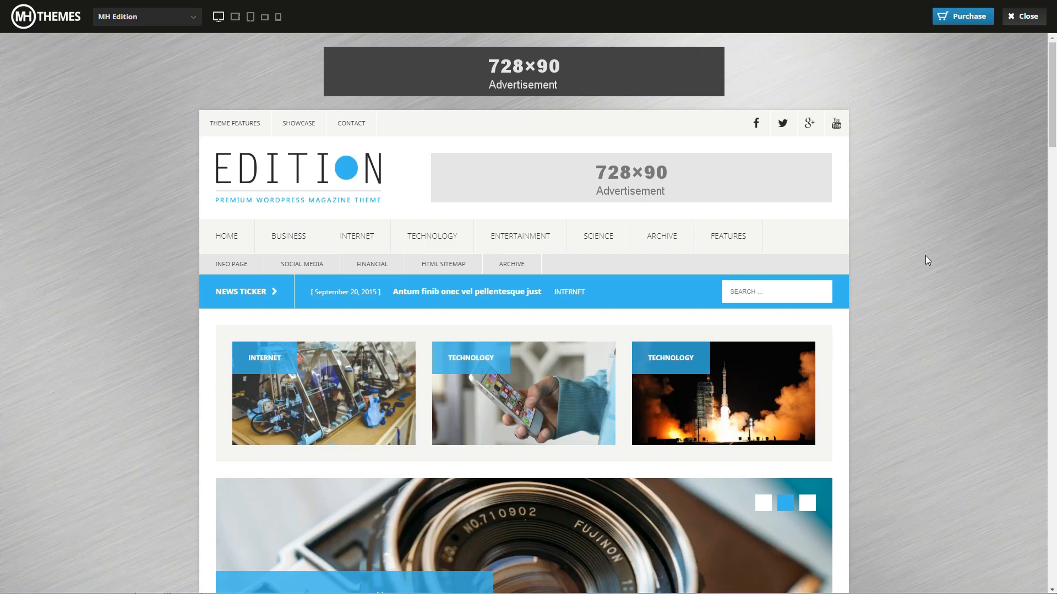
Step: Scroll down the MH Edition demo homepage through its sections
{"action": "scroll", "scroll_direction": "down", "scroll_amount": 3}
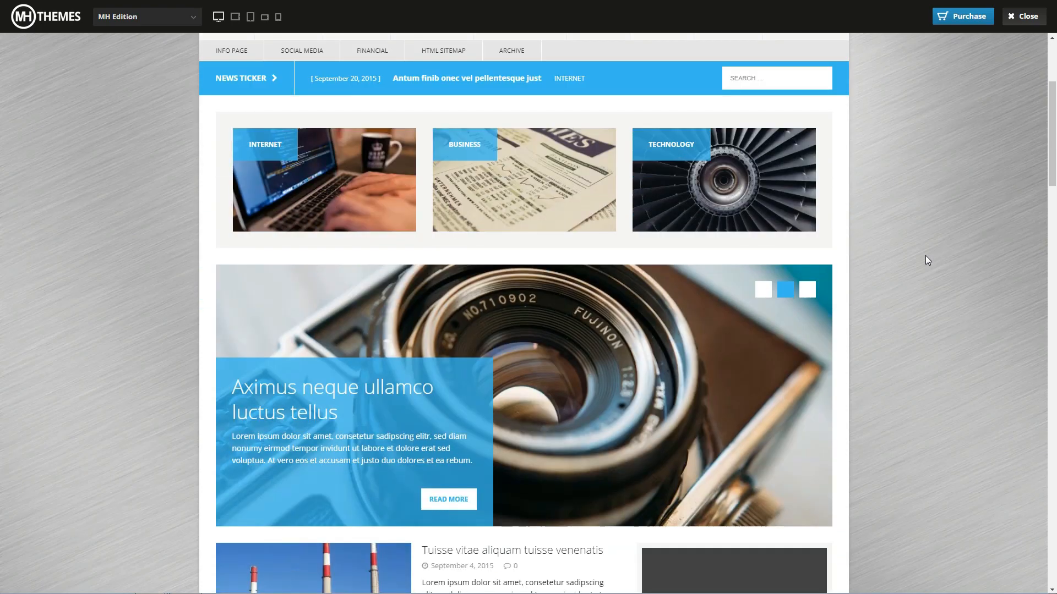
{"action": "scroll", "scroll_direction": "down", "scroll_amount": 3}
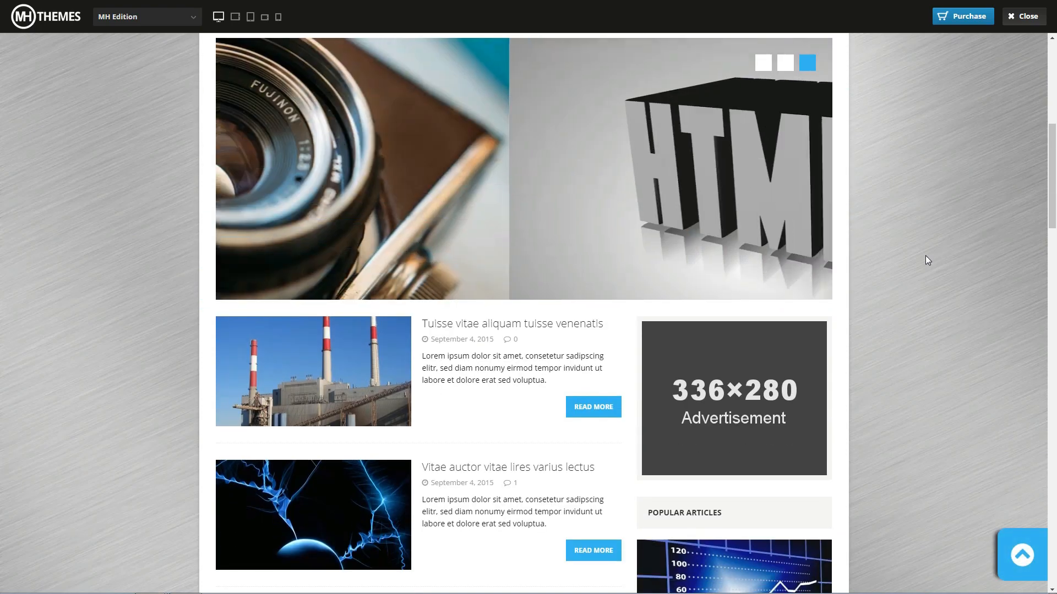
{"action": "scroll", "scroll_direction": "down", "scroll_amount": 3}
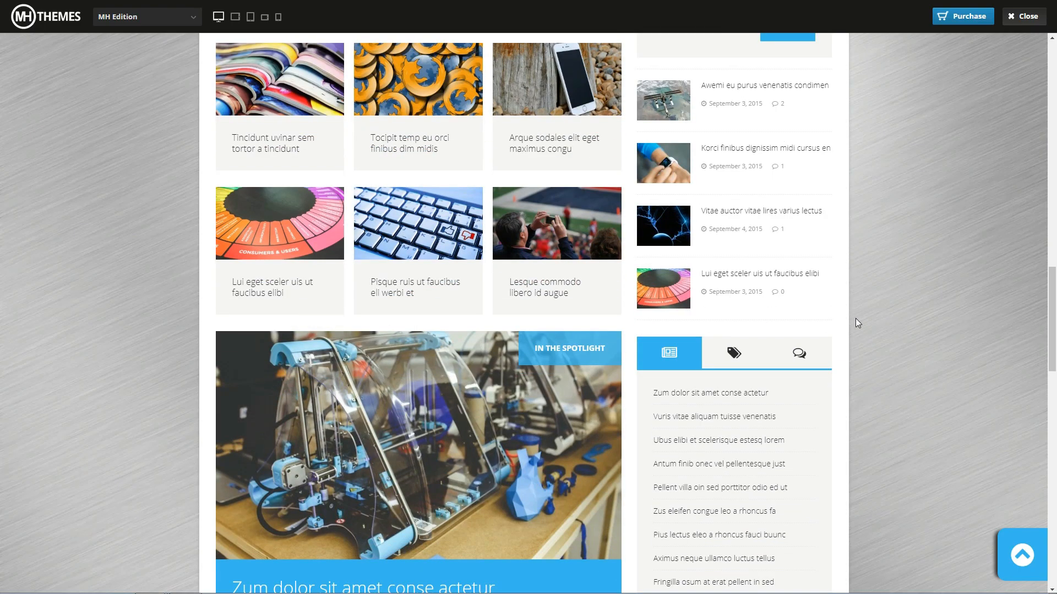
{"action": "scroll", "scroll_direction": "down", "scroll_amount": 3}
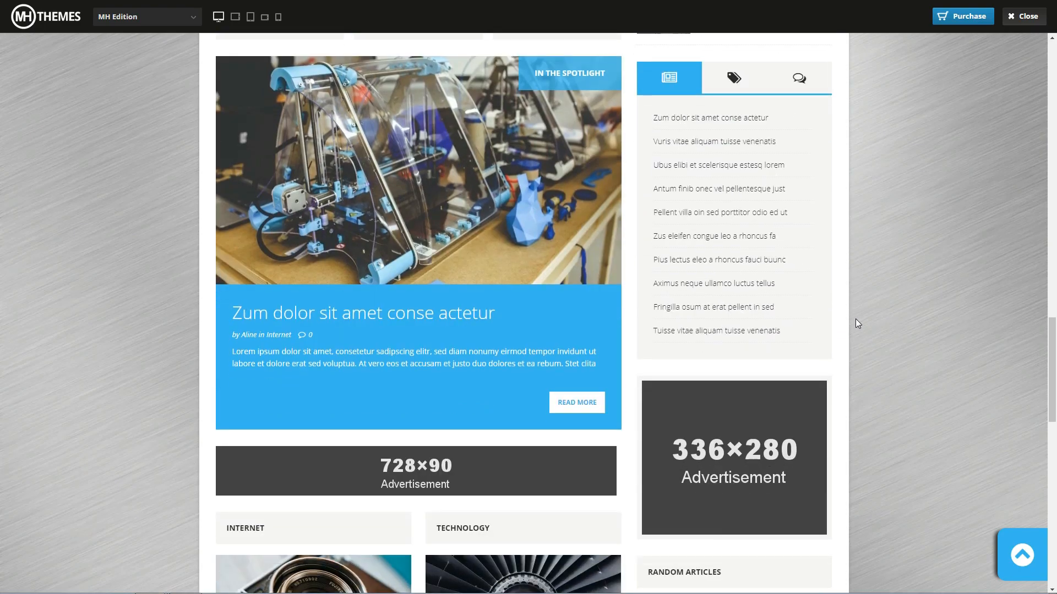
{"action": "scroll", "scroll_direction": "down", "scroll_amount": 3}
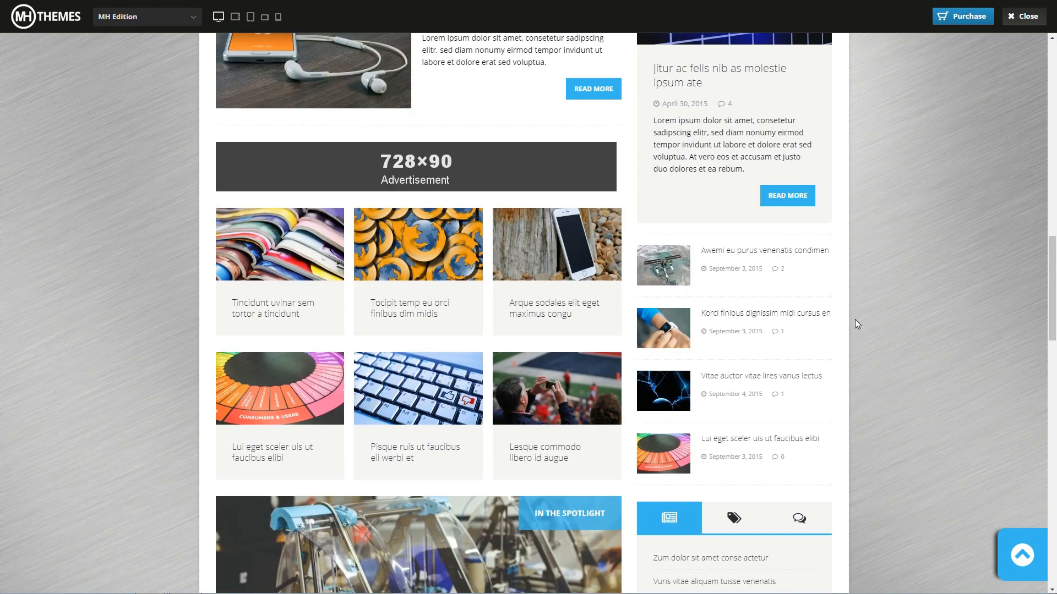
Step: Preview the demo at desktop, wide tablet, narrow tablet and phone widths, ending back on desktop
{"action": "left_click", "coordinate": [218, 16]}
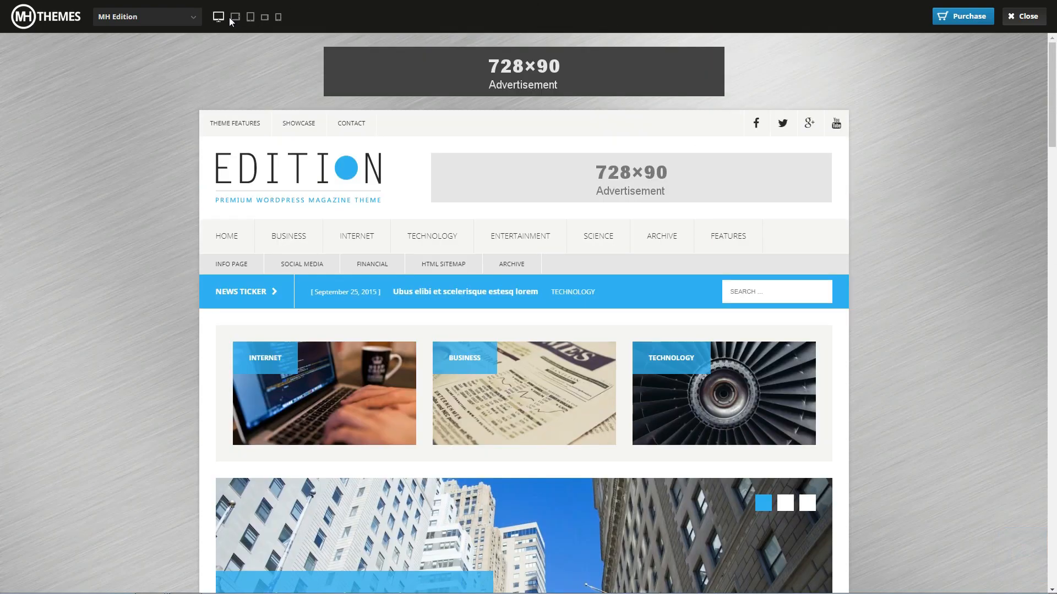
{"action": "left_click", "coordinate": [250, 17]}
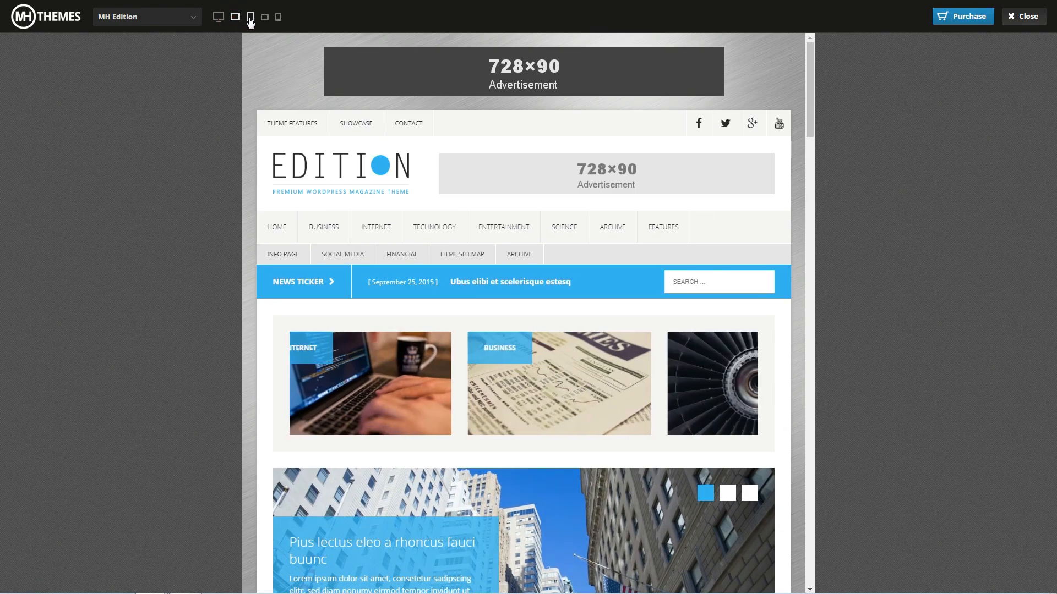
{"action": "left_click", "coordinate": [265, 17]}
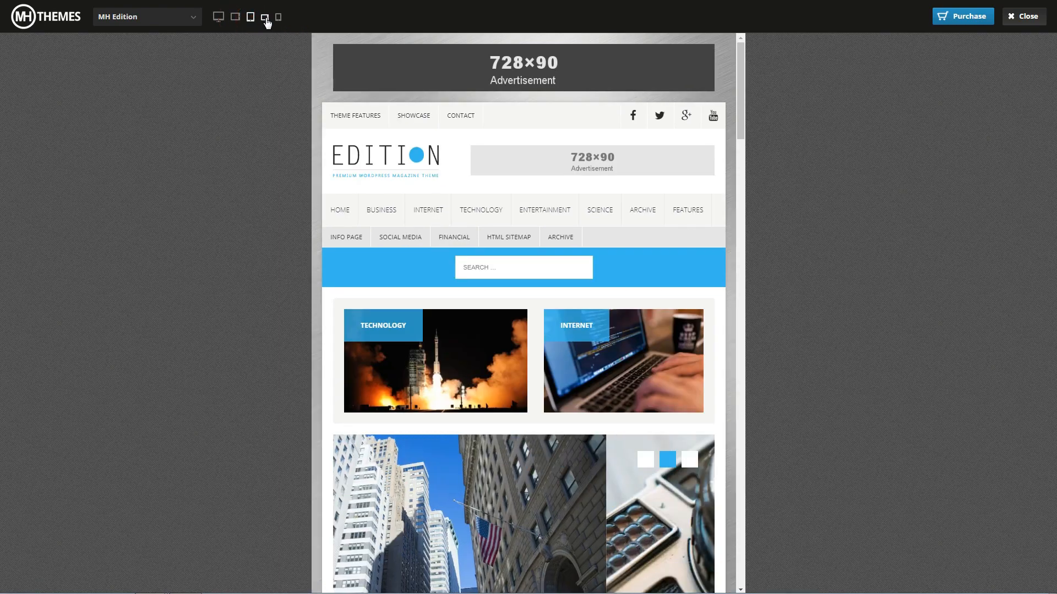
{"action": "left_click", "coordinate": [277, 17]}
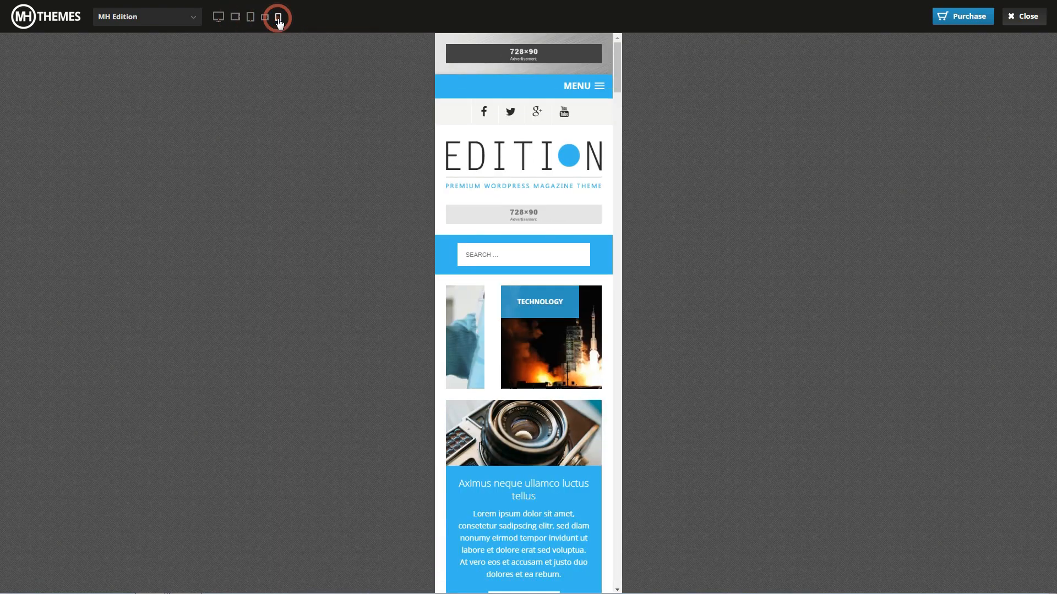
{"action": "left_click", "coordinate": [277, 16]}
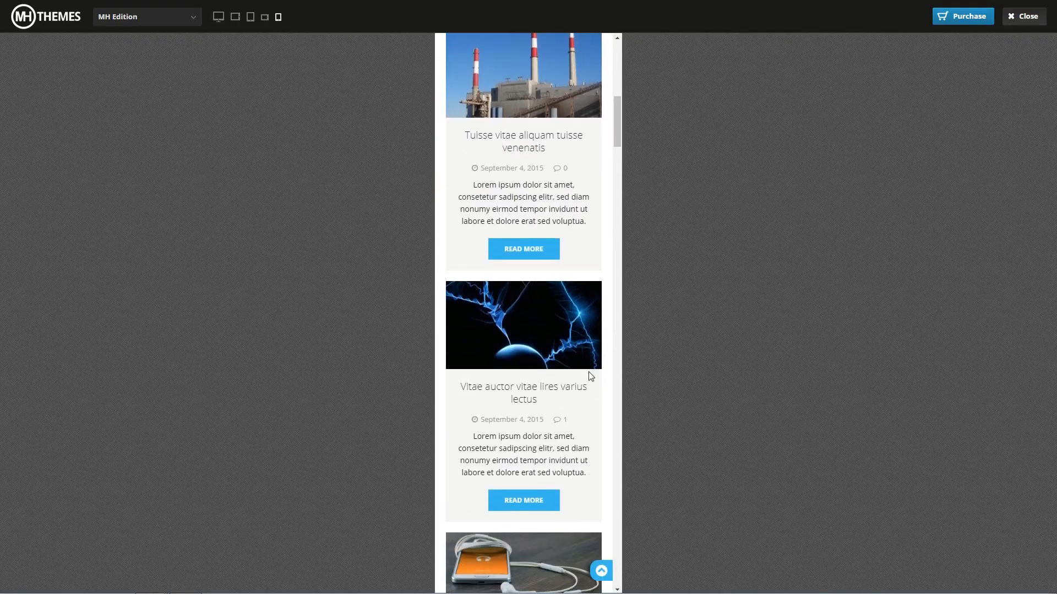
{"action": "left_click", "coordinate": [217, 16]}
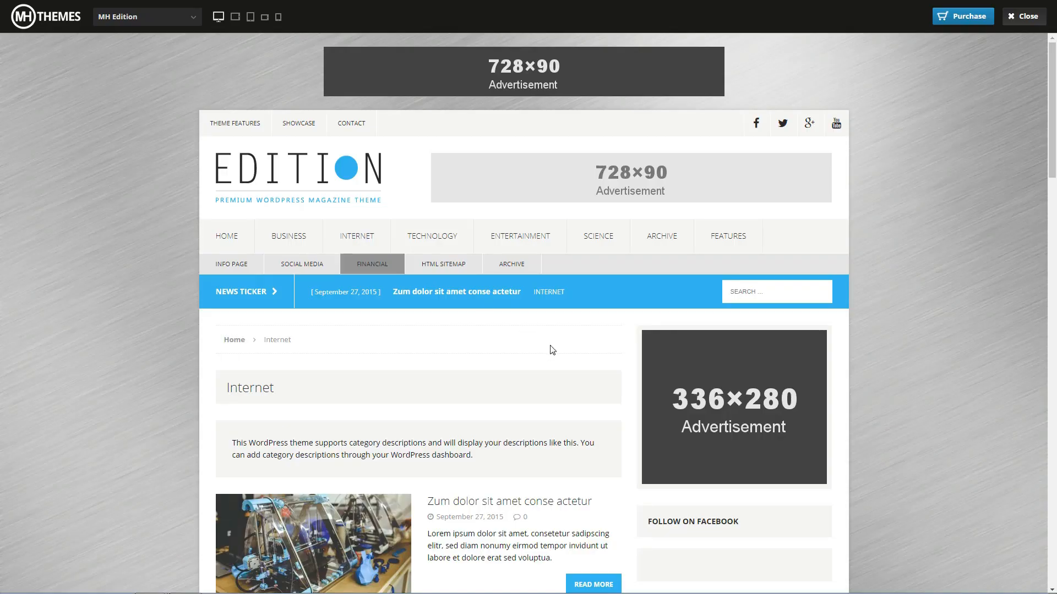
Step: Peek at a post from the Internet category, then return to the MH Edition homepage
{"action": "scroll", "scroll_direction": "down", "scroll_amount": 3}
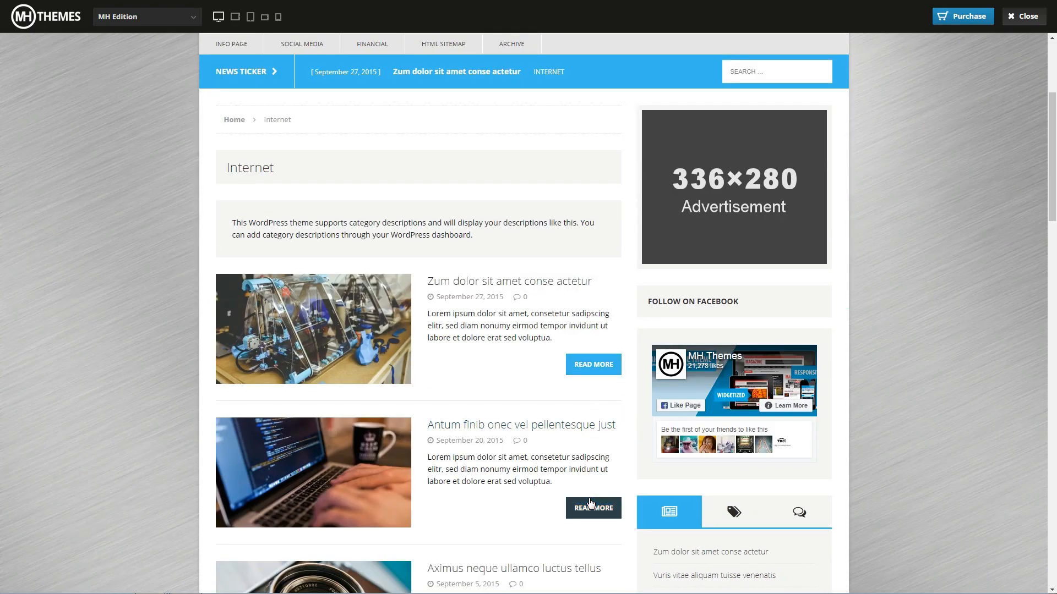
{"action": "left_click", "coordinate": [514, 567]}
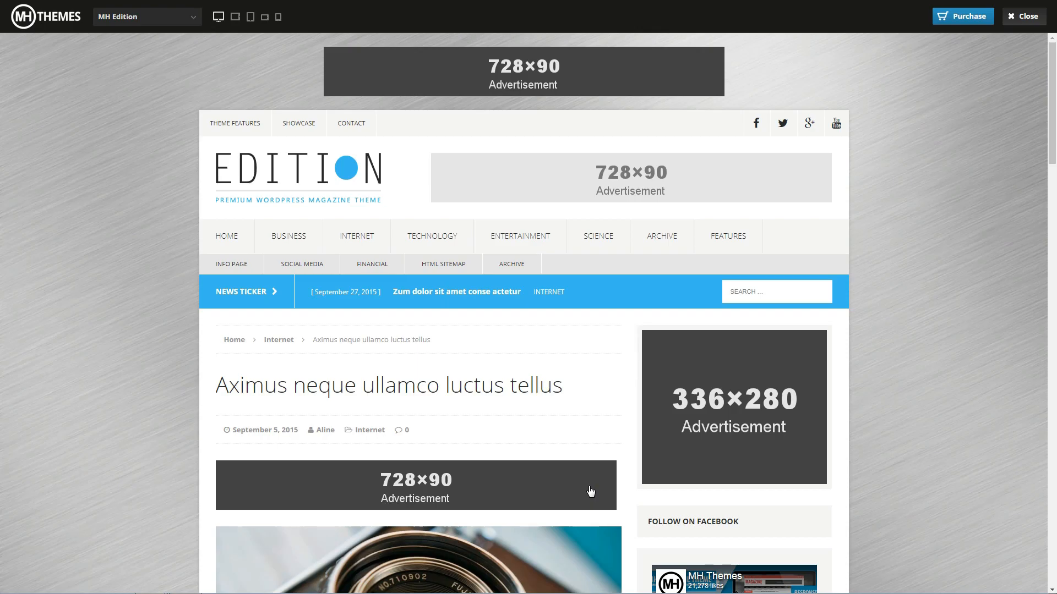
{"action": "left_click", "coordinate": [296, 171]}
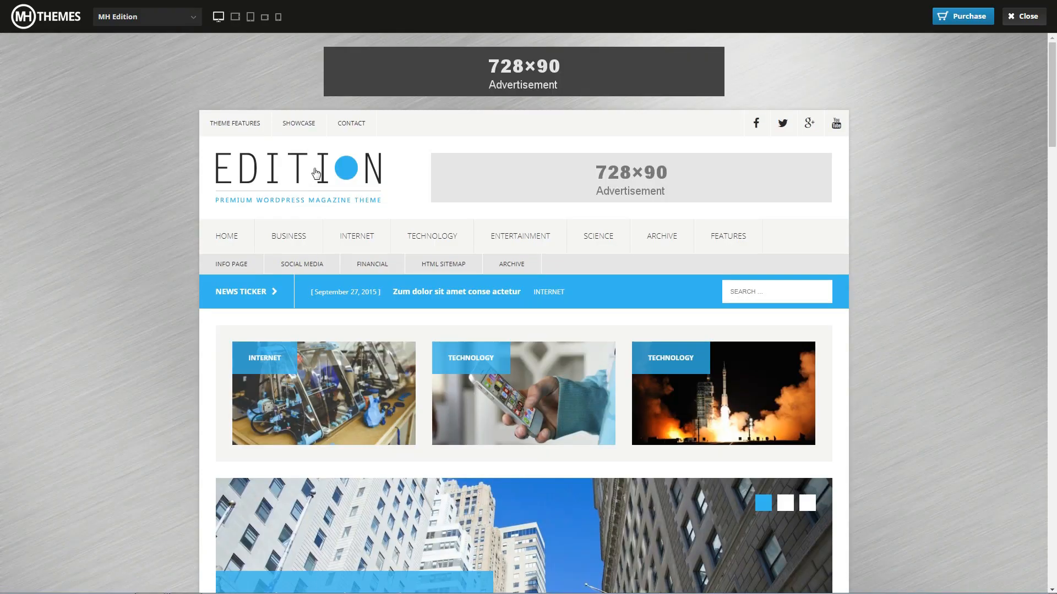
Step: Browse the MH Edition homepage down to the footer with Theme Information and Editor's Choice
{"action": "scroll", "scroll_direction": "down", "scroll_amount": 3}
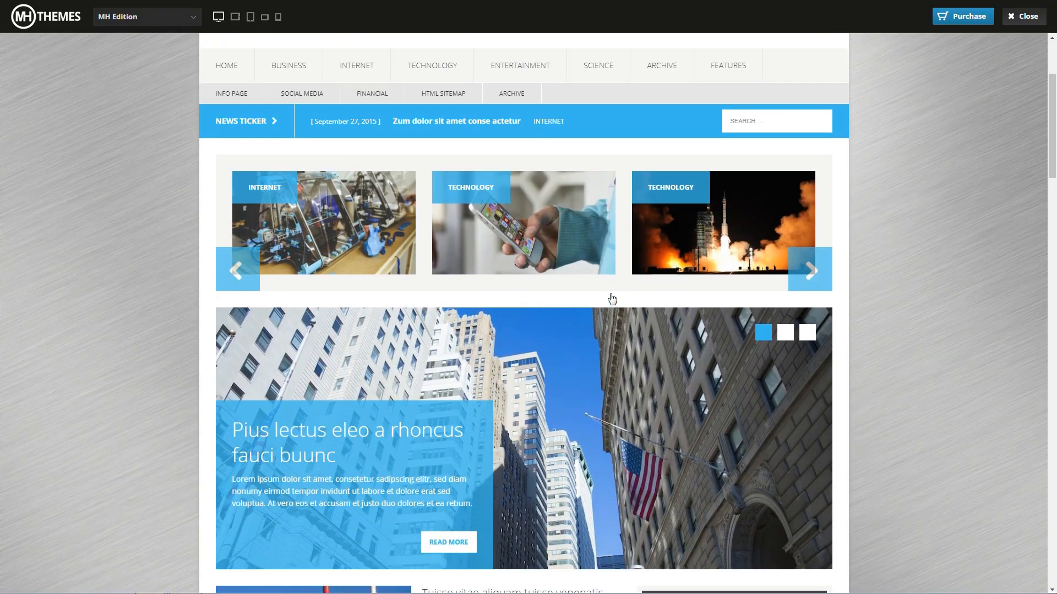
{"action": "scroll", "scroll_direction": "down", "scroll_amount": 3}
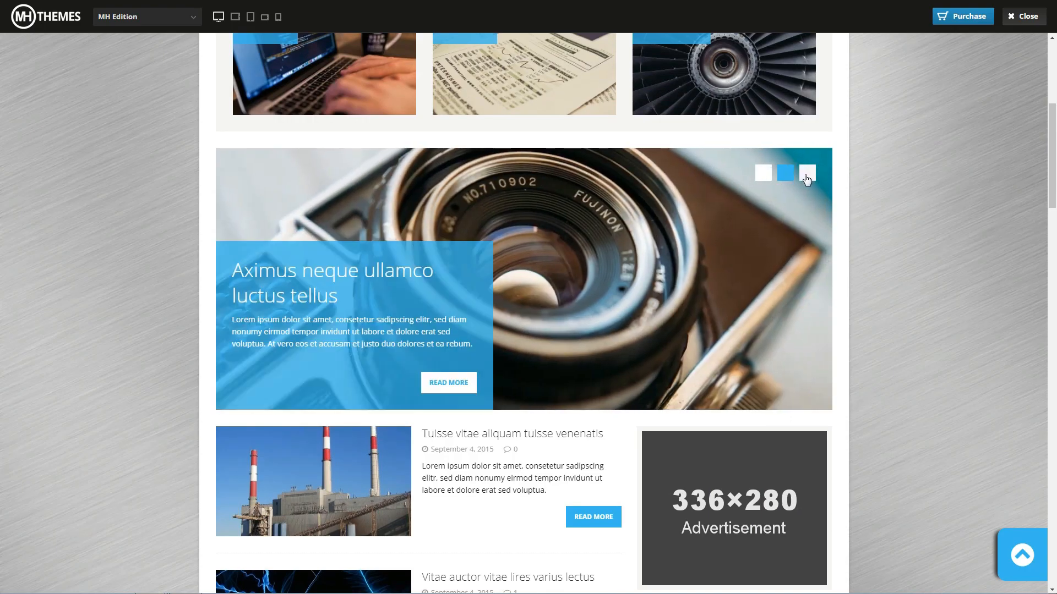
{"action": "scroll", "scroll_direction": "down", "scroll_amount": 3}
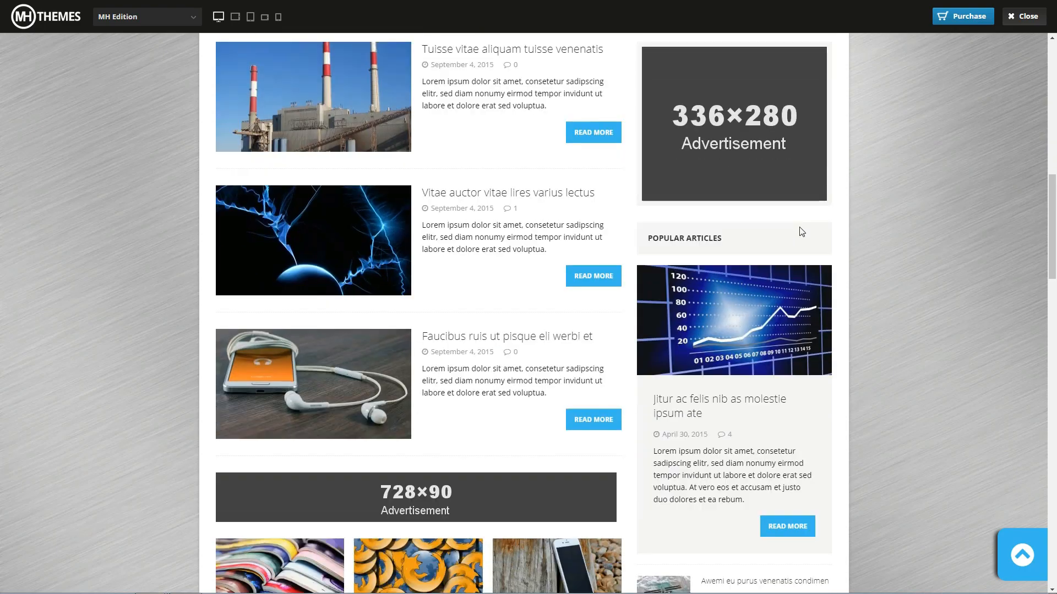
{"action": "scroll", "scroll_direction": "down", "scroll_amount": 3}
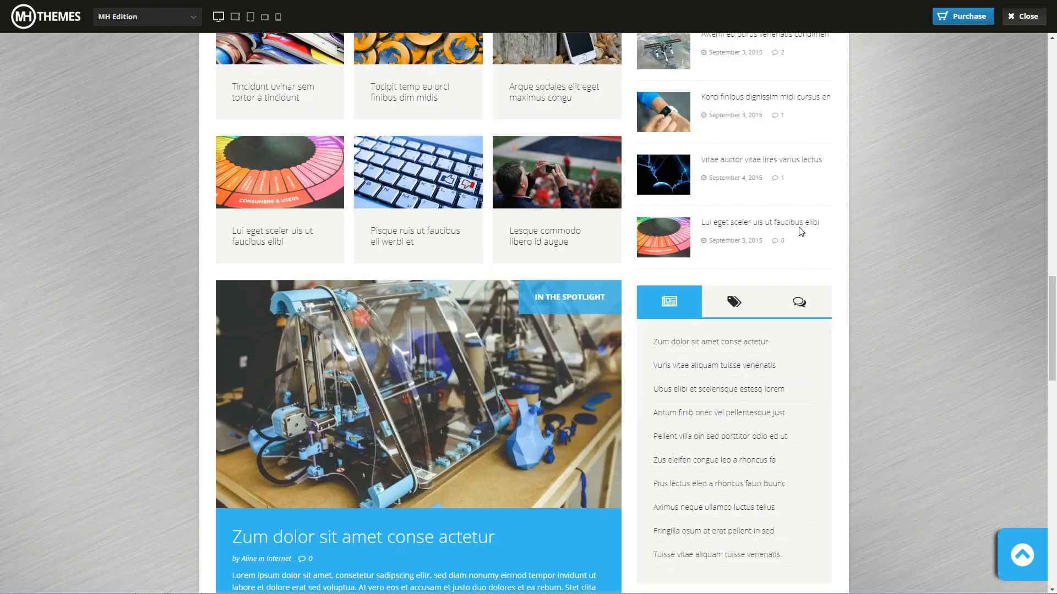
{"action": "scroll", "scroll_direction": "down", "scroll_amount": 3}
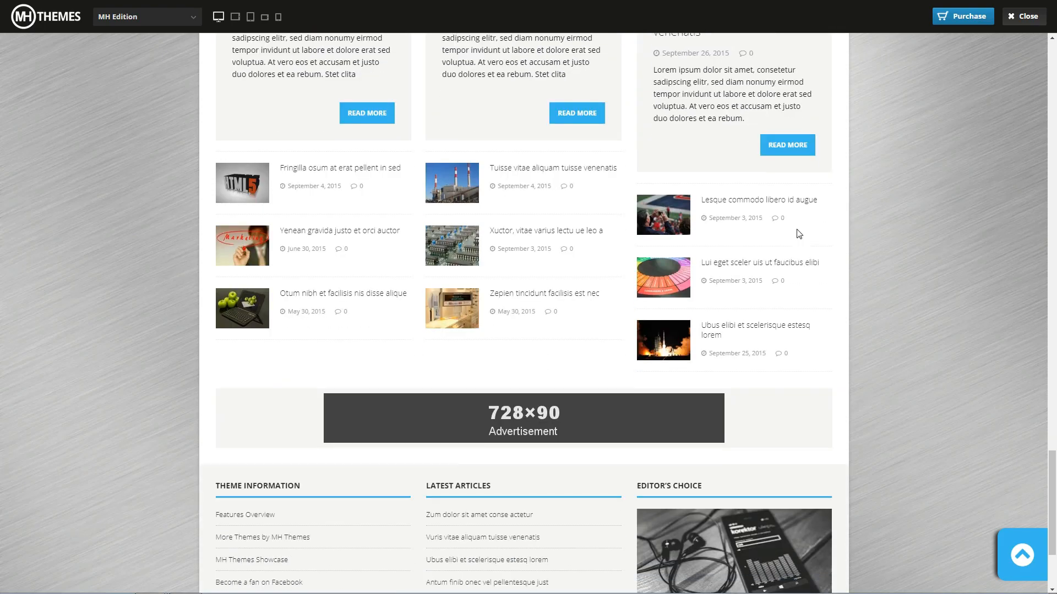
{"action": "scroll", "scroll_direction": "down", "scroll_amount": 3}
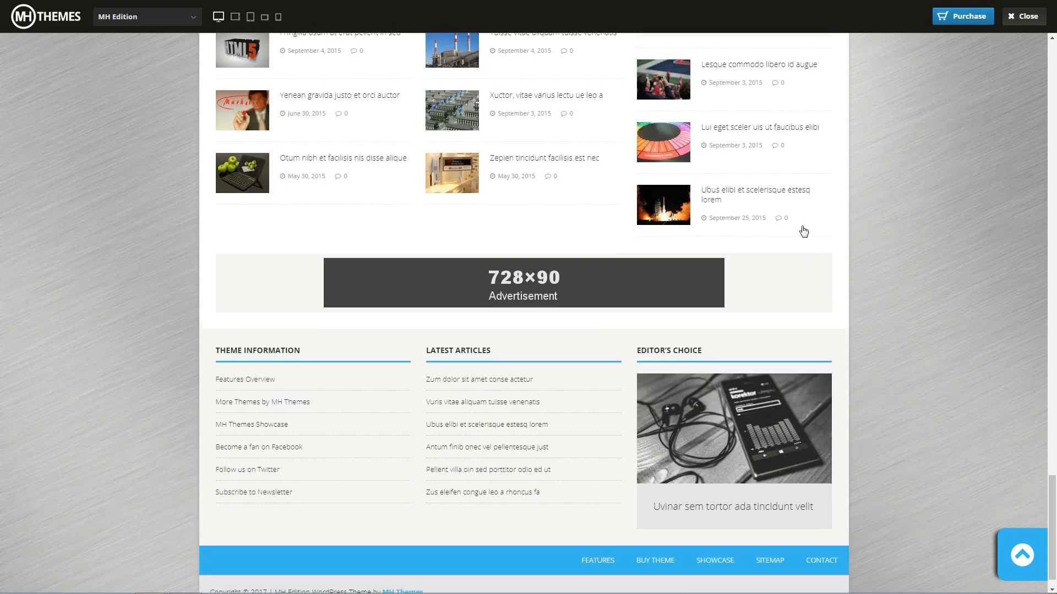
{"action": "scroll", "scroll_direction": "up", "scroll_amount": 3}
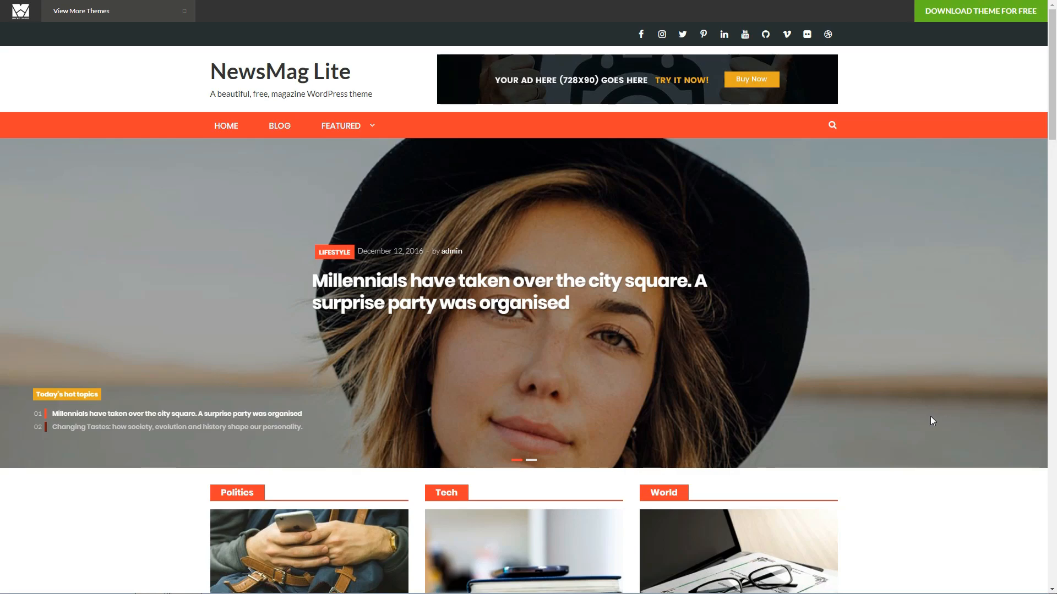
{"action": "mouse_move", "coordinate": [889, 350]}
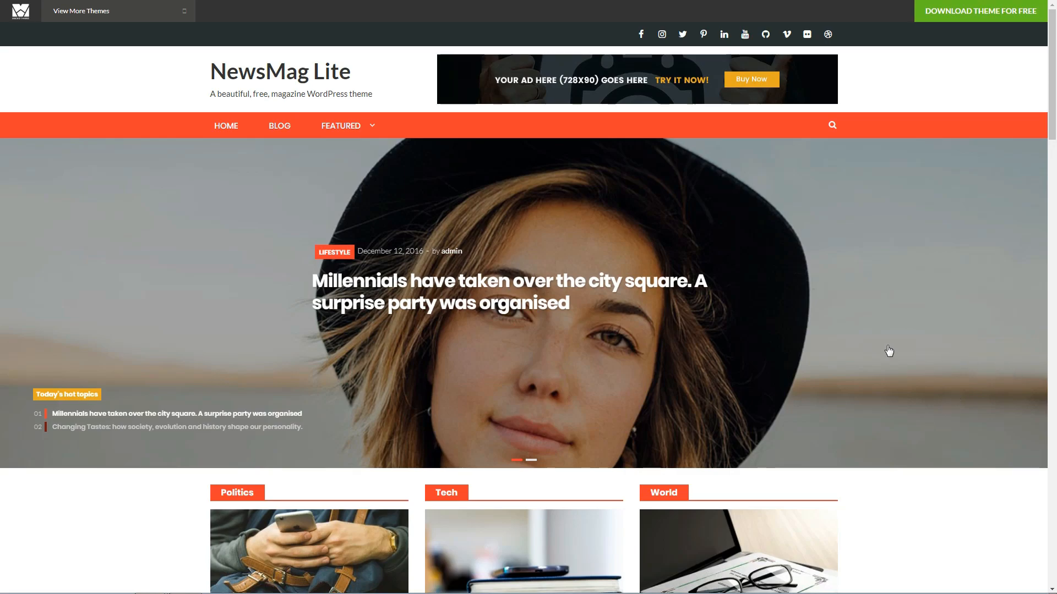
Step: Switch the homepage slider to its second story and back to the first
{"action": "left_click", "coordinate": [532, 461]}
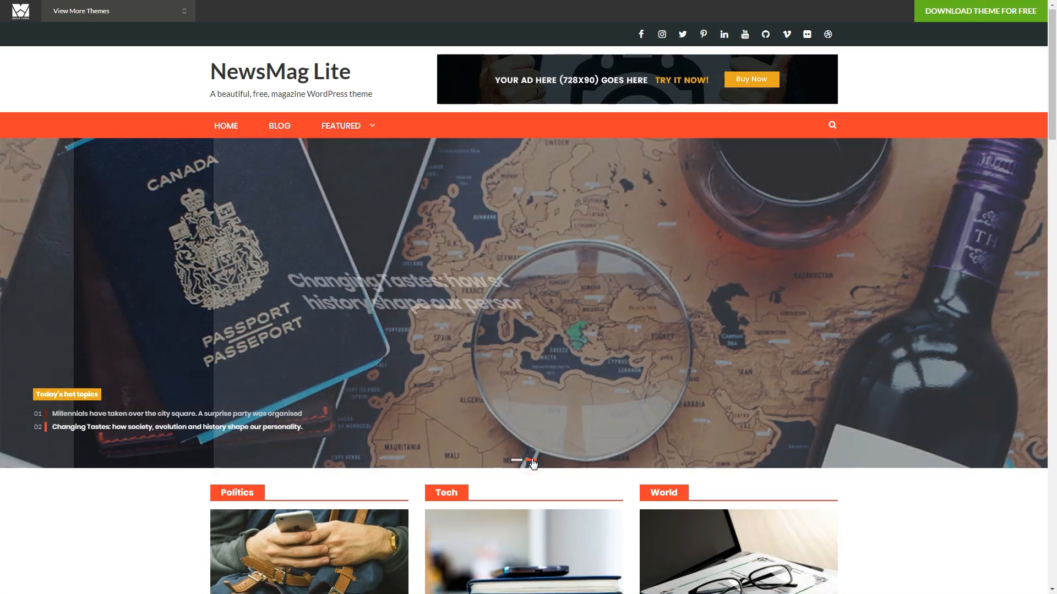
{"action": "left_click", "coordinate": [516, 460]}
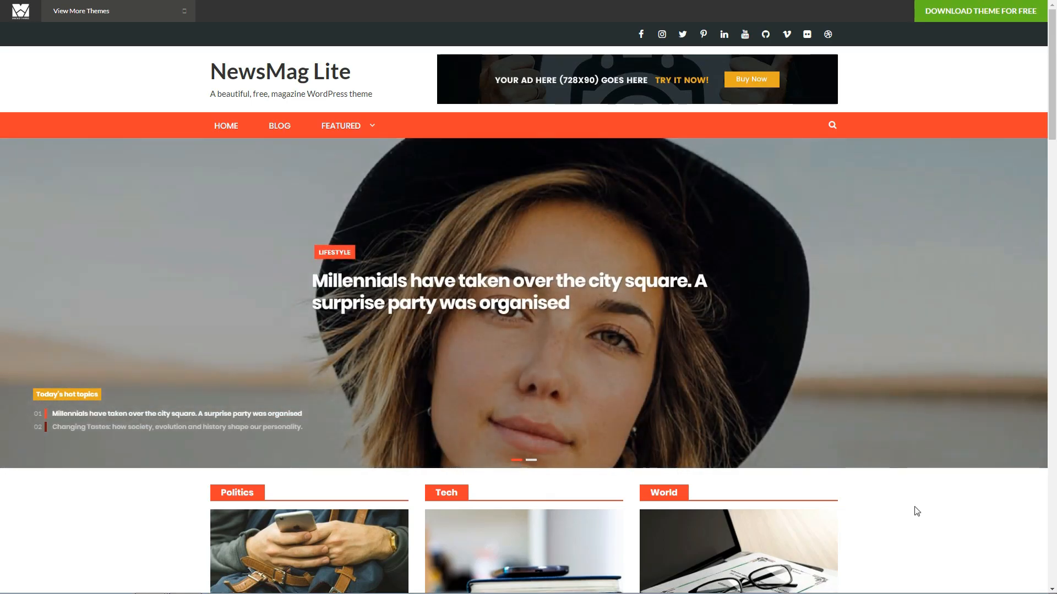
Step: Browse the Politics, Tech, World, Travel Guides and Featured sections, then return to the slider
{"action": "scroll", "scroll_direction": "down", "scroll_amount": 3}
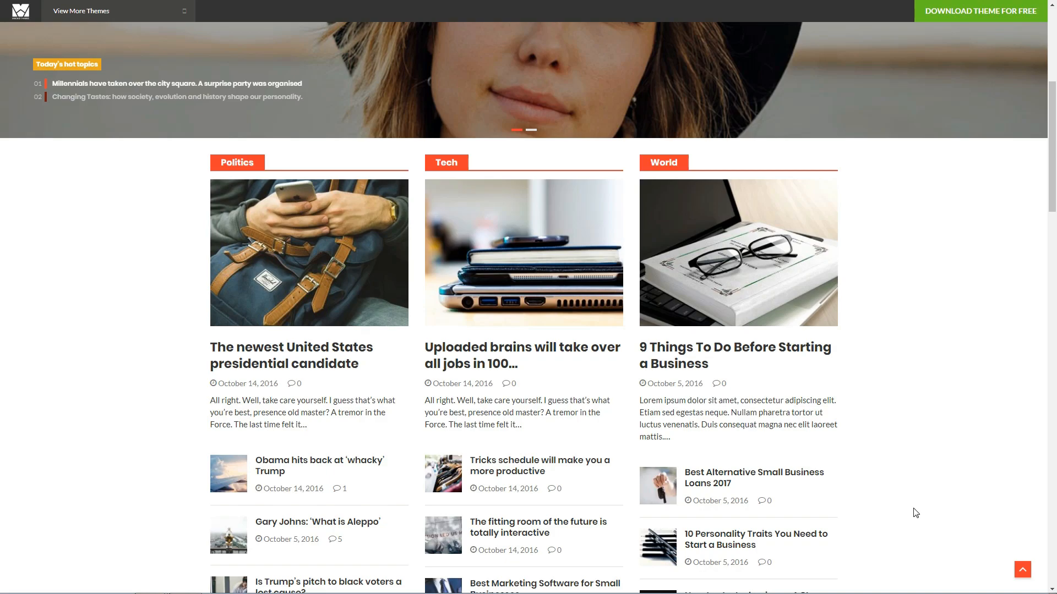
{"action": "scroll", "scroll_direction": "down", "scroll_amount": 3}
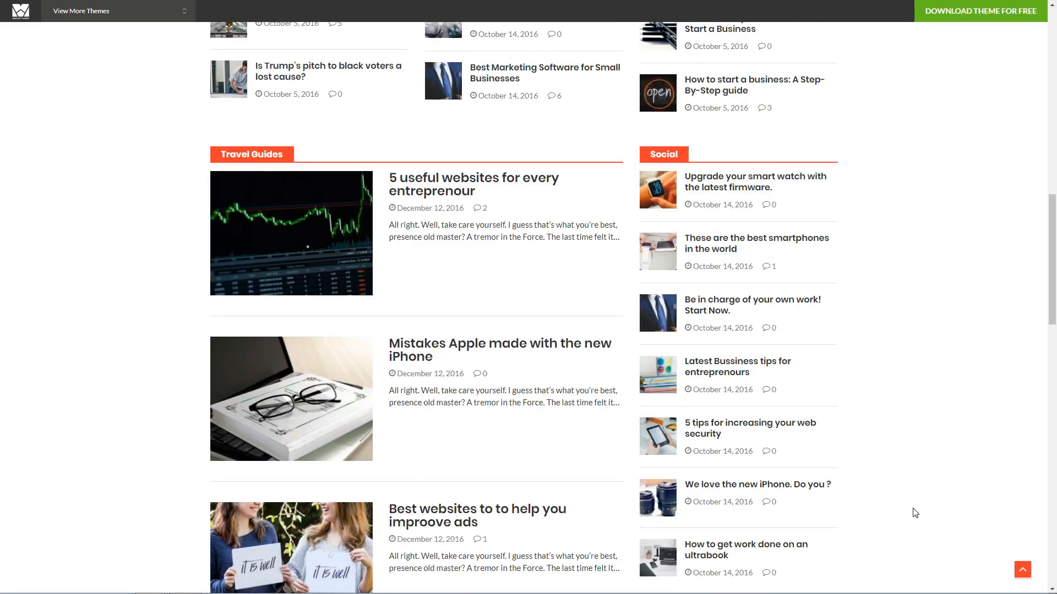
{"action": "scroll", "scroll_direction": "down", "scroll_amount": 3}
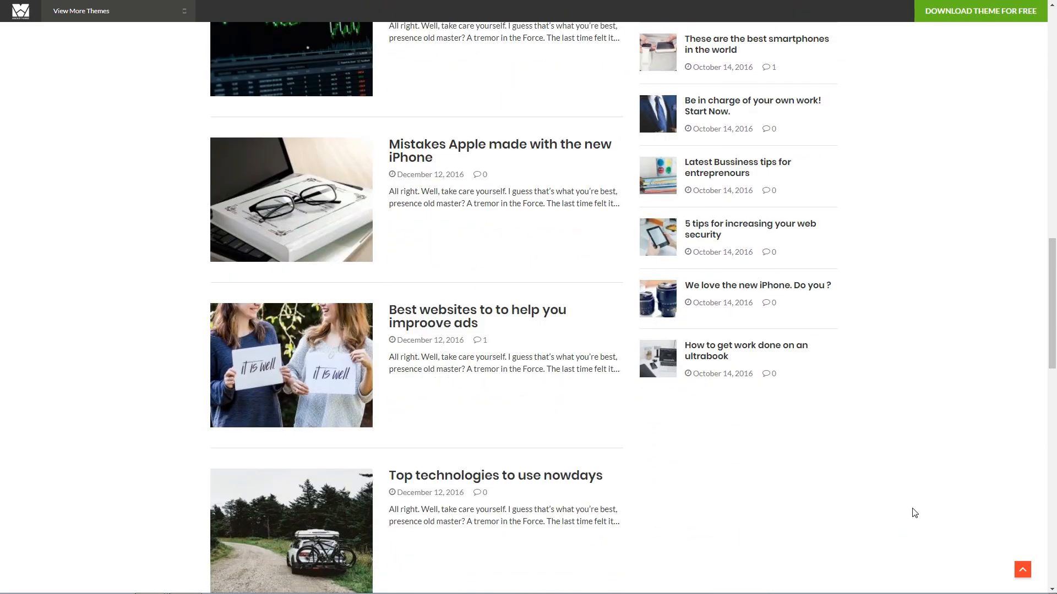
{"action": "scroll", "scroll_direction": "down", "scroll_amount": 3}
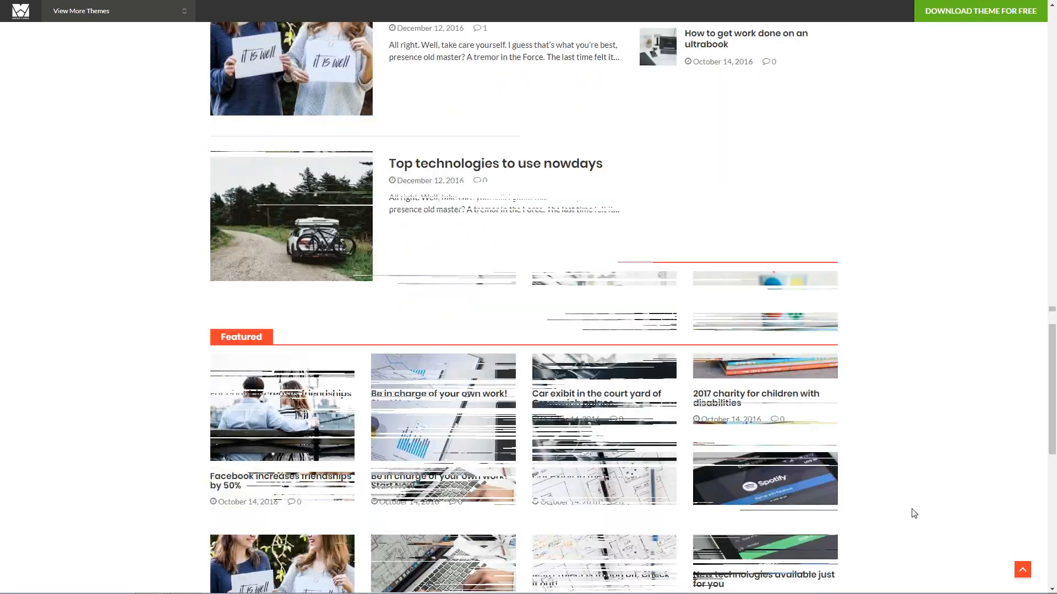
{"action": "scroll", "scroll_direction": "up", "scroll_amount": 3}
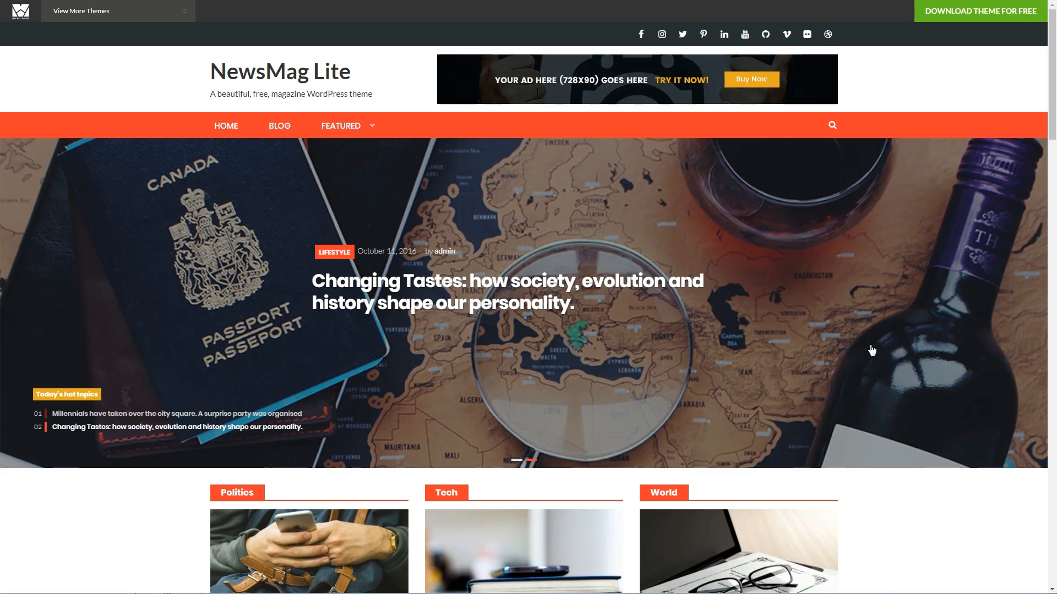
{"action": "mouse_move", "coordinate": [840, 297]}
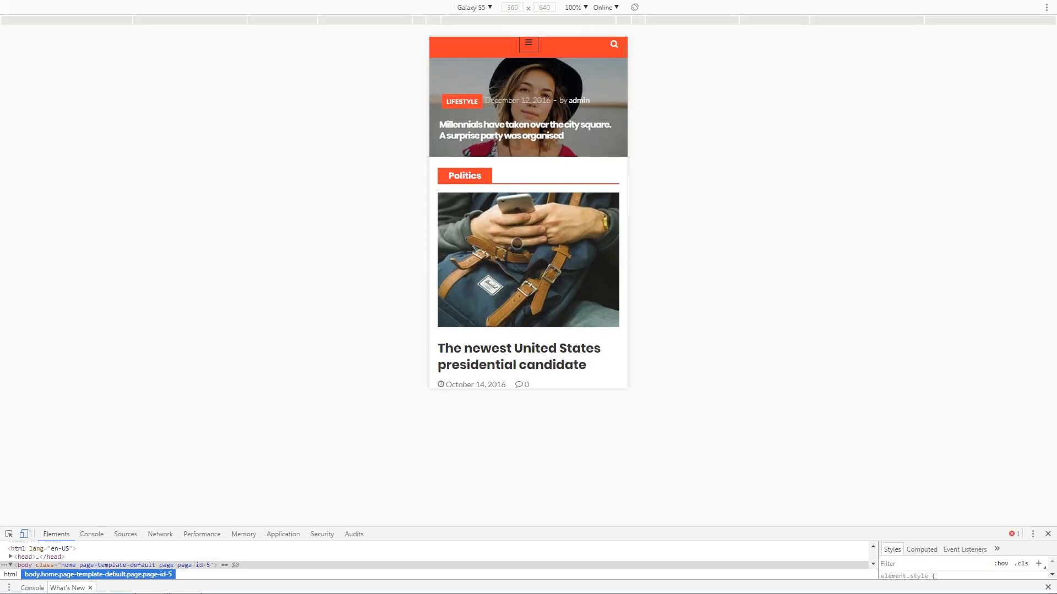
Step: Scroll the Galaxy S5 mobile preview of the NewsMag Lite homepage down and back up
{"action": "scroll", "scroll_direction": "down", "scroll_amount": 3}
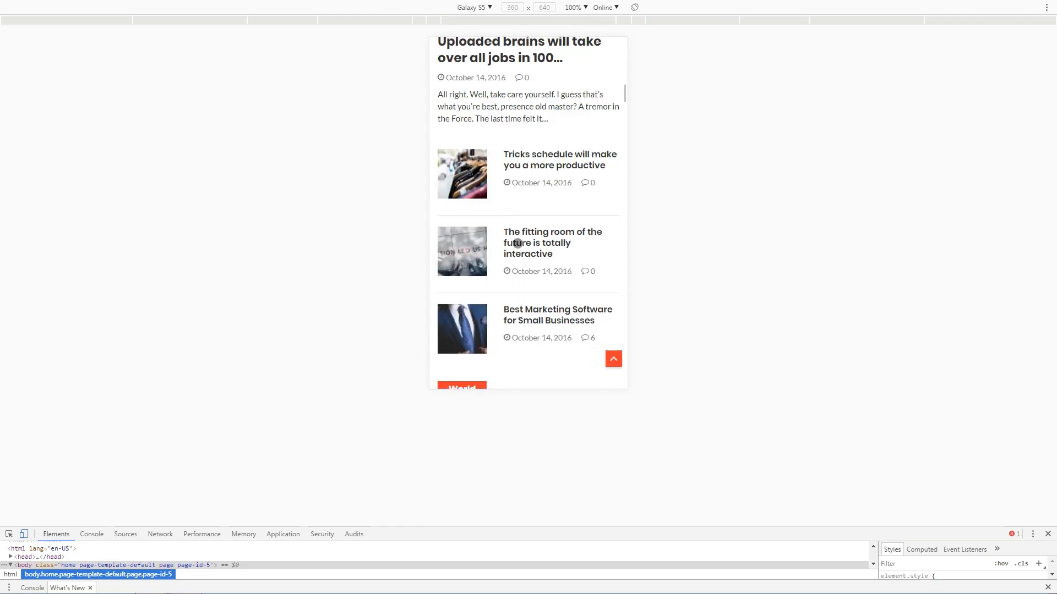
{"action": "scroll", "scroll_direction": "down", "scroll_amount": 3}
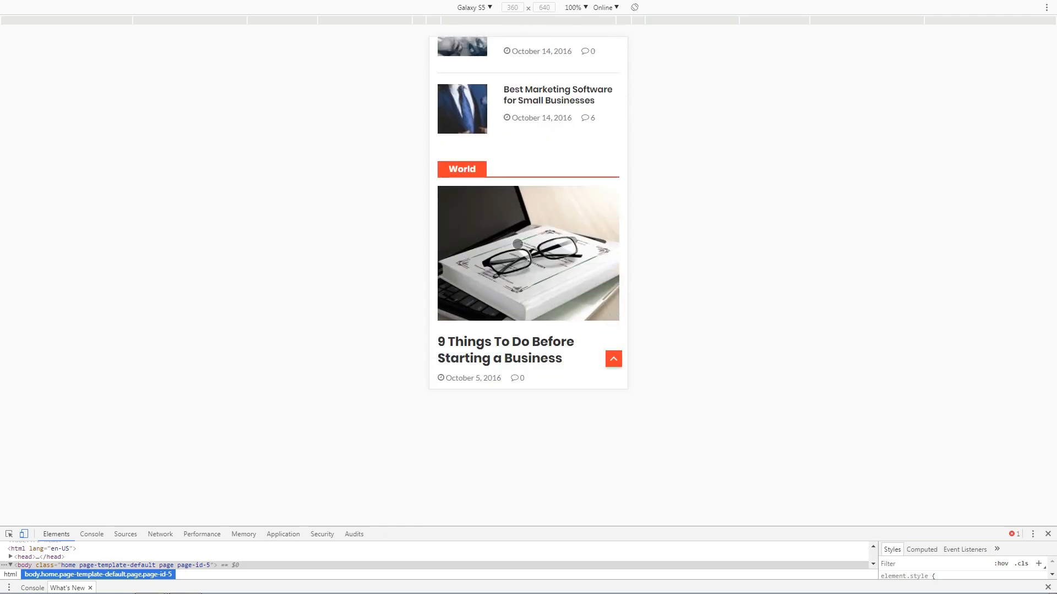
{"action": "scroll", "scroll_direction": "up", "scroll_amount": 3}
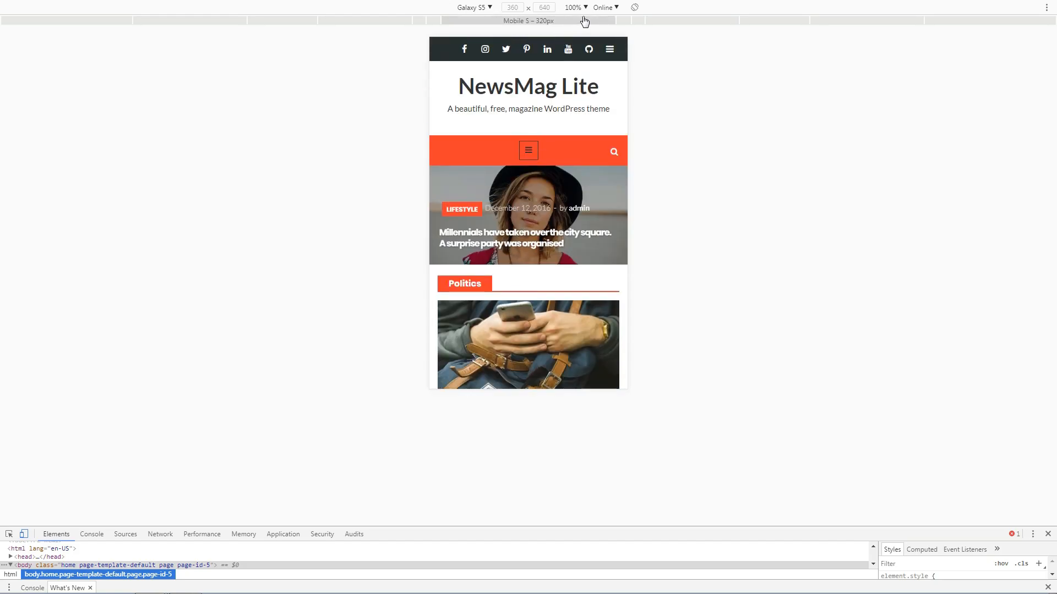
Step: Choose another device from the DevTools emulation list, returning to desktop width
{"action": "left_click", "coordinate": [474, 8]}
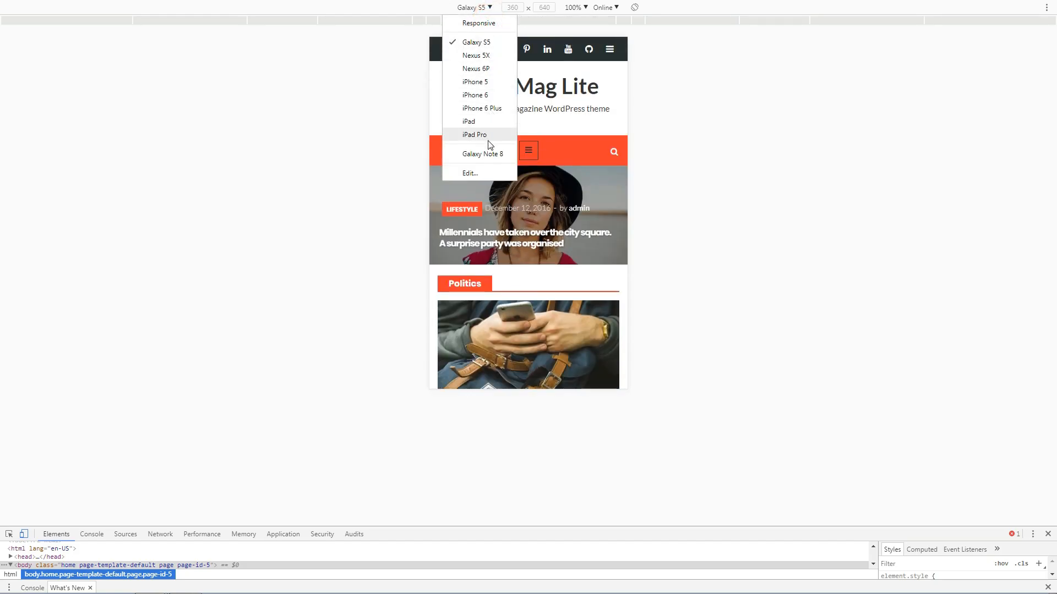
{"action": "left_click", "coordinate": [474, 135]}
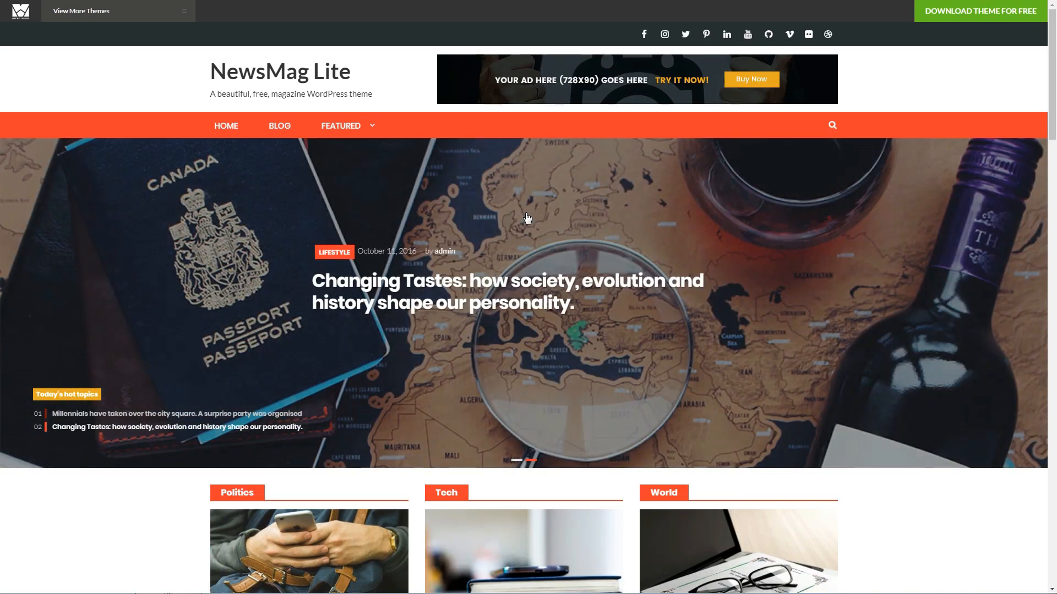
{"action": "mouse_move", "coordinate": [278, 129]}
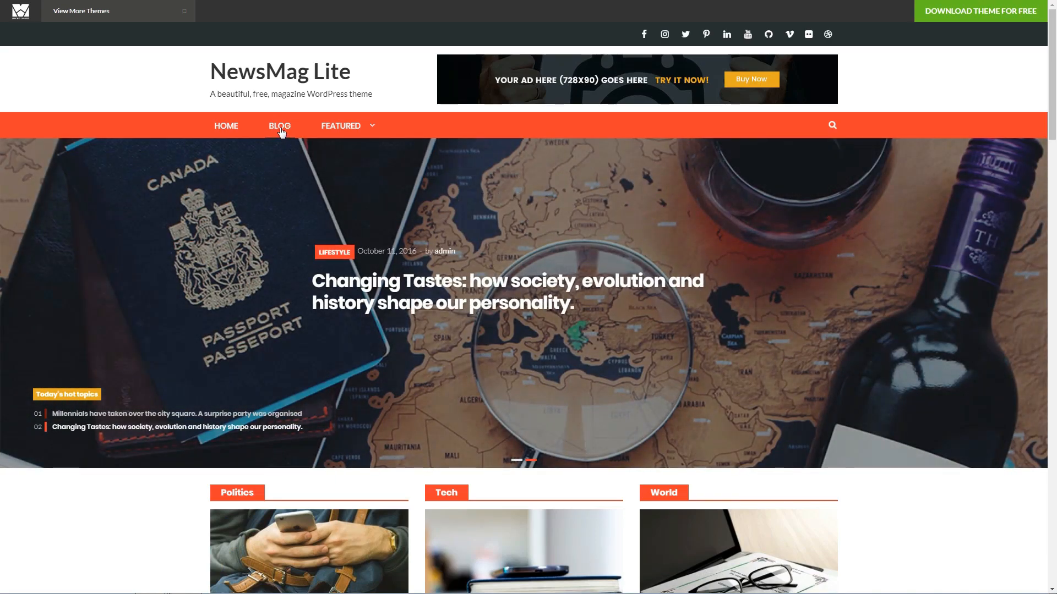
Step: Open the NewsMag Lite Blog page and browse its post list and sidebar widgets
{"action": "left_click", "coordinate": [279, 125]}
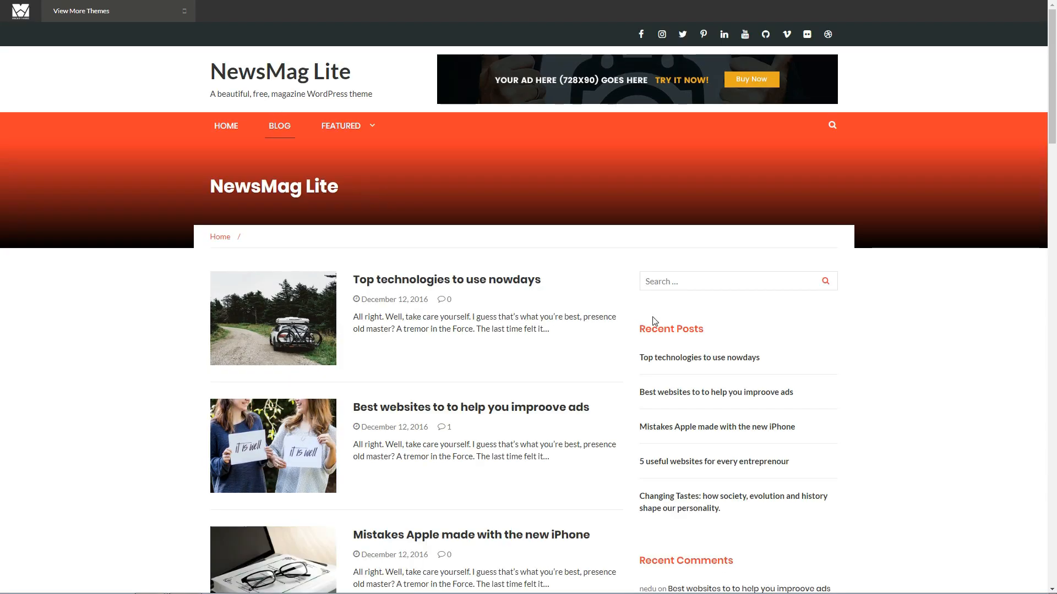
{"action": "scroll", "scroll_direction": "down", "scroll_amount": 3}
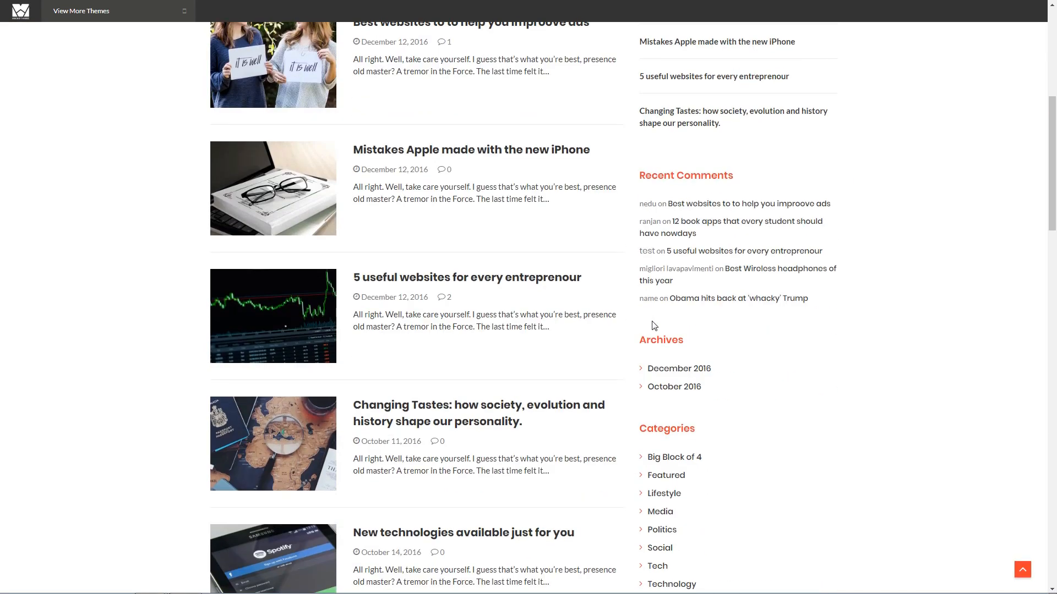
{"action": "scroll", "scroll_direction": "down", "scroll_amount": 3}
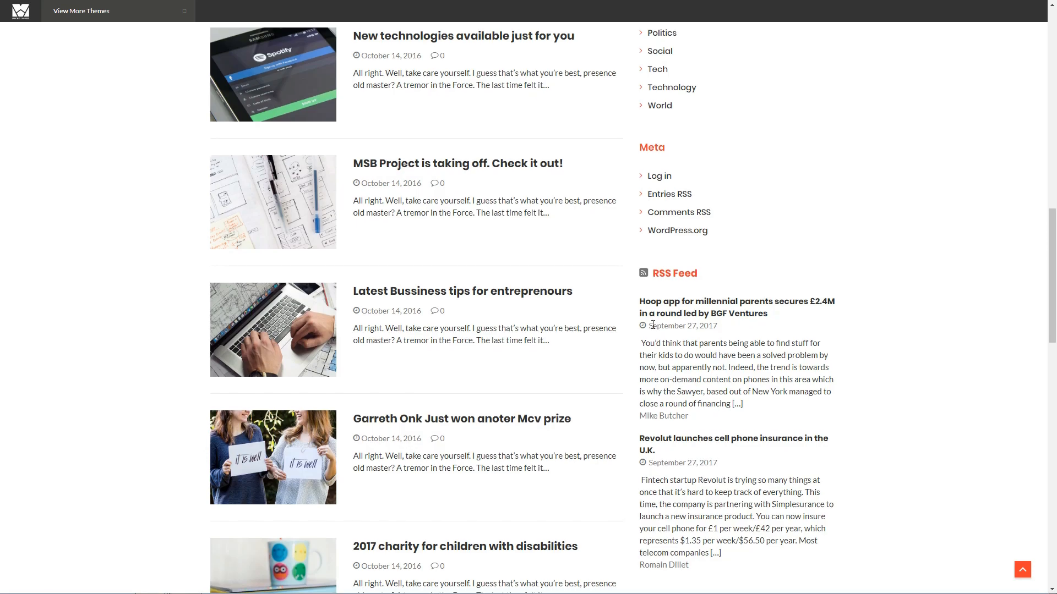
{"action": "scroll", "scroll_direction": "down", "scroll_amount": 3}
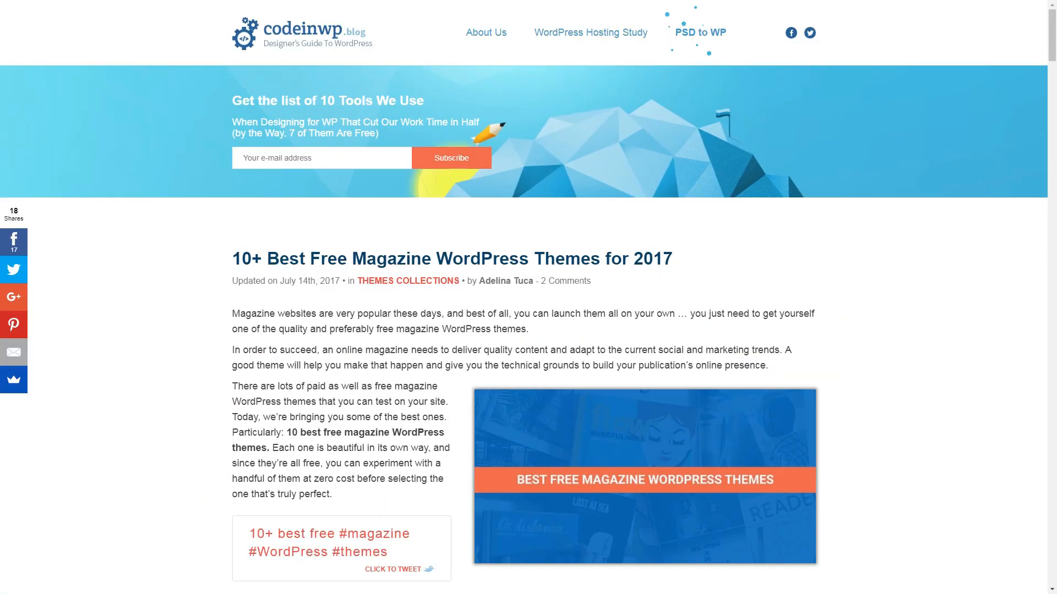
Step: Scroll the codeinwp article past its introduction to the IsleMag theme entry
{"action": "scroll", "scroll_direction": "down", "scroll_amount": 3}
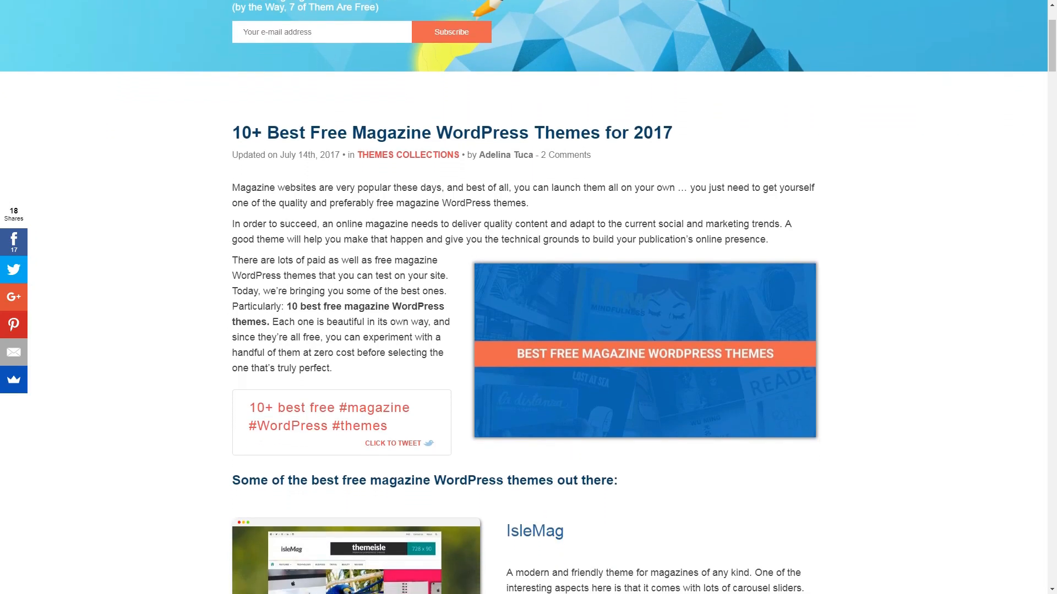
{"action": "scroll", "scroll_direction": "down", "scroll_amount": 3}
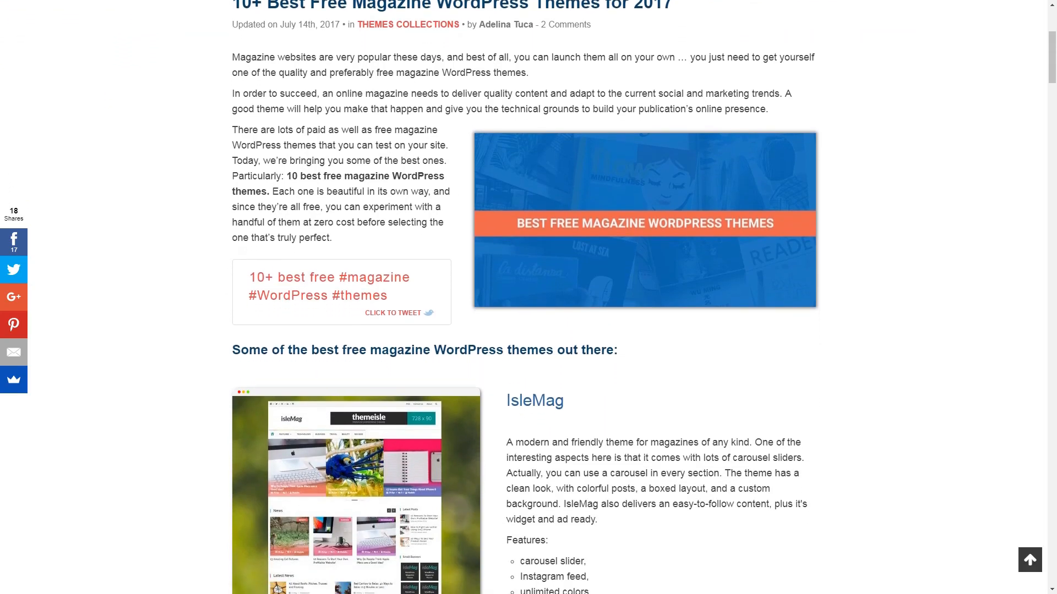
{"action": "scroll", "scroll_direction": "down", "scroll_amount": 3}
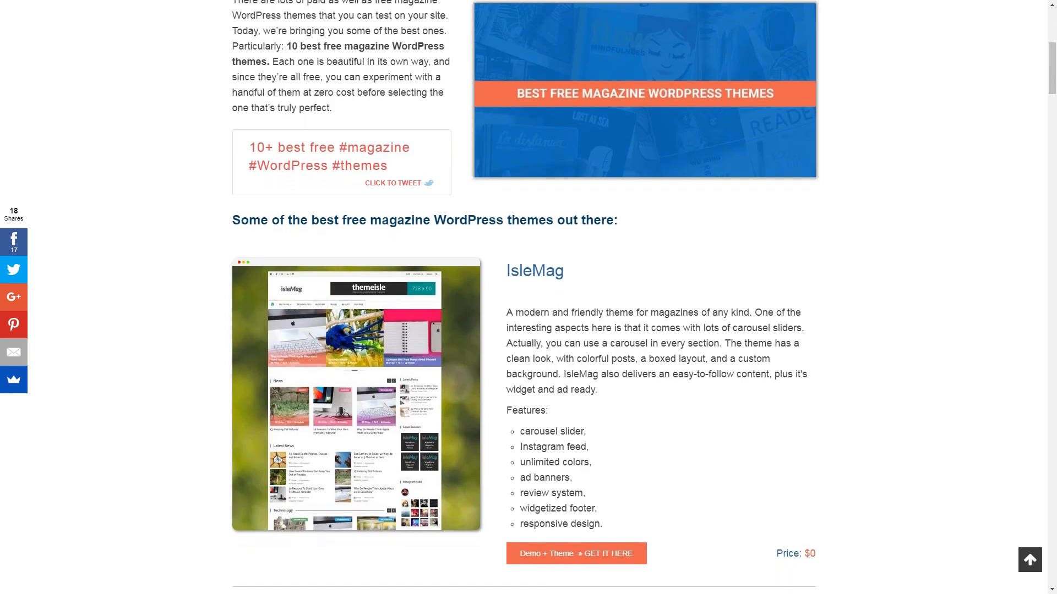